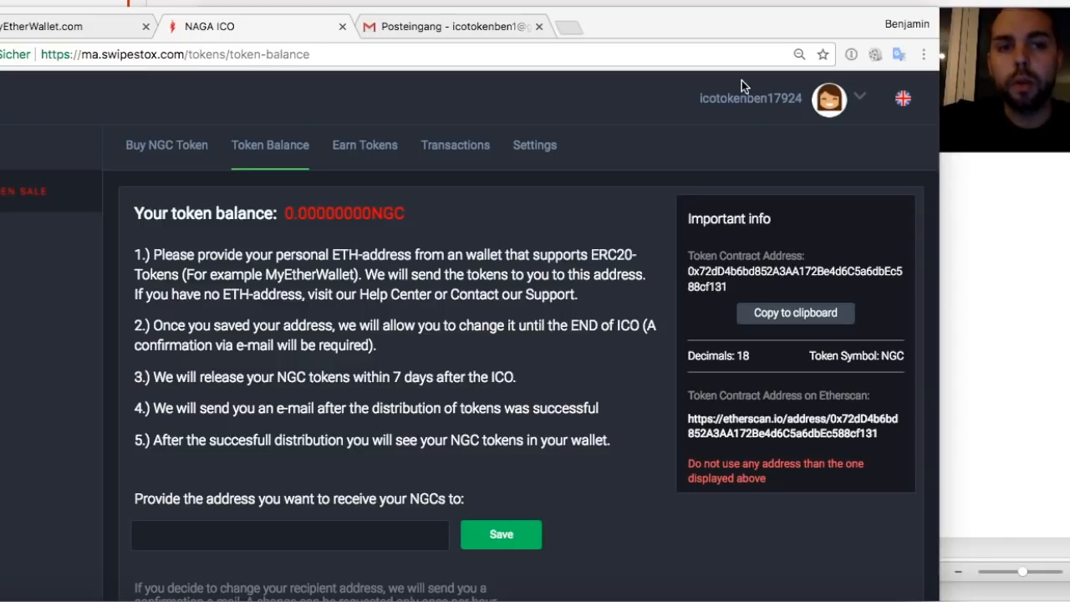
{"action": "mouse_move", "coordinate": [290, 338]}
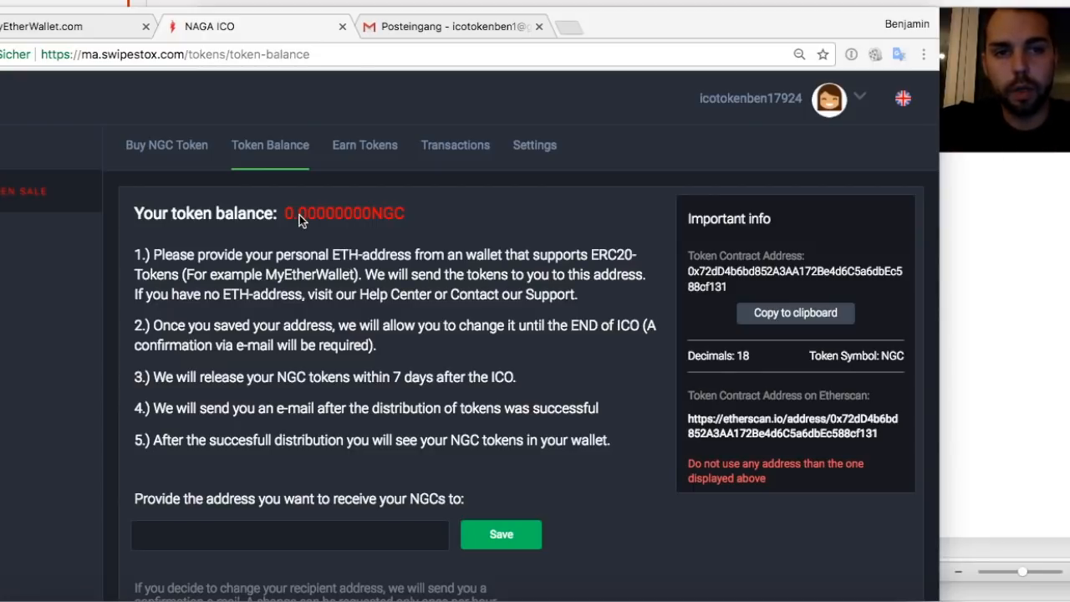
{"action": "mouse_move", "coordinate": [321, 358]}
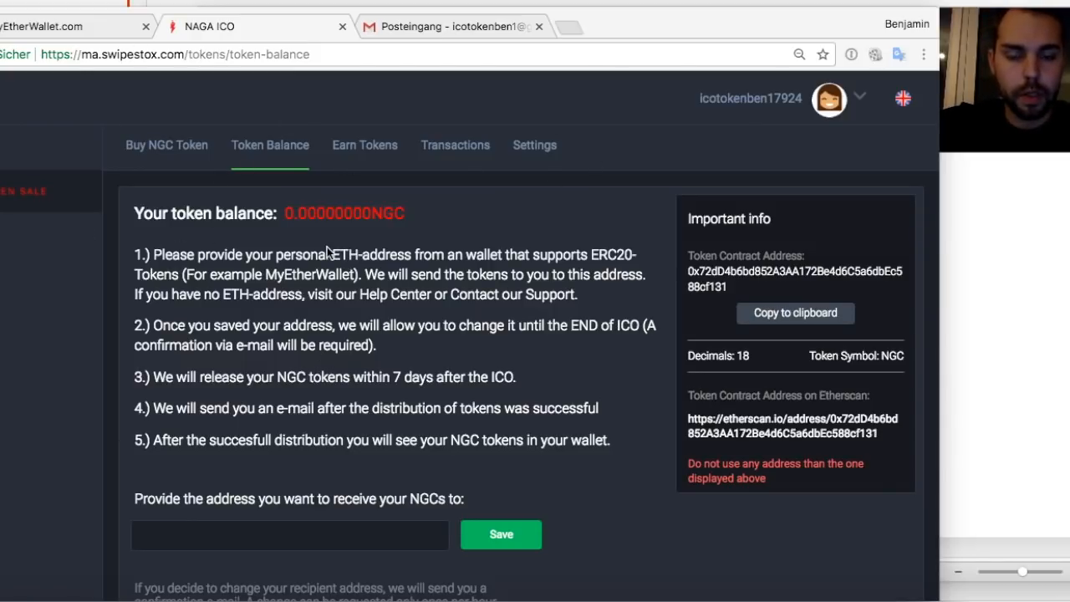
{"action": "mouse_move", "coordinate": [381, 259]}
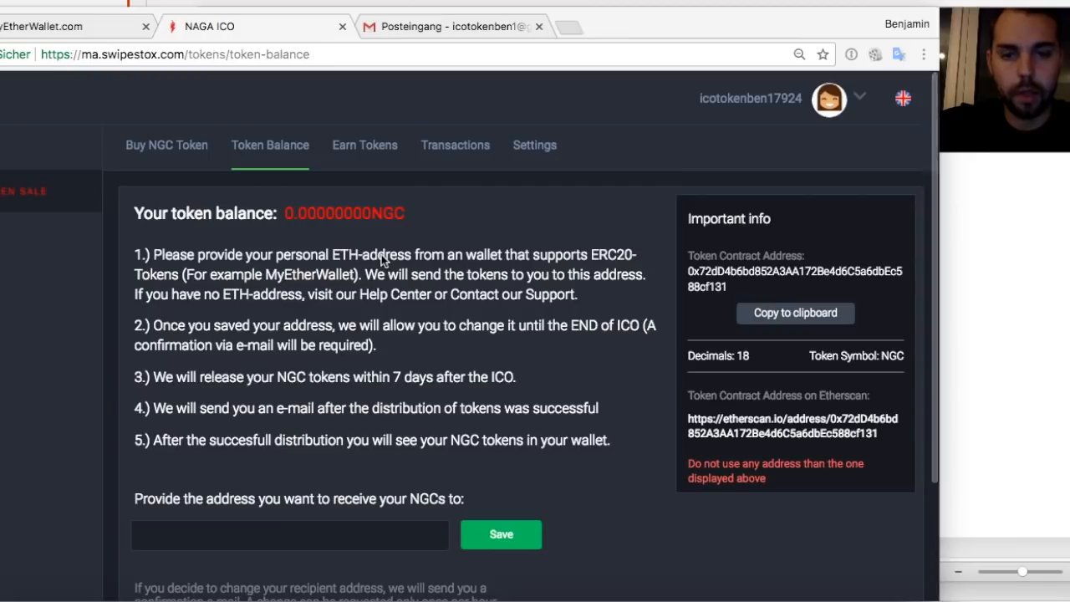
Scroll through the NAGA ICO Token Balance instructions before moving to MyEtherWallet.
{"action": "scroll", "scroll_direction": "down", "scroll_amount": 3}
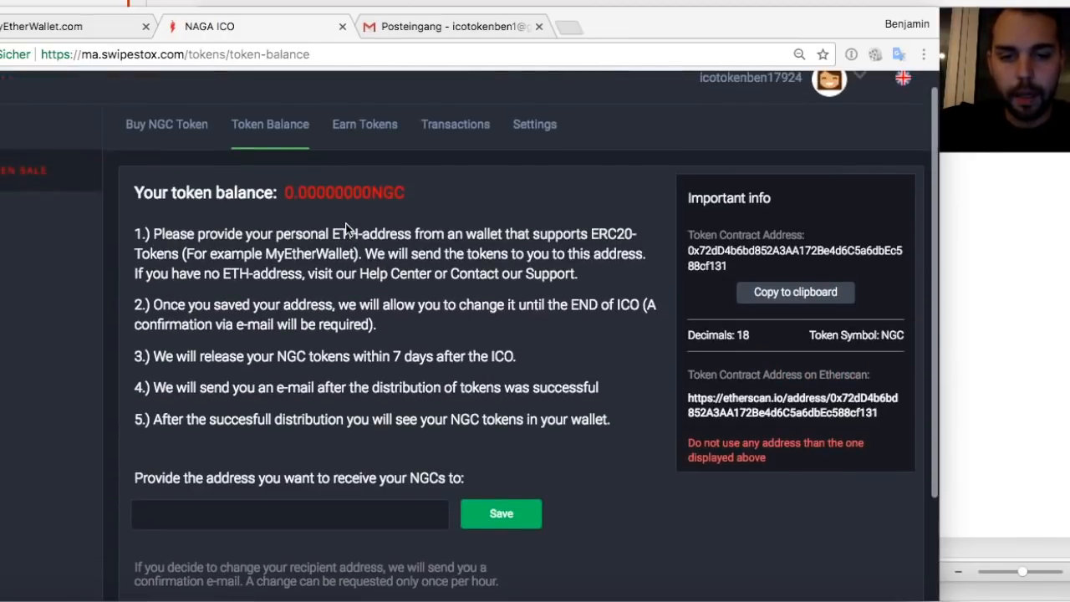
{"action": "scroll", "scroll_direction": "down", "scroll_amount": 3}
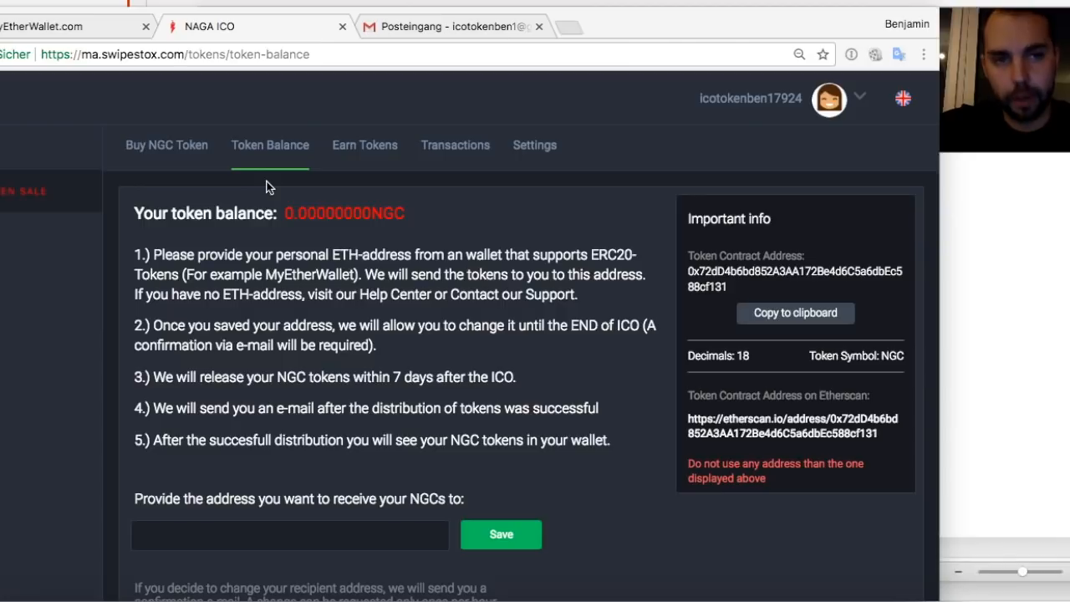
{"action": "scroll", "scroll_direction": "down", "scroll_amount": 3}
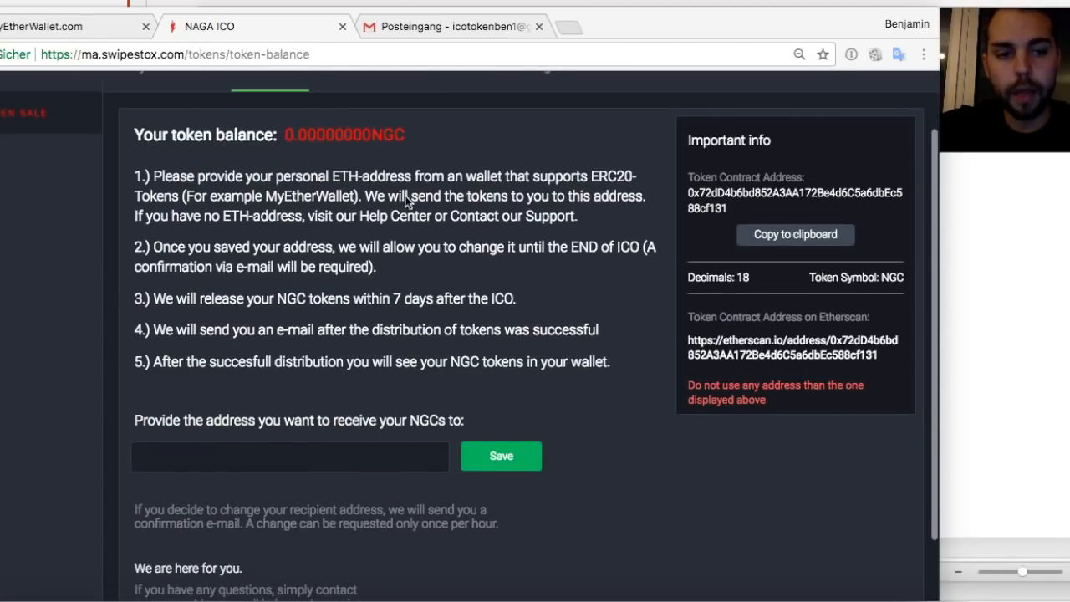
{"action": "scroll", "scroll_direction": "down", "scroll_amount": 3}
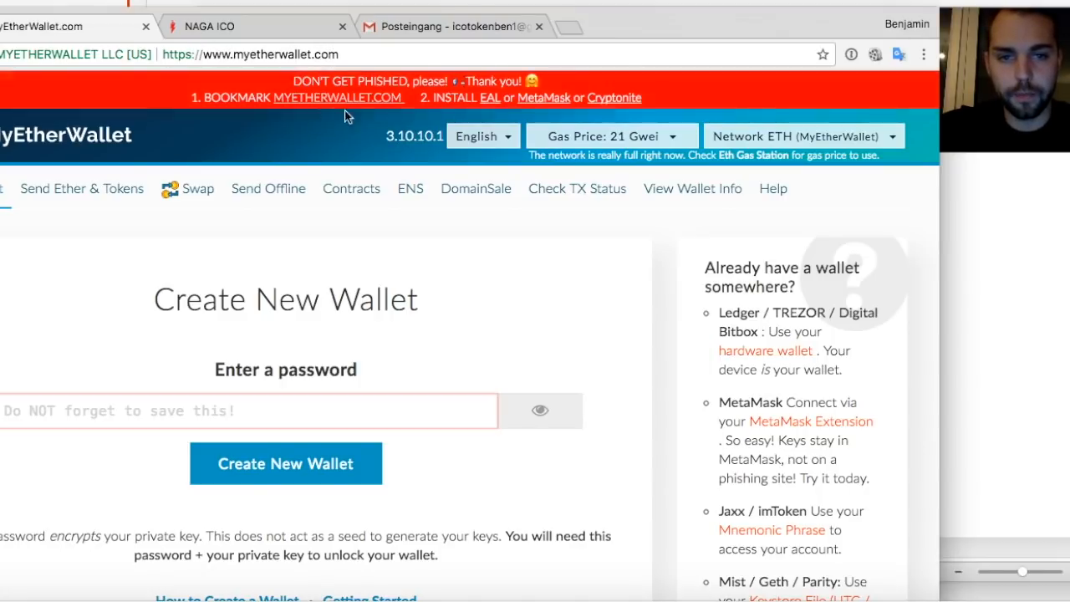
{"action": "mouse_move", "coordinate": [70, 515]}
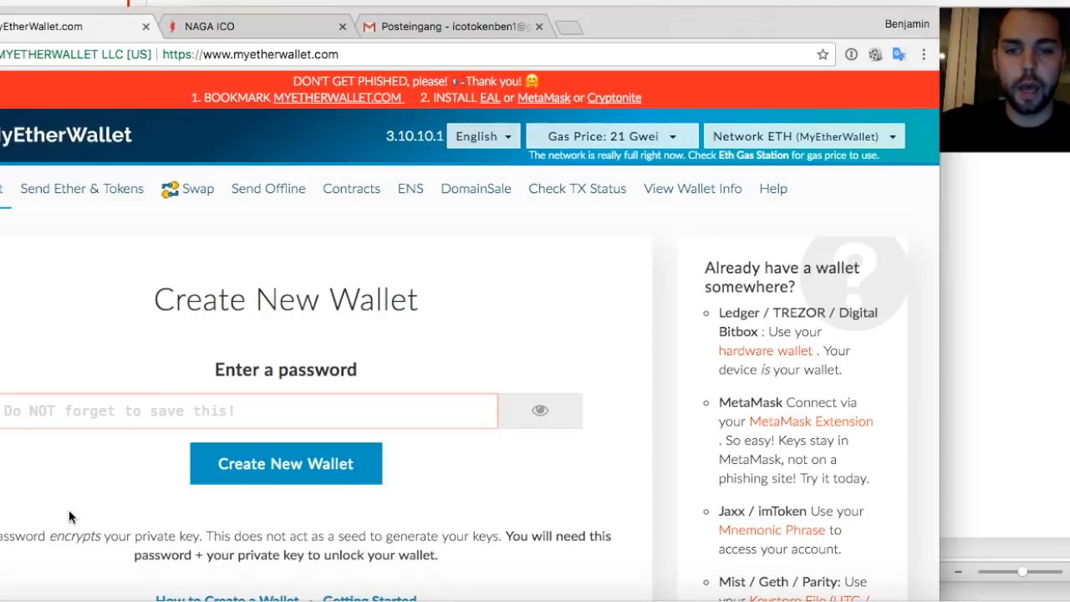
{"action": "mouse_move", "coordinate": [194, 394]}
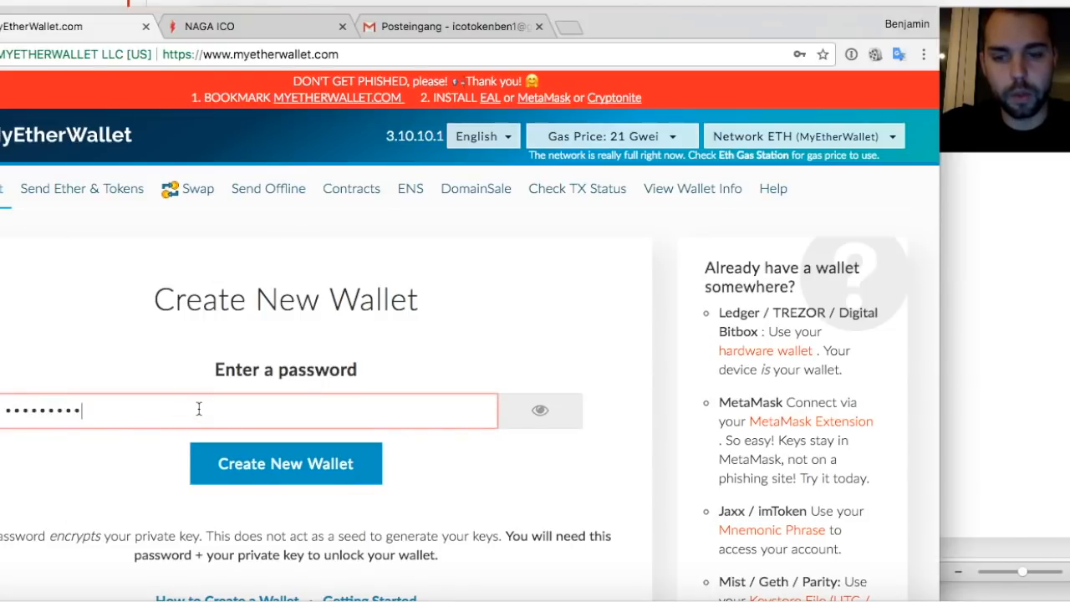
Create the new MyEtherWallet wallet with the entered password.
{"action": "left_click", "coordinate": [284, 463]}
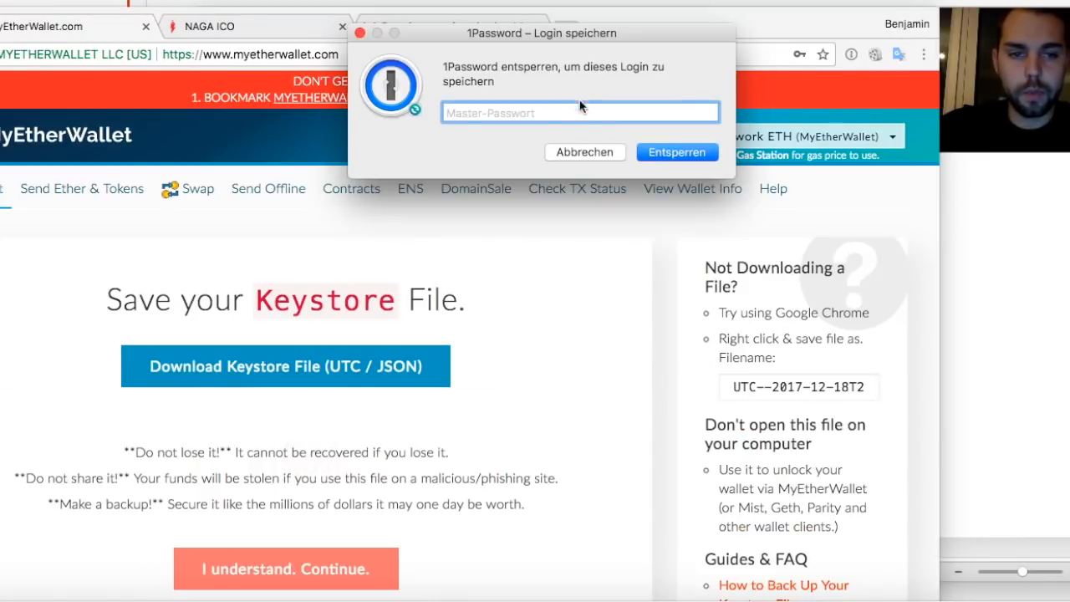
Download the wallet's Keystore File (UTC / JSON), dismissing 1Password prompts, and continue past the warning.
{"action": "left_click", "coordinate": [585, 152]}
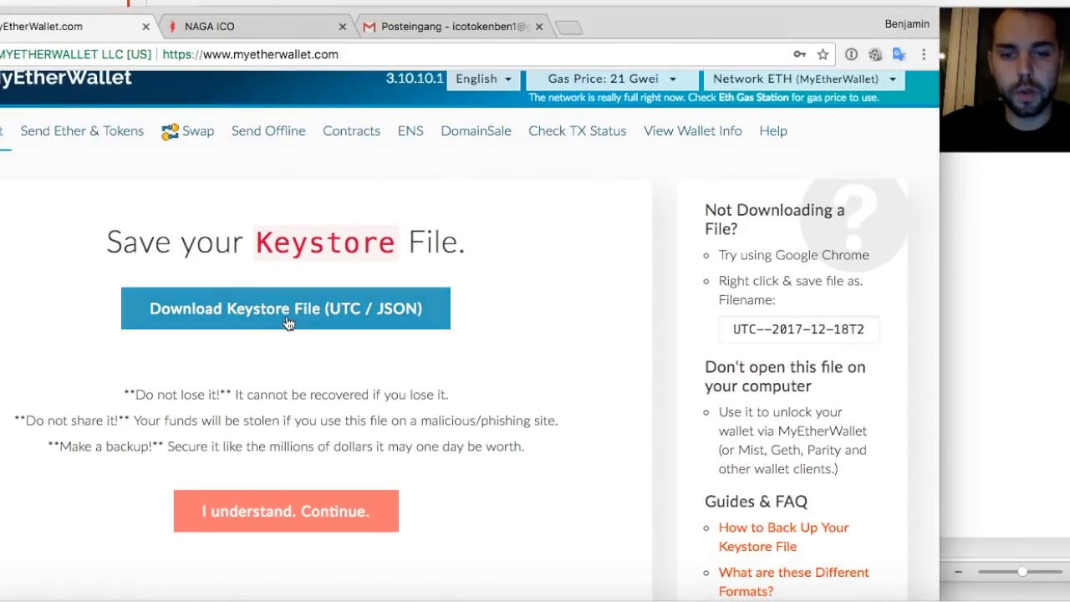
{"action": "left_click", "coordinate": [284, 308]}
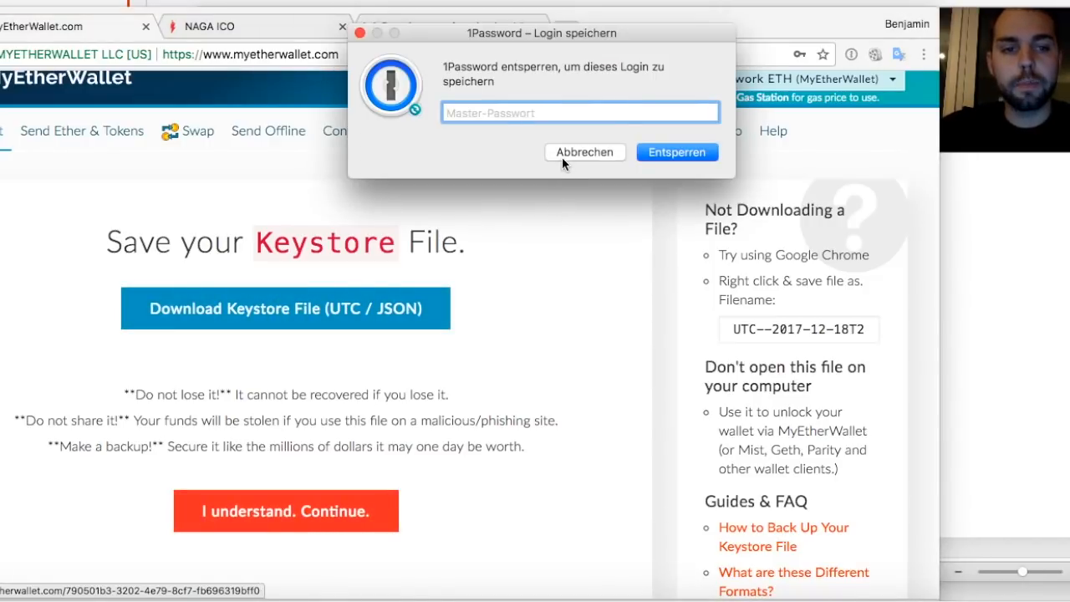
{"action": "left_click", "coordinate": [585, 150]}
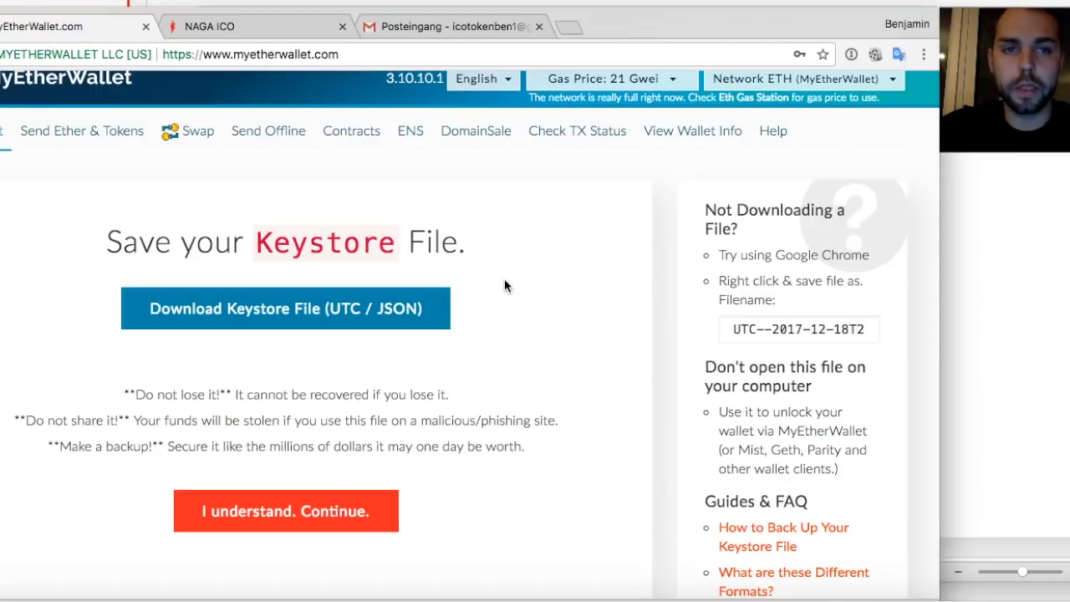
{"action": "mouse_move", "coordinate": [307, 324]}
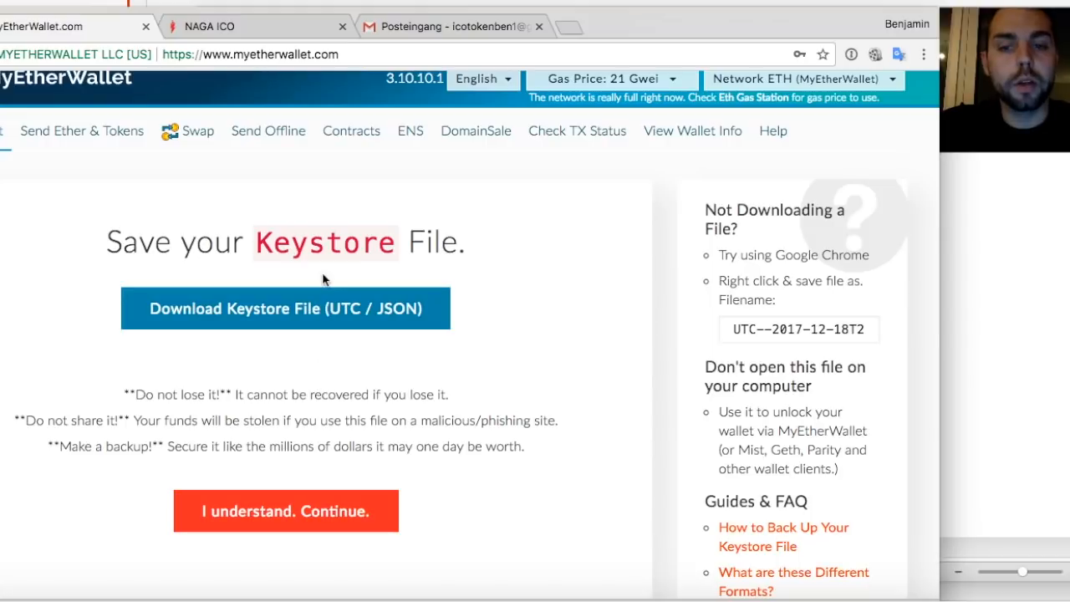
{"action": "mouse_move", "coordinate": [142, 218]}
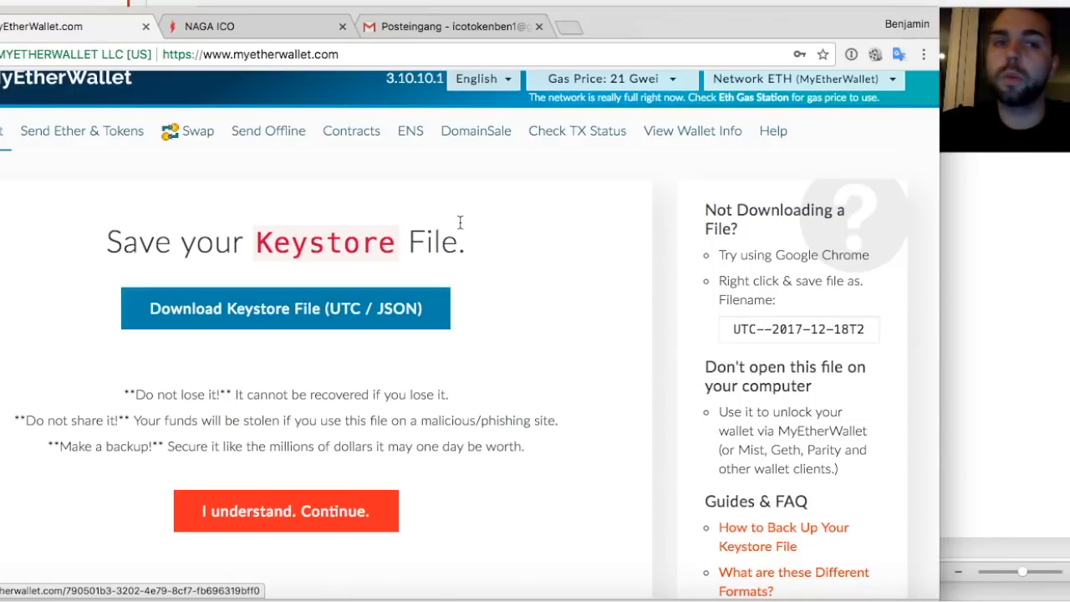
{"action": "mouse_move", "coordinate": [421, 360]}
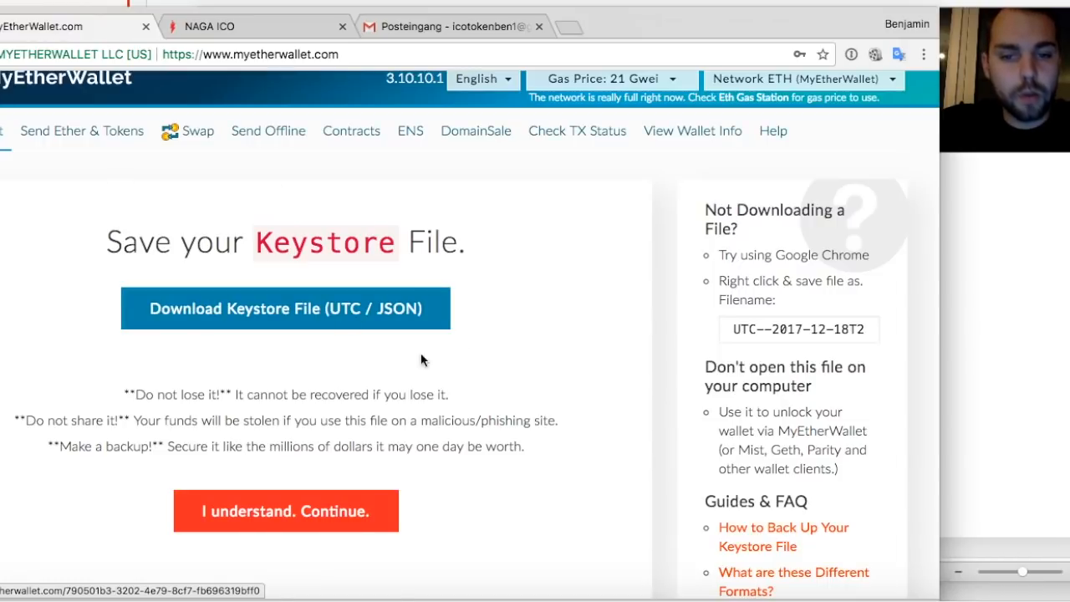
{"action": "mouse_move", "coordinate": [301, 240]}
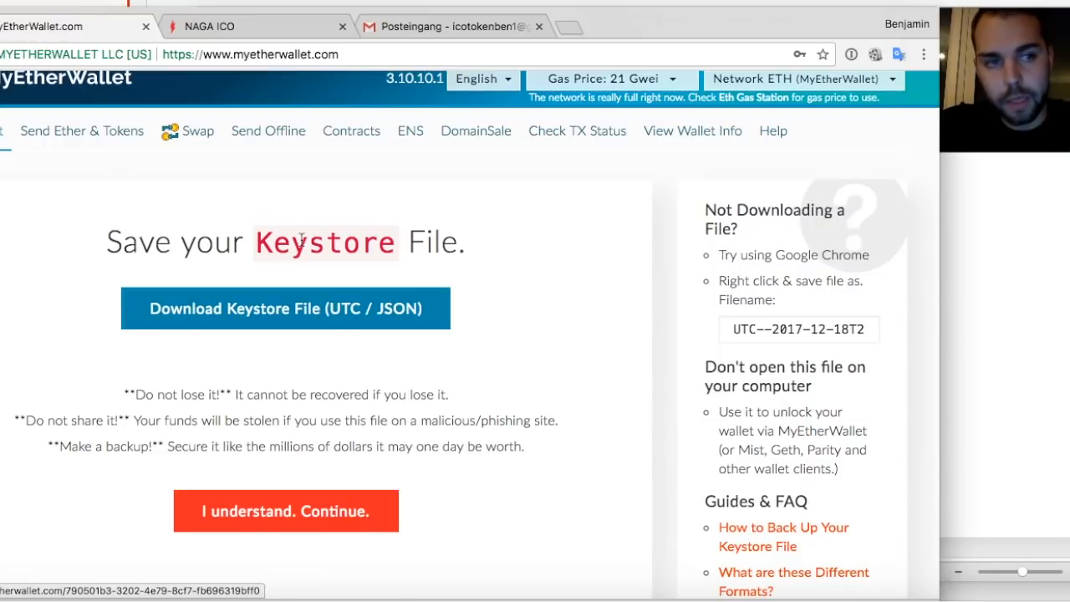
{"action": "left_click", "coordinate": [284, 511]}
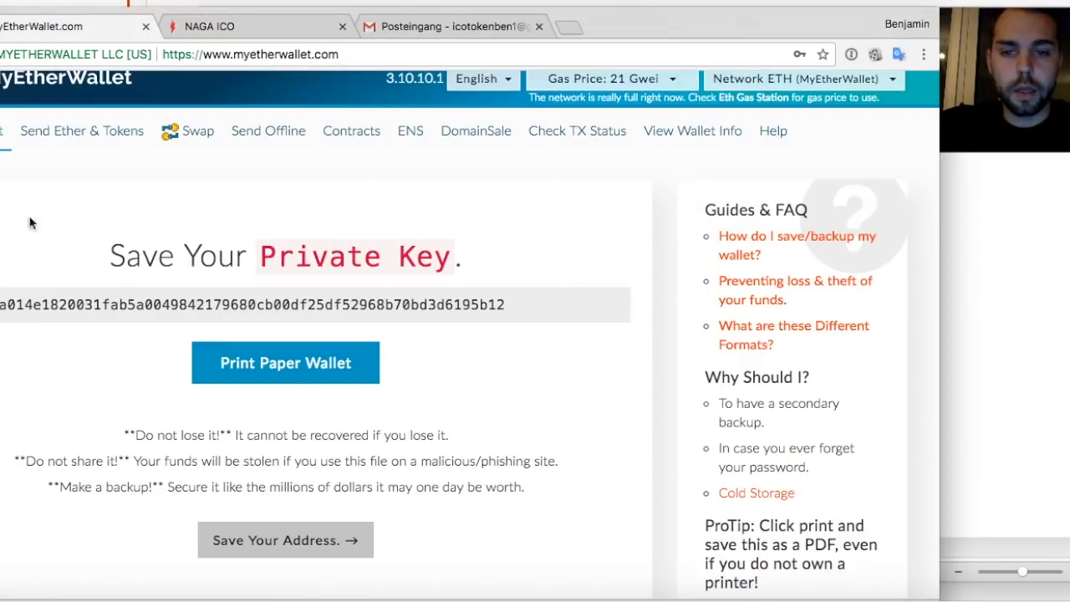
{"action": "mouse_move", "coordinate": [365, 349]}
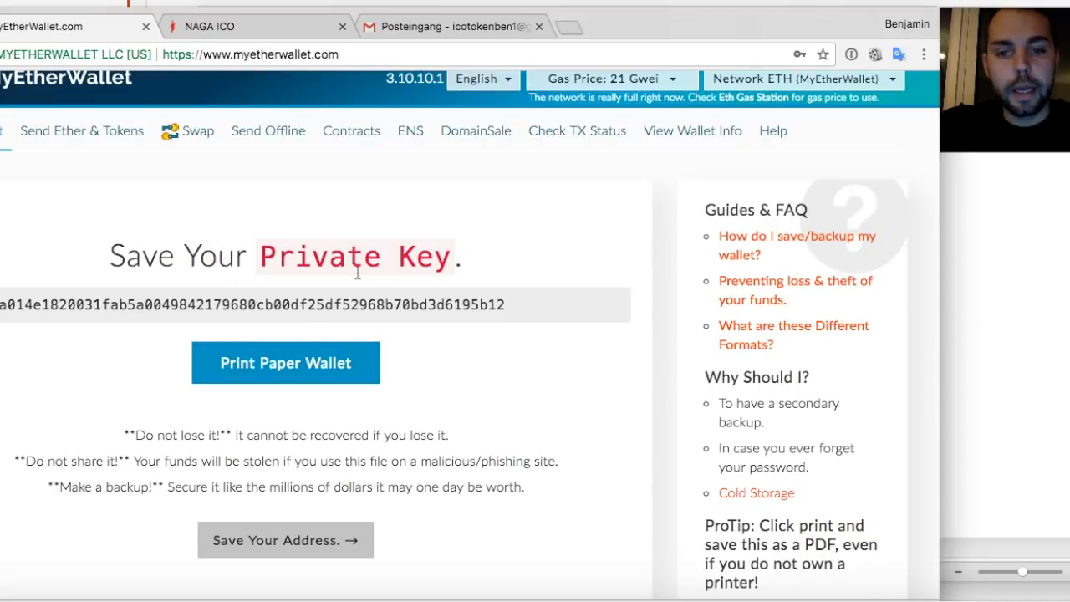
{"action": "mouse_move", "coordinate": [147, 271]}
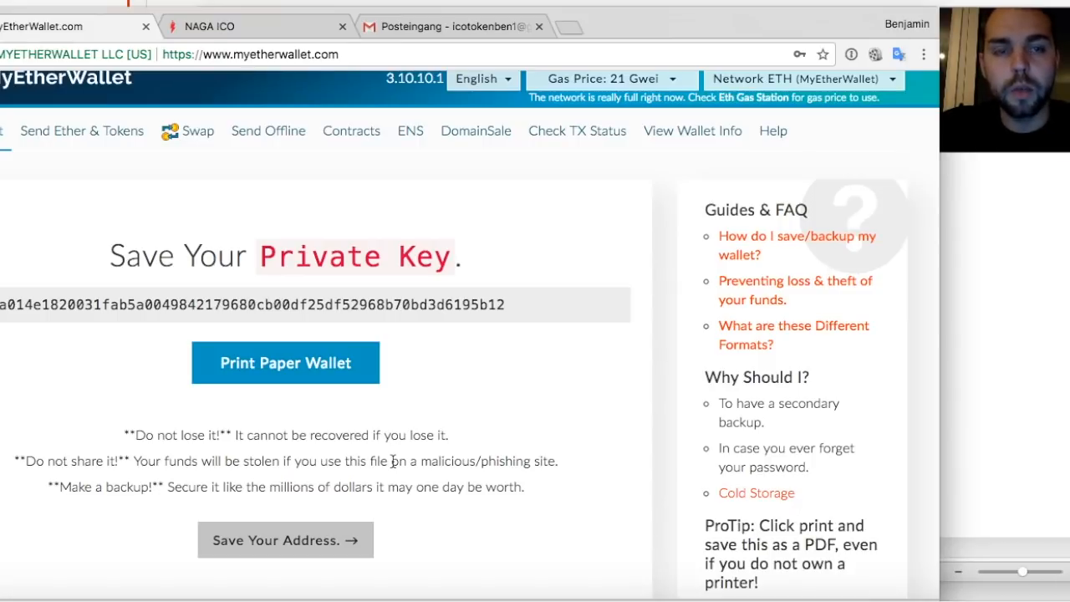
Continue from Save Your Private Key to the Save Your Address step.
{"action": "left_click", "coordinate": [285, 539]}
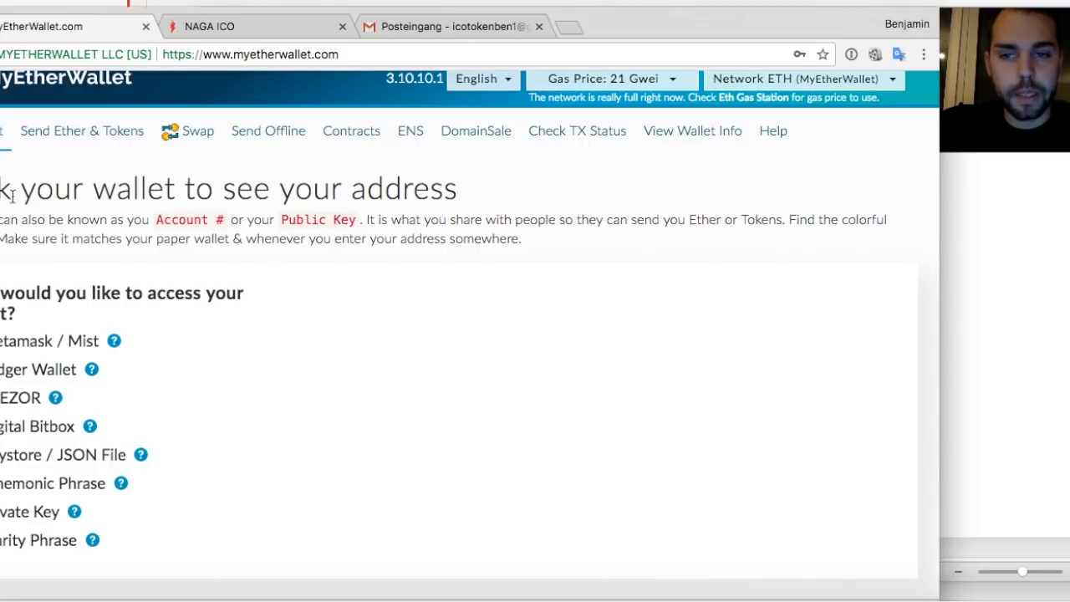
{"action": "mouse_move", "coordinate": [130, 284]}
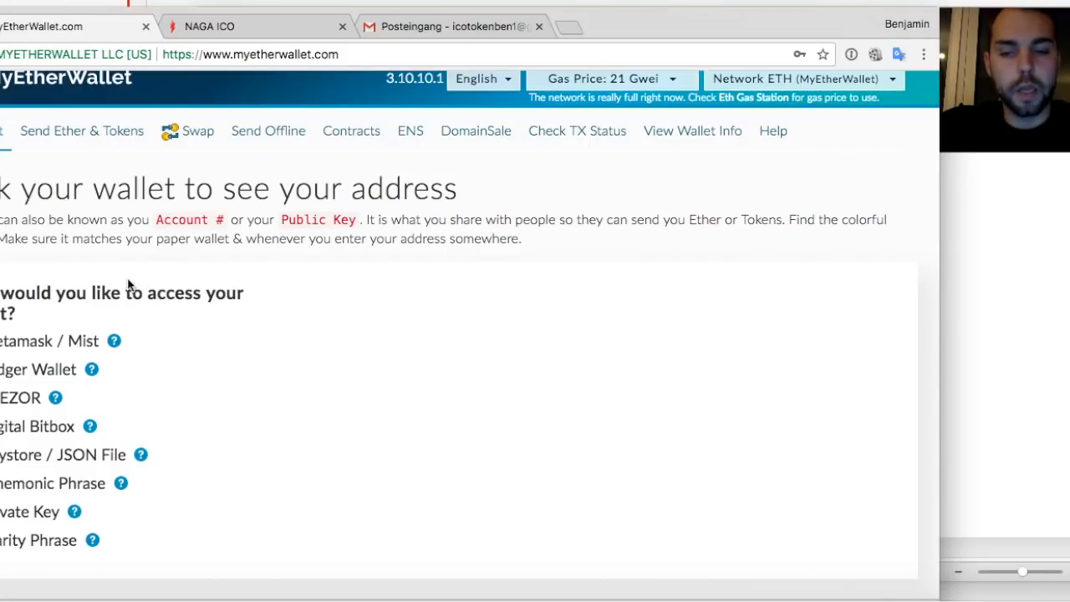
Choose Metamask / Mist access, fetch MetaMask, and close its introduction tab.
{"action": "scroll", "scroll_direction": "down", "scroll_amount": 3}
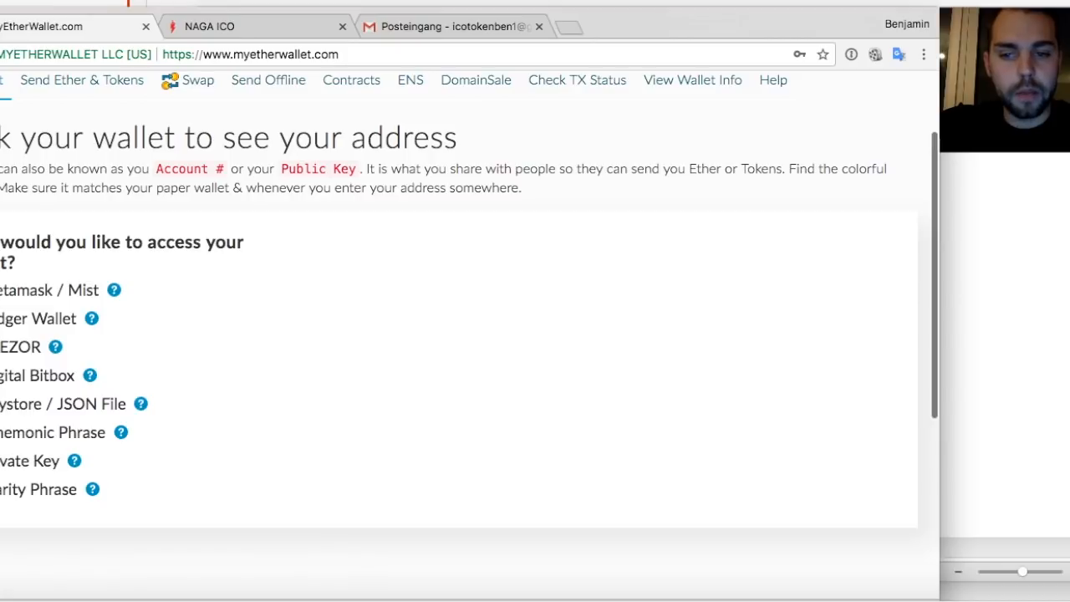
{"action": "left_click", "coordinate": [25, 291]}
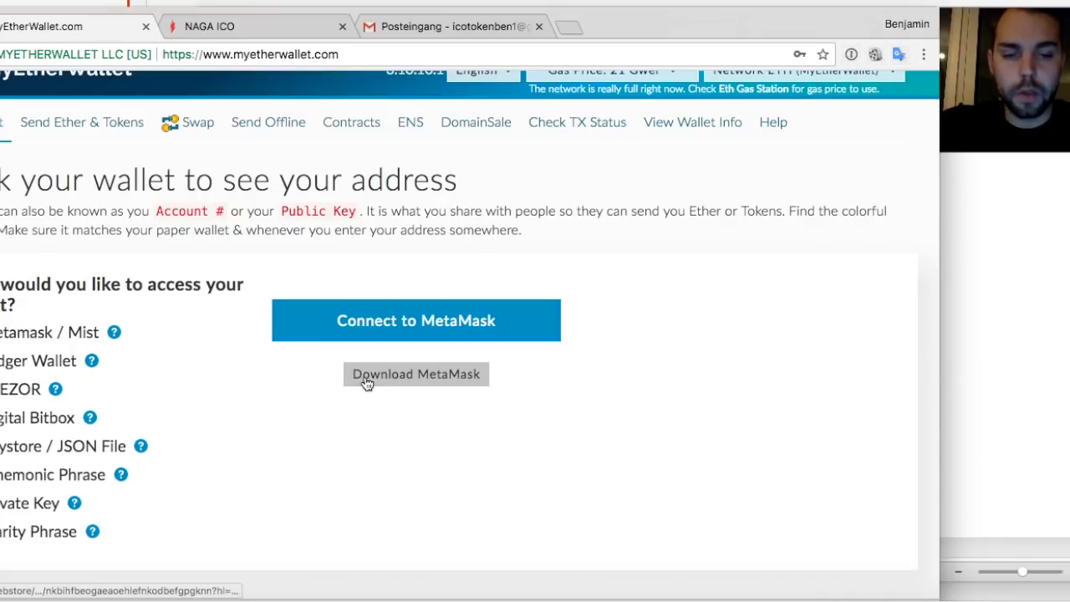
{"action": "left_click", "coordinate": [414, 375]}
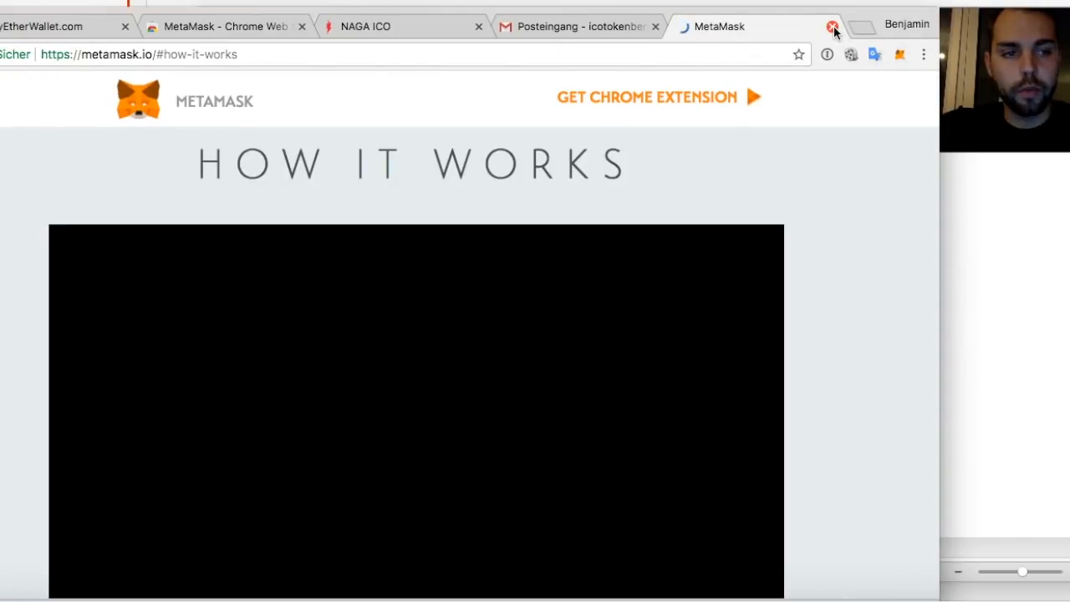
{"action": "left_click", "coordinate": [832, 27]}
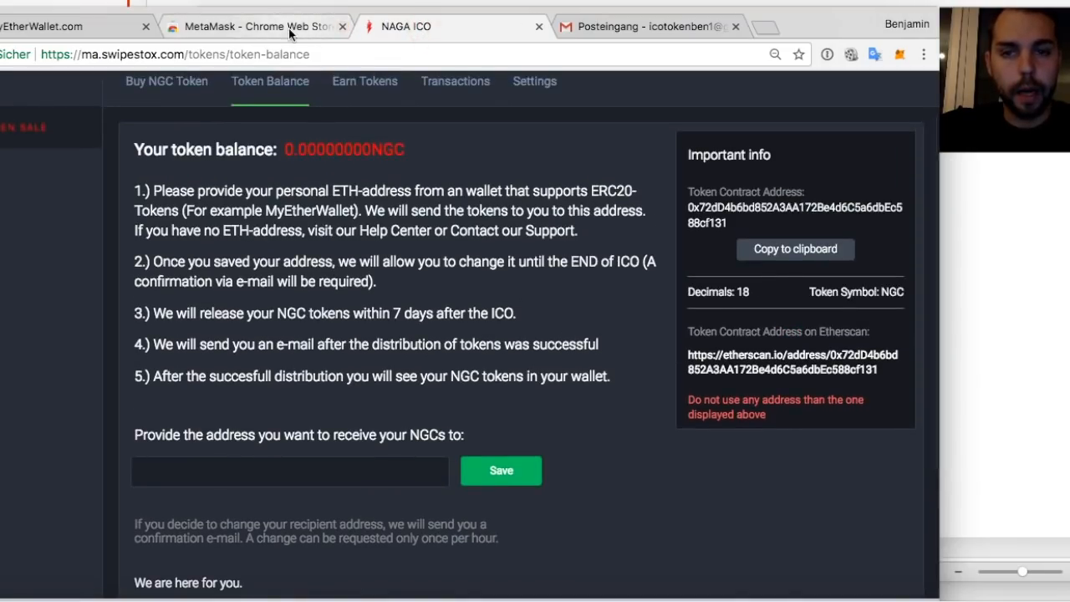
Accept MetaMask's Terms of Use and create the password-encrypted vault showing the recovery phrase.
{"action": "left_click", "coordinate": [341, 27]}
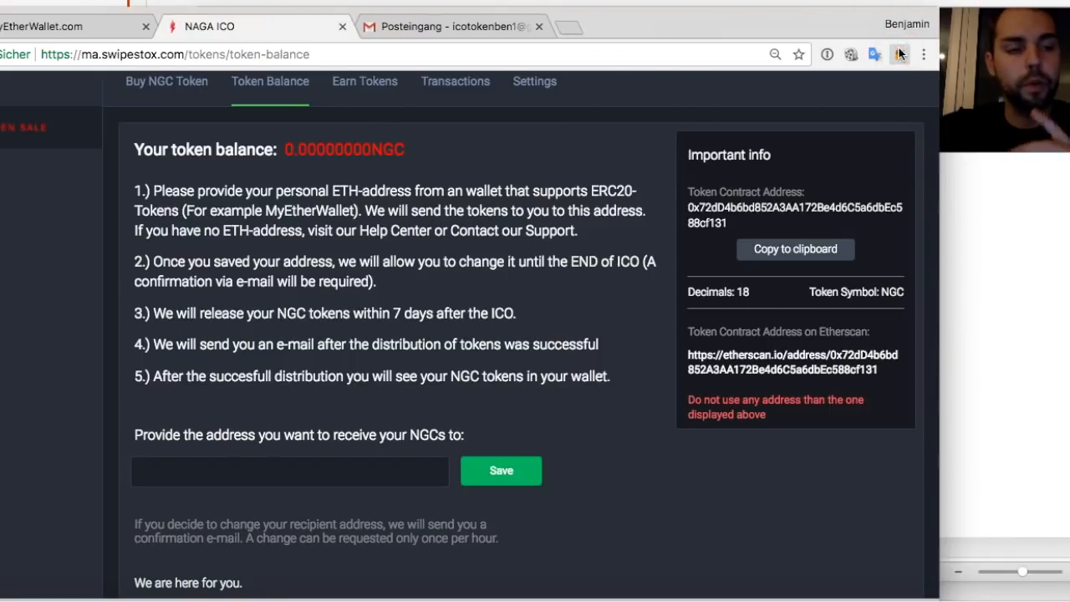
{"action": "left_click", "coordinate": [900, 53]}
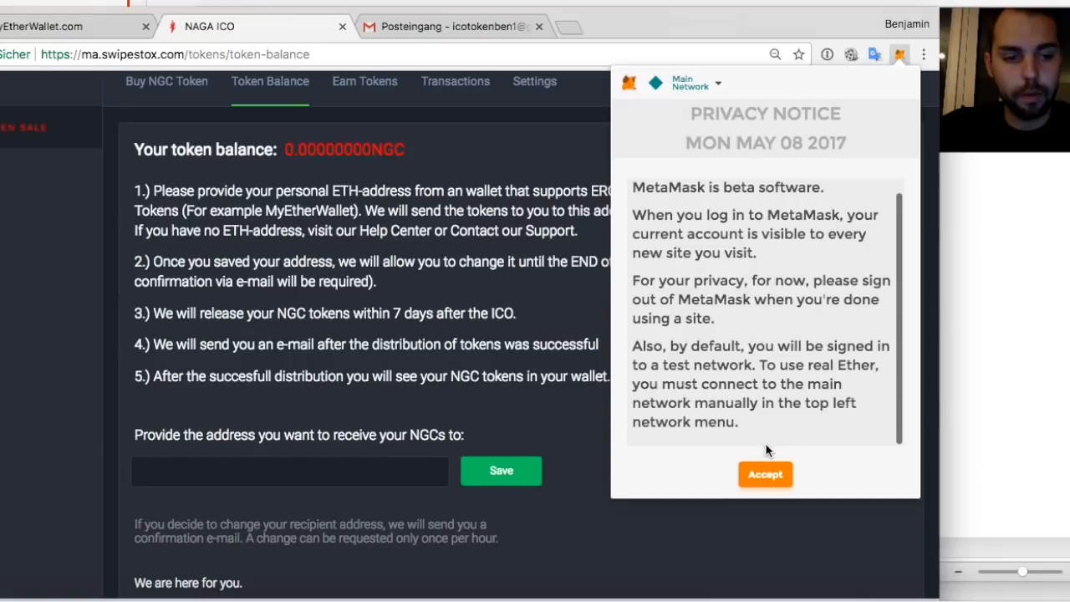
{"action": "left_click", "coordinate": [765, 475]}
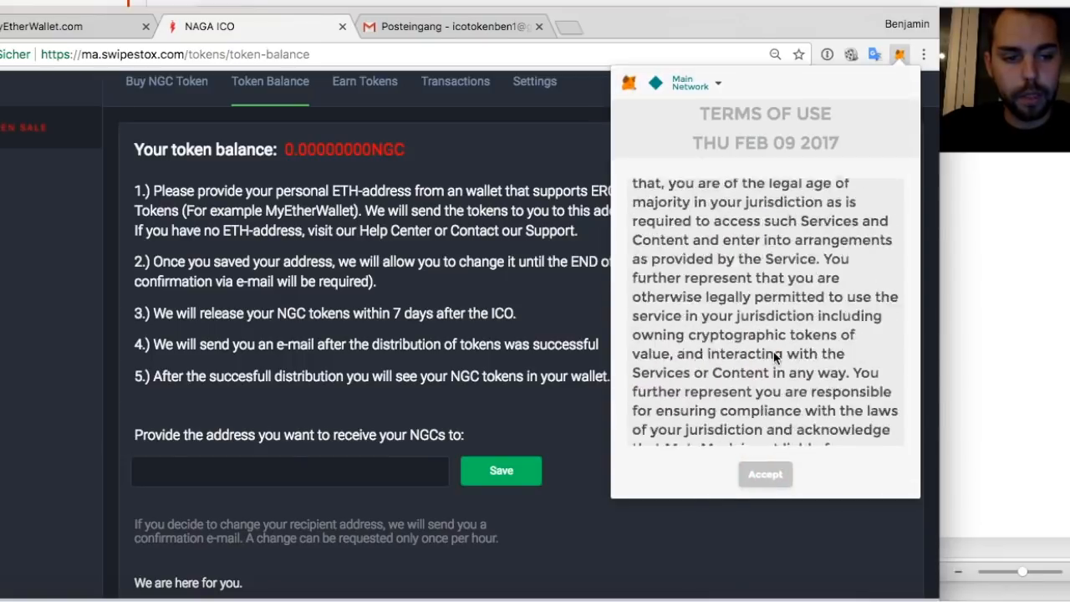
{"action": "scroll", "scroll_direction": "down", "scroll_amount": 3}
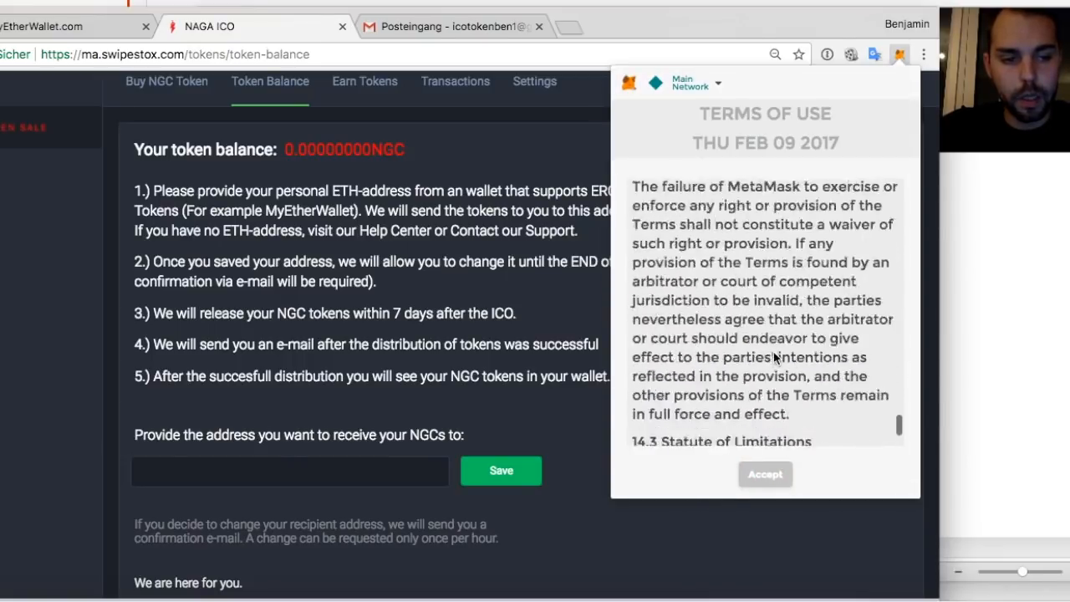
{"action": "left_click", "coordinate": [764, 475]}
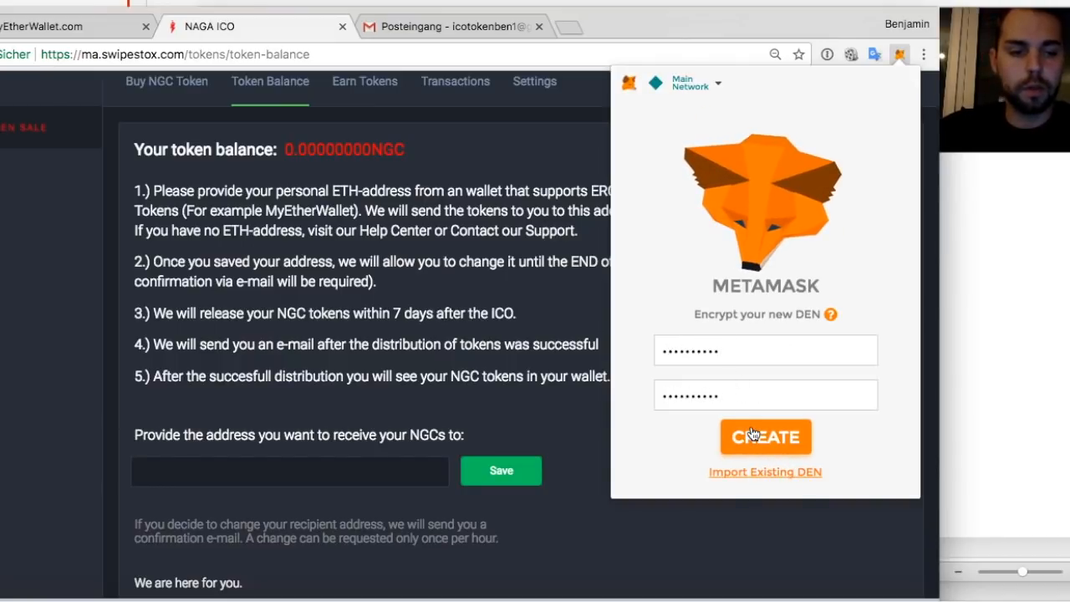
{"action": "left_click", "coordinate": [766, 436]}
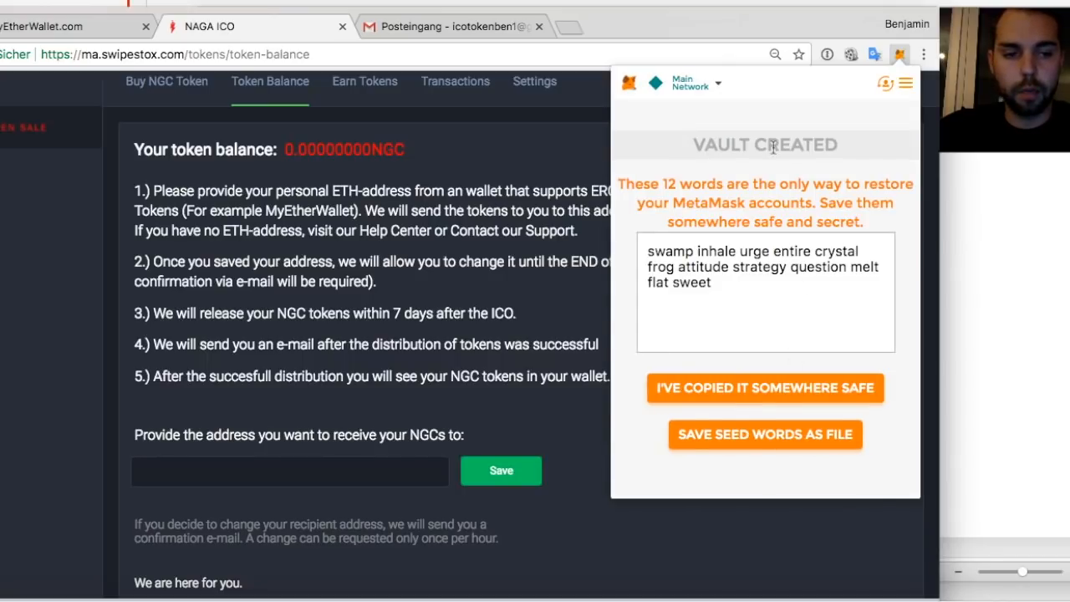
{"action": "mouse_move", "coordinate": [685, 284]}
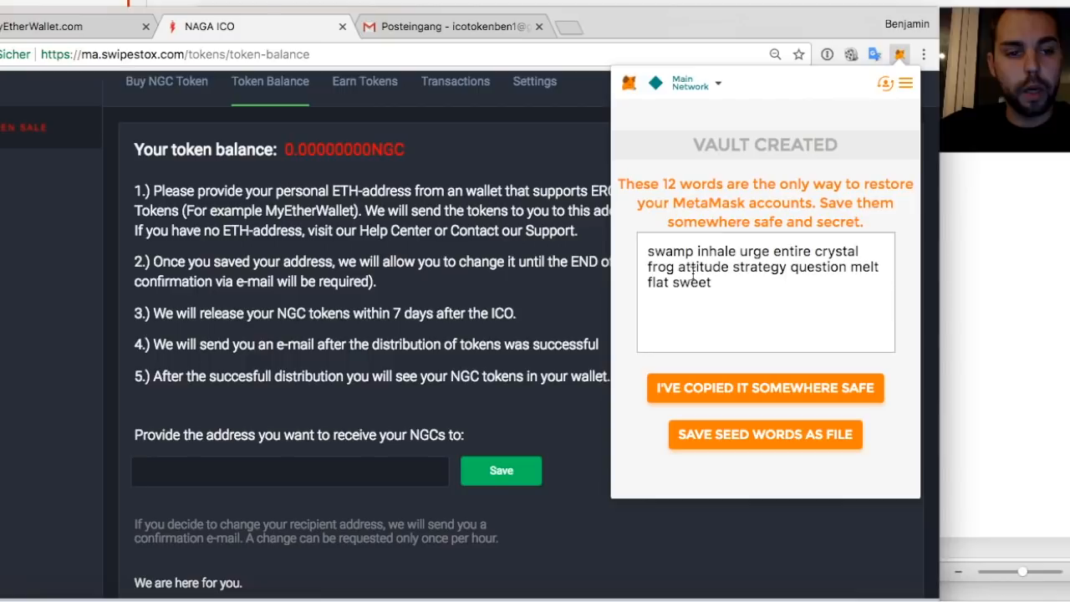
{"action": "mouse_move", "coordinate": [722, 231]}
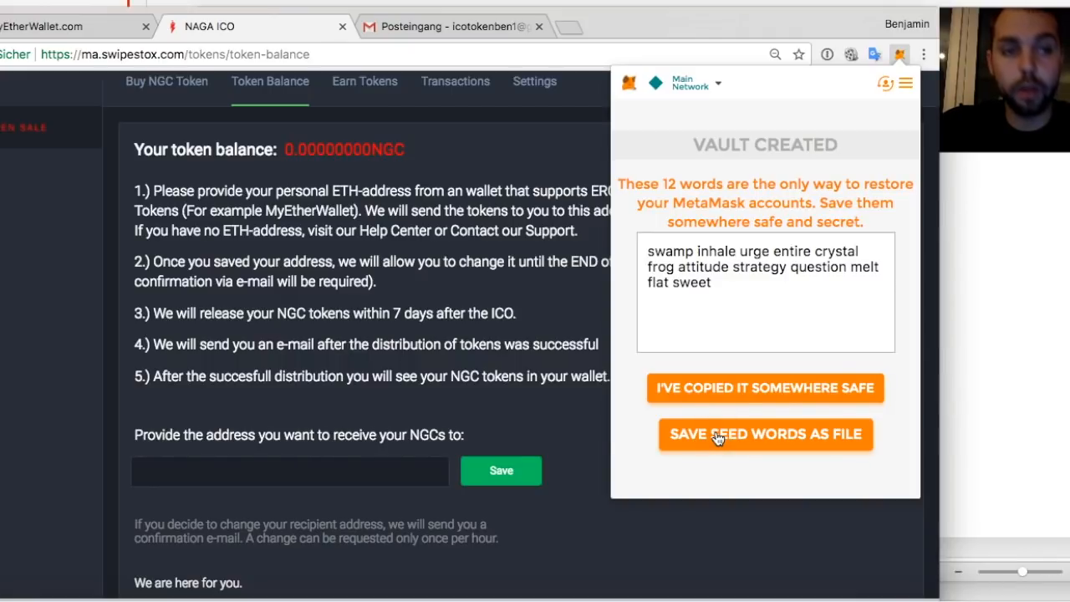
{"action": "mouse_move", "coordinate": [650, 260]}
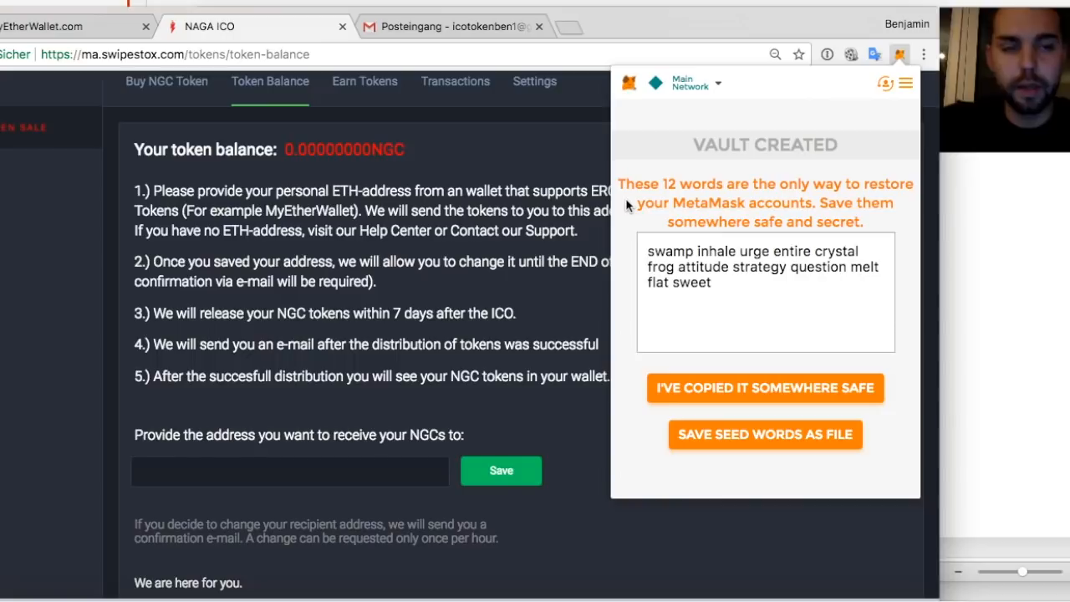
{"action": "mouse_move", "coordinate": [645, 180]}
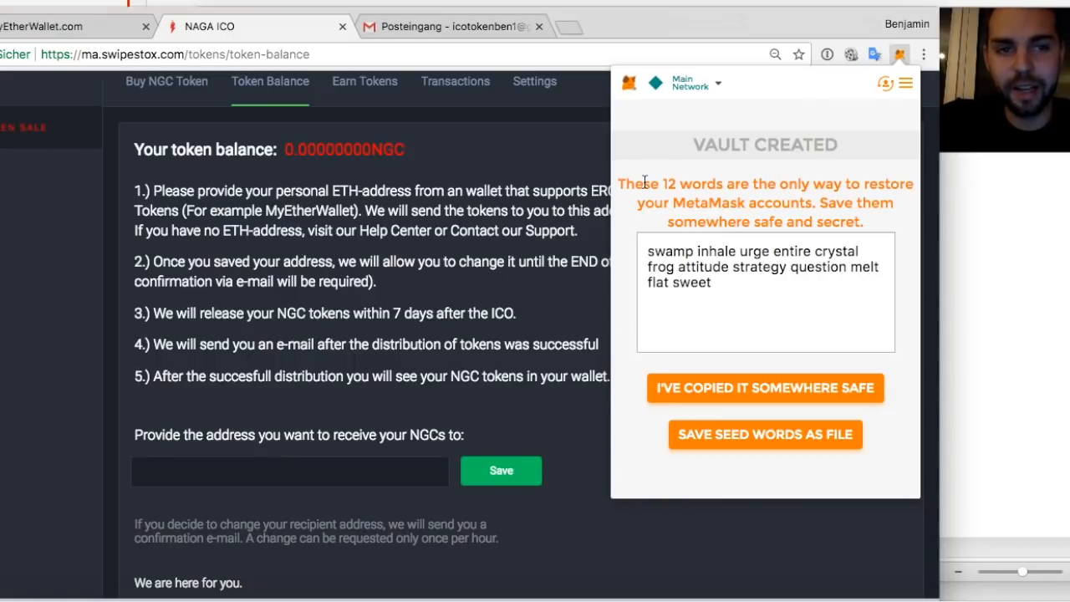
{"action": "mouse_move", "coordinate": [756, 337]}
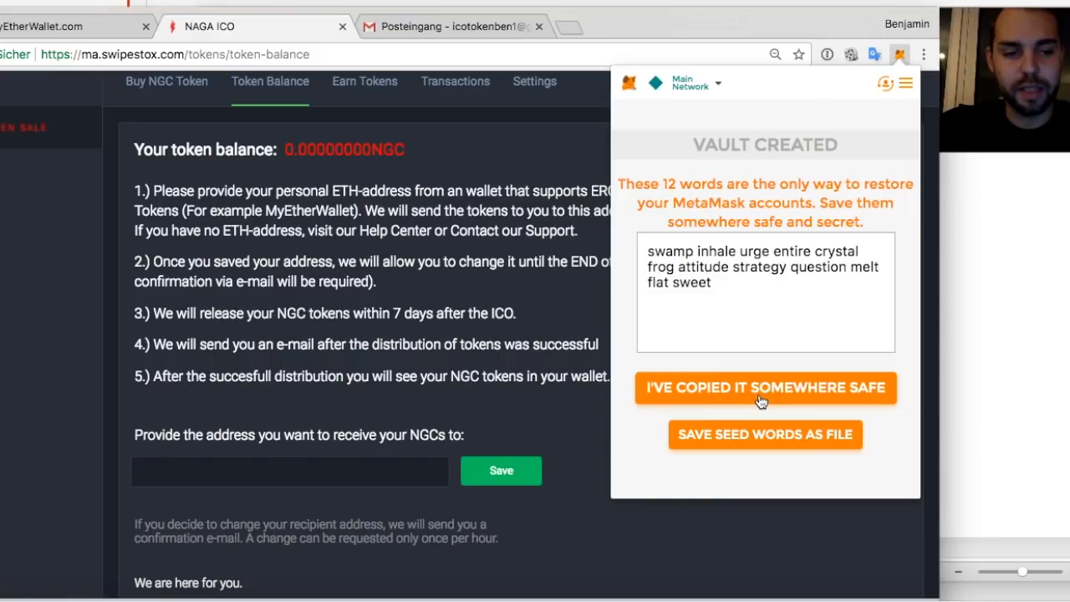
Confirm the recovery words are saved and bring up Account 1's options menu.
{"action": "left_click", "coordinate": [764, 388]}
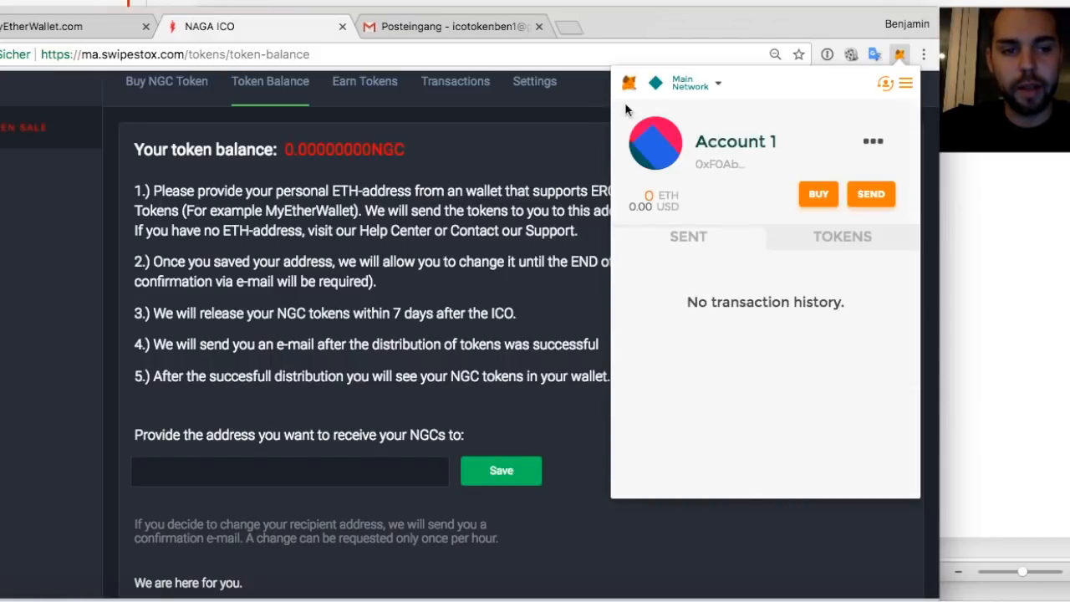
{"action": "mouse_move", "coordinate": [739, 458]}
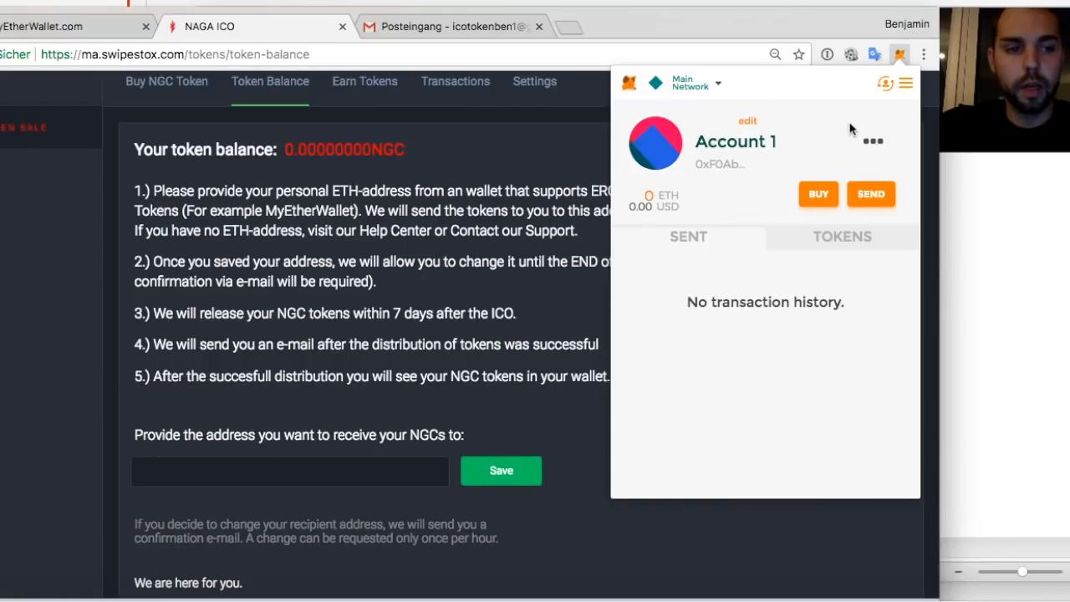
{"action": "left_click", "coordinate": [872, 140]}
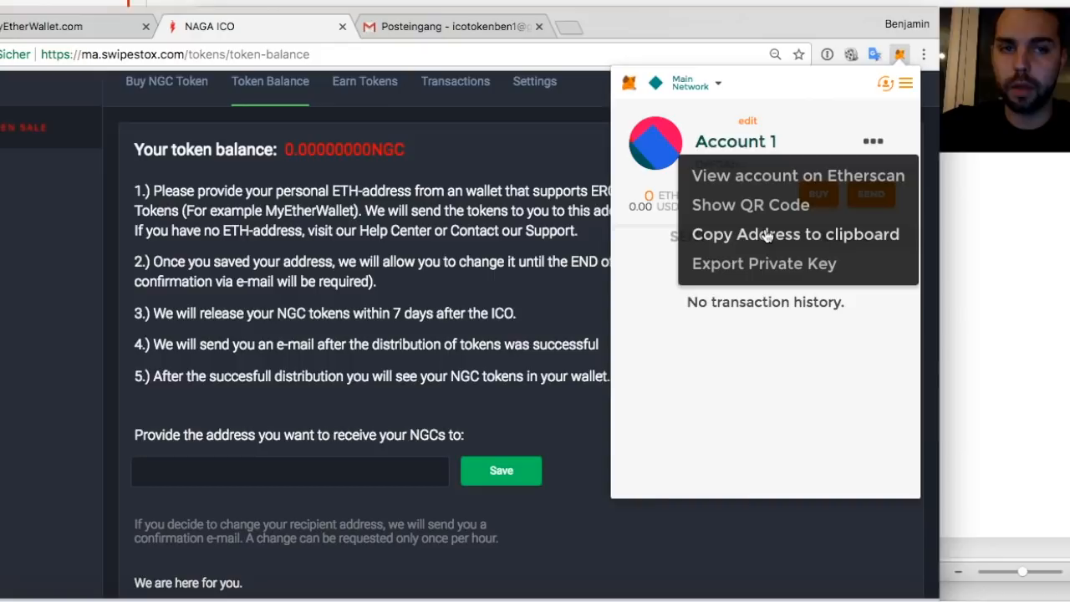
{"action": "mouse_move", "coordinate": [759, 176]}
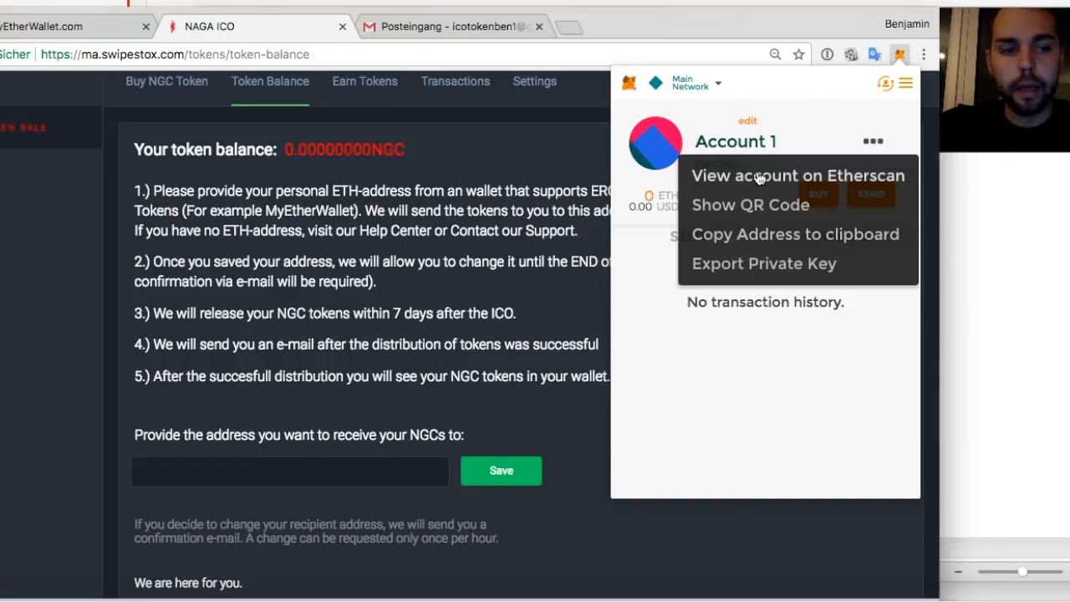
{"action": "mouse_move", "coordinate": [752, 241]}
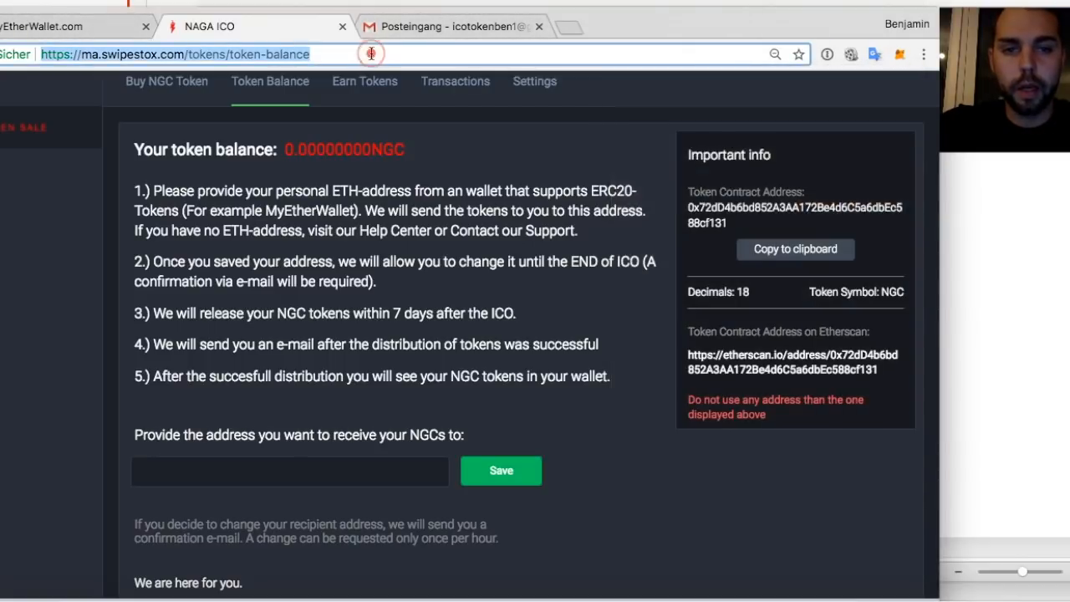
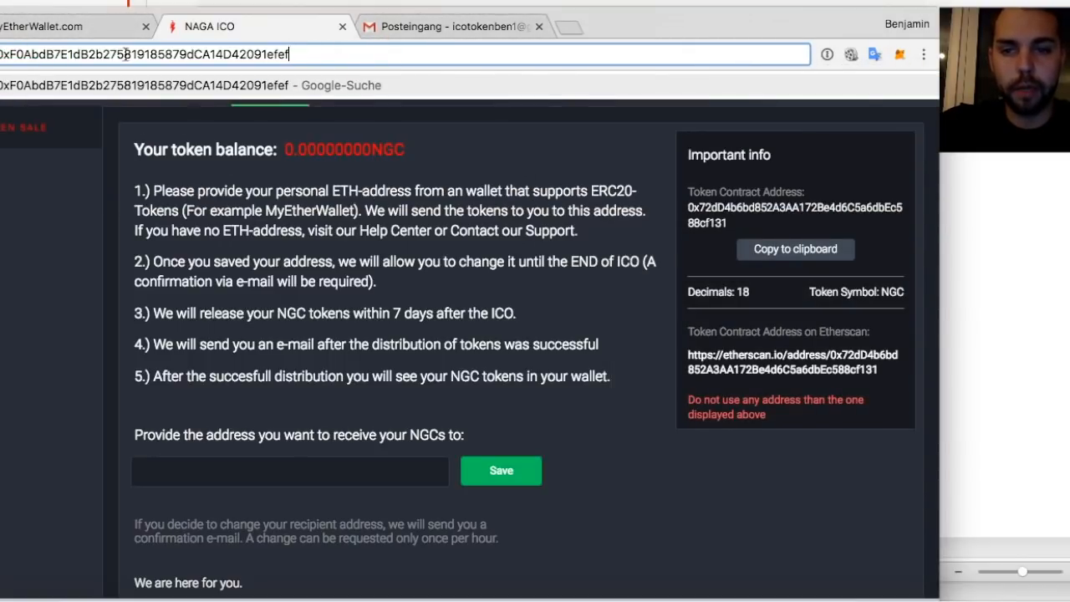
{"action": "mouse_move", "coordinate": [154, 468]}
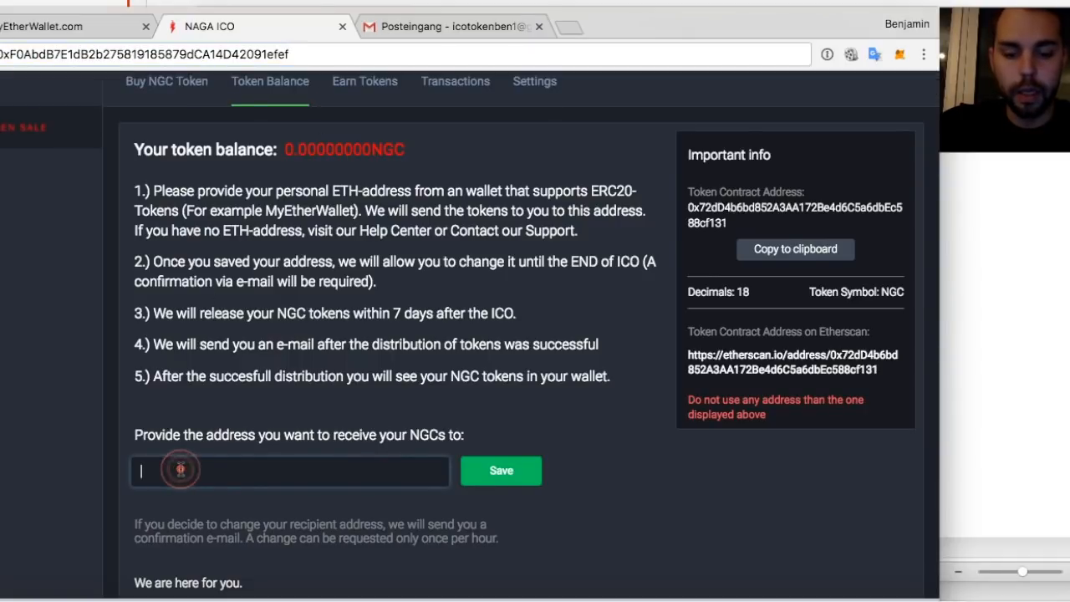
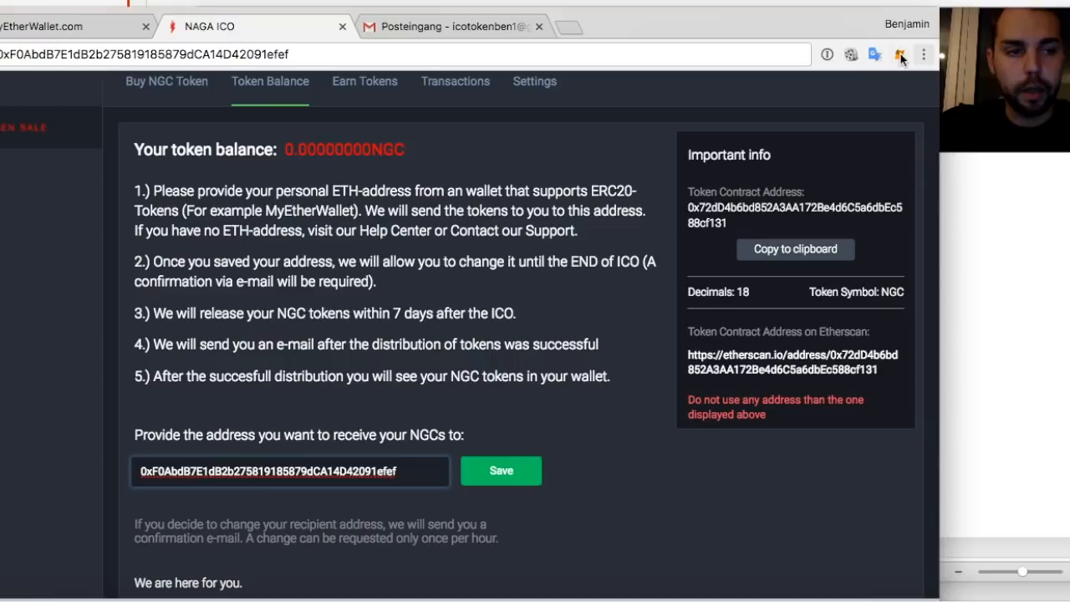
{"action": "left_click", "coordinate": [899, 54]}
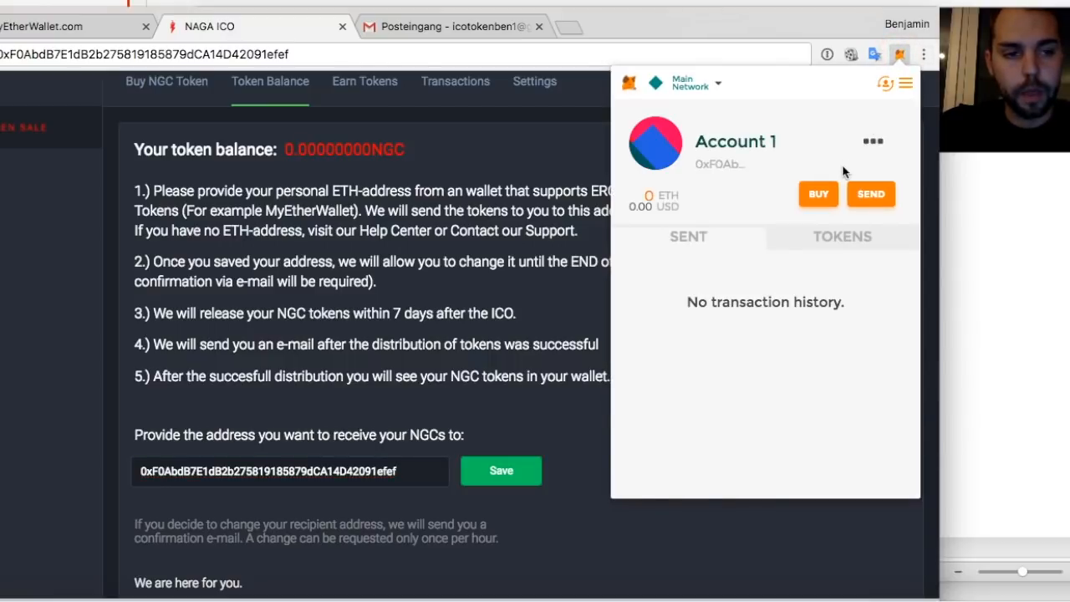
View Account 1 on Etherscan showing 0 Ether and no transactions, then return to NAGA ICO.
{"action": "left_click", "coordinate": [872, 140]}
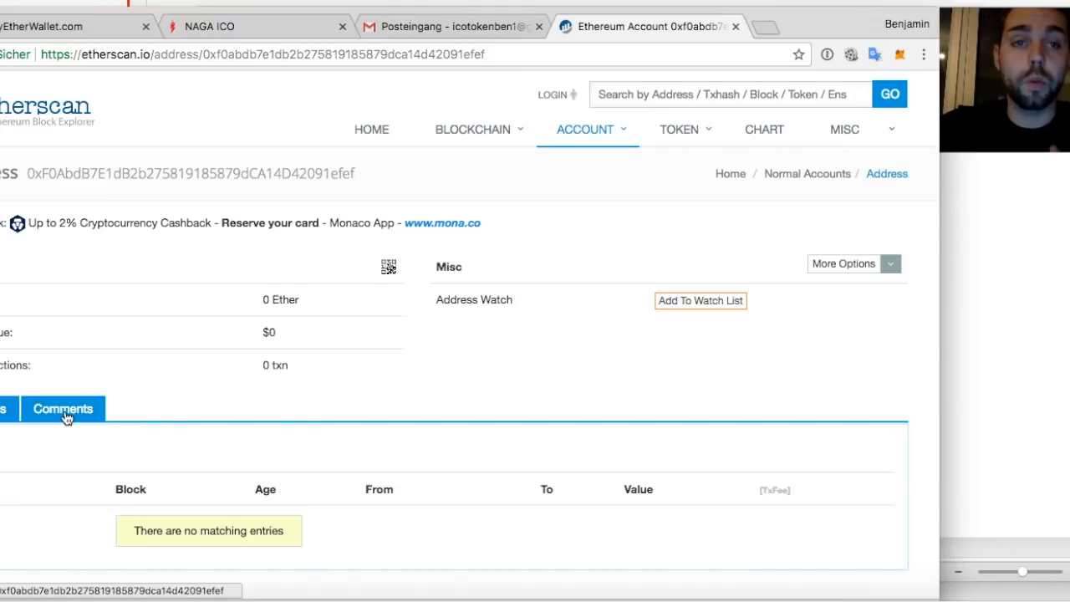
{"action": "left_click", "coordinate": [63, 408]}
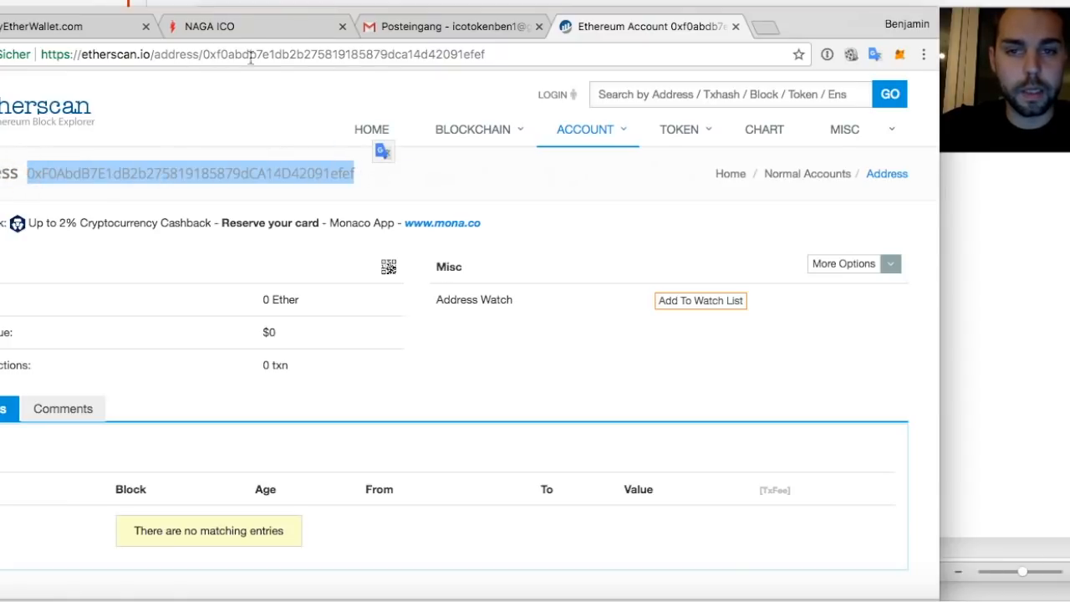
{"action": "left_click", "coordinate": [254, 27]}
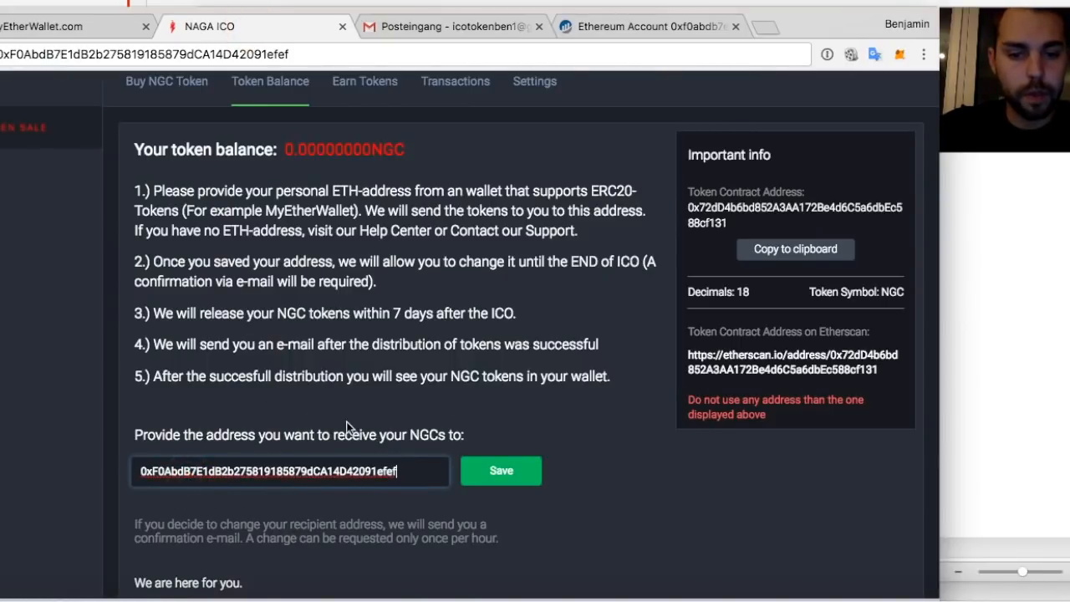
Save the receiving address in NAGA ICO and dismiss the address-updated confirmation.
{"action": "left_click", "coordinate": [502, 470]}
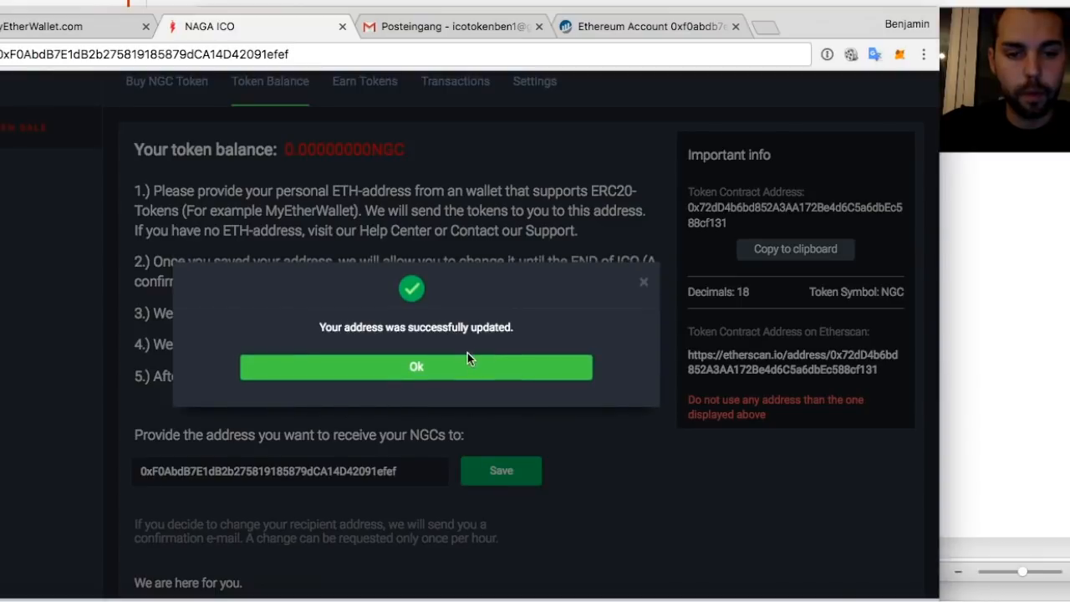
{"action": "left_click", "coordinate": [414, 366]}
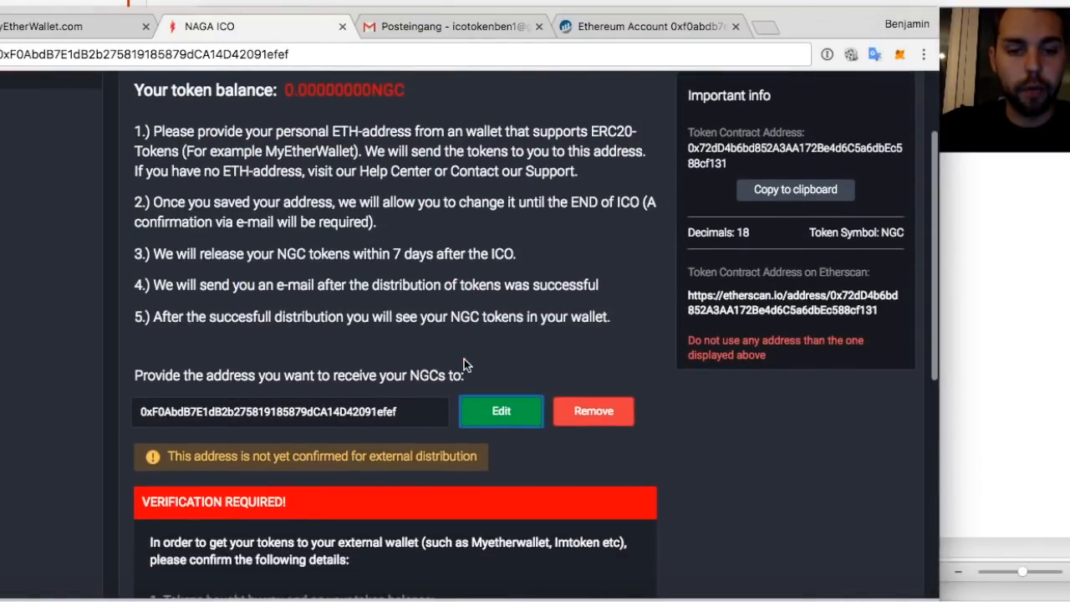
{"action": "scroll", "scroll_direction": "down", "scroll_amount": 3}
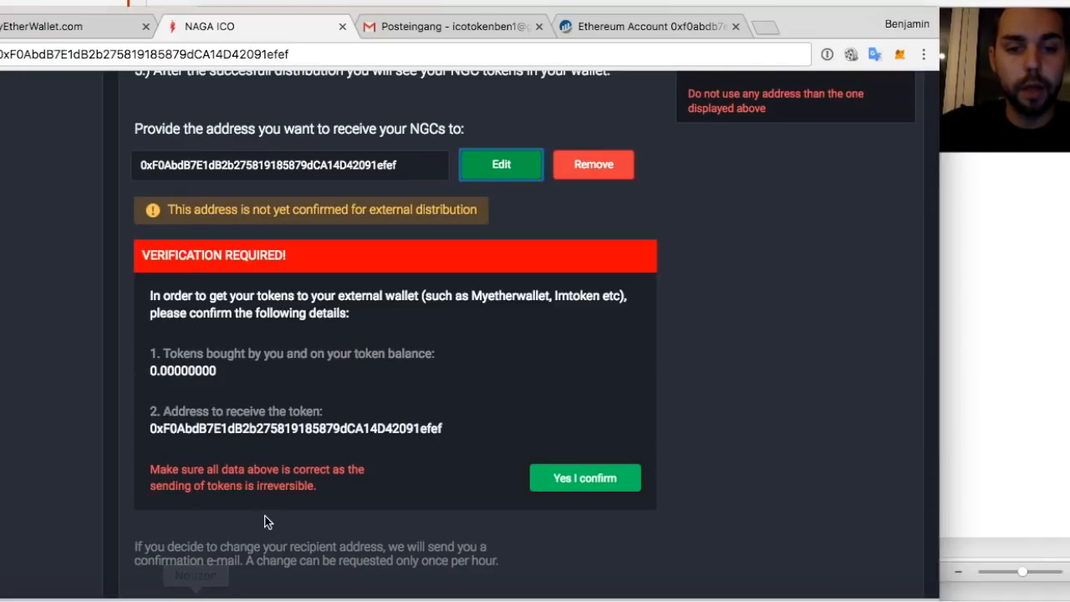
{"action": "mouse_move", "coordinate": [371, 386]}
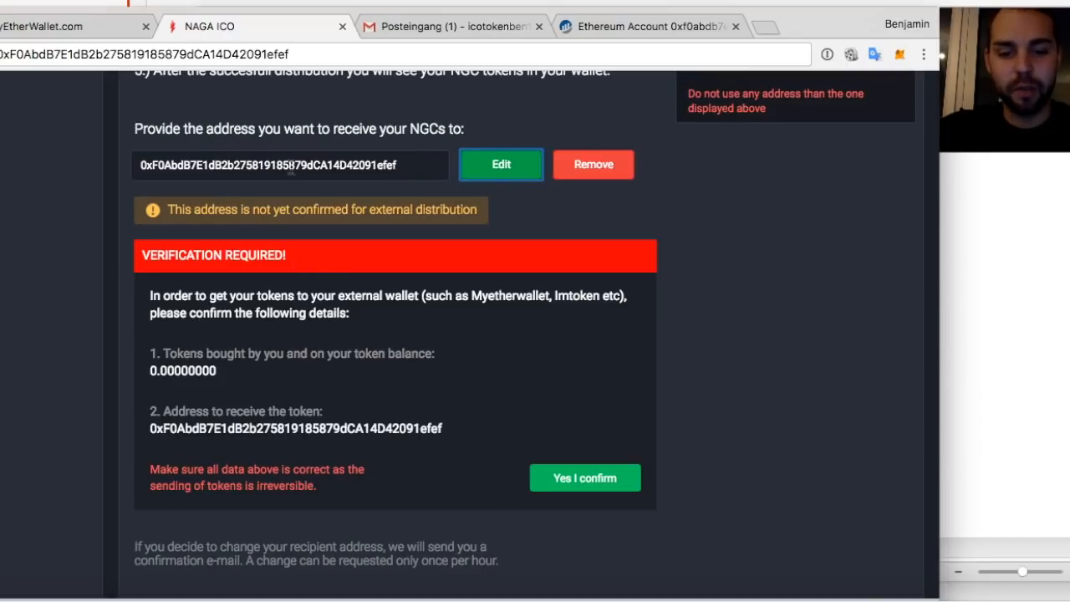
{"action": "mouse_move", "coordinate": [326, 421]}
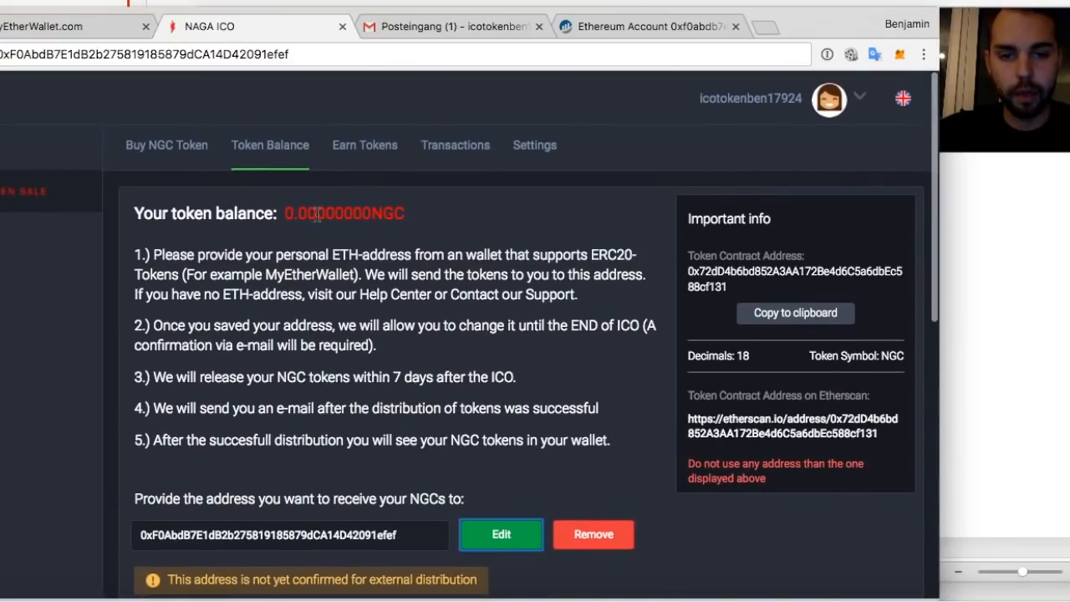
{"action": "scroll", "scroll_direction": "down", "scroll_amount": 3}
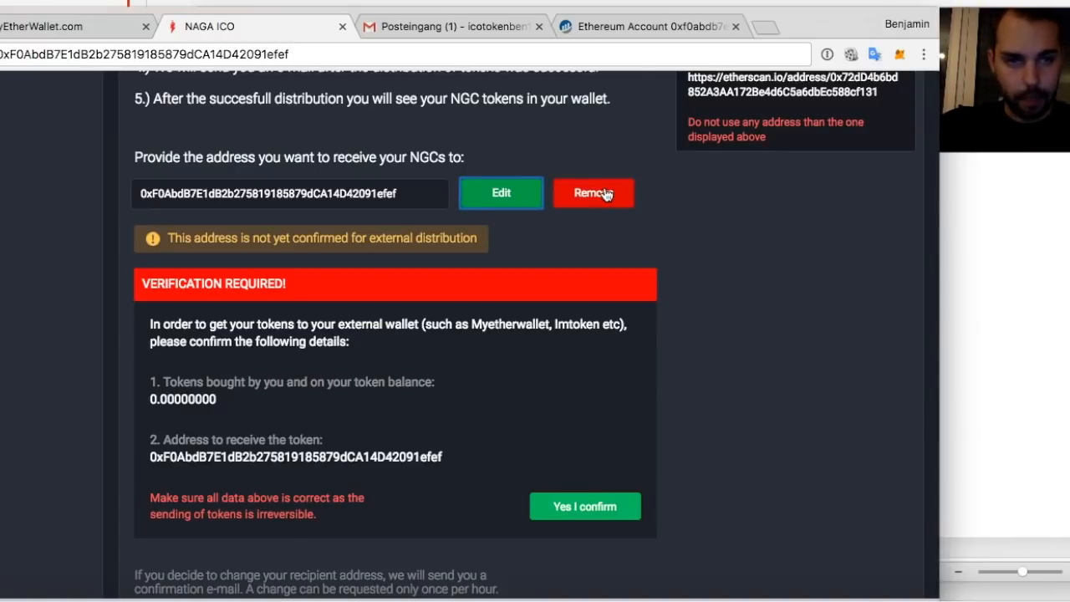
{"action": "mouse_move", "coordinate": [474, 190]}
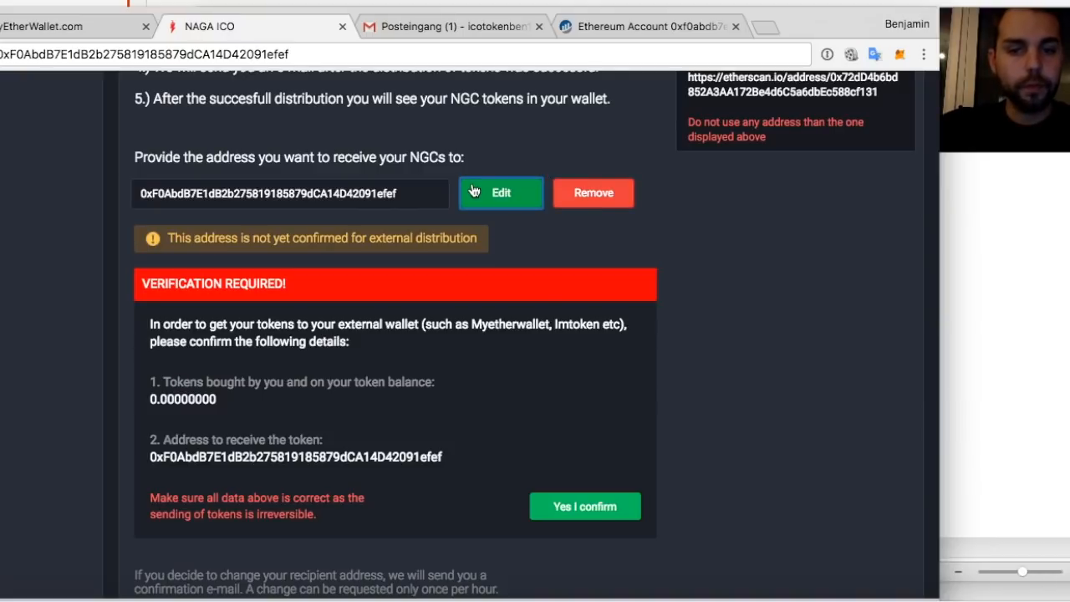
{"action": "mouse_move", "coordinate": [505, 240]}
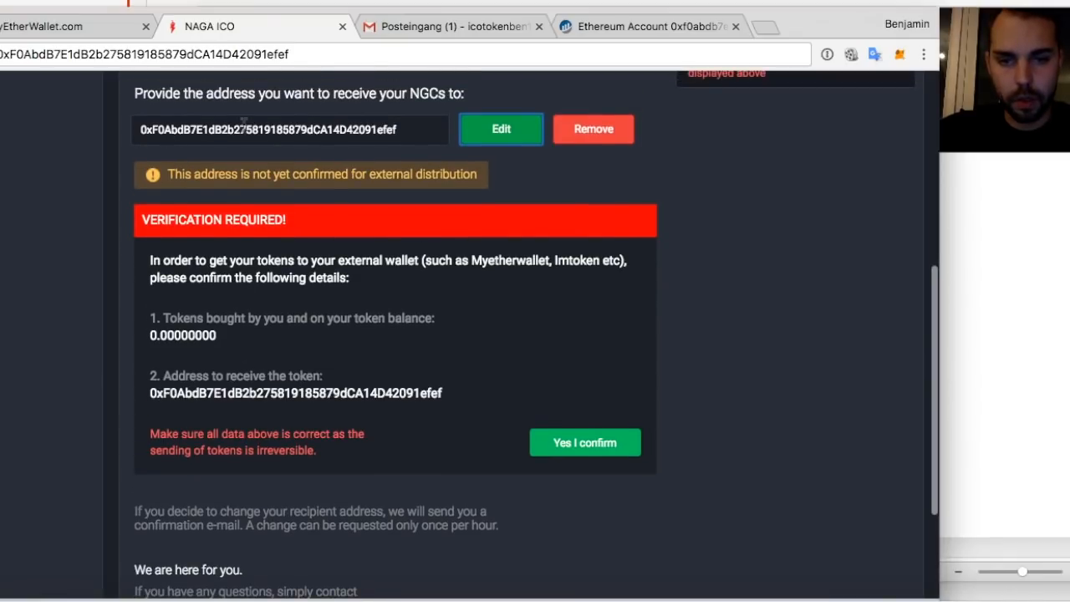
Scroll to the VERIFICATION REQUIRED box listing the 0 token balance and the unconfirmed address.
{"action": "scroll", "scroll_direction": "up", "scroll_amount": 3}
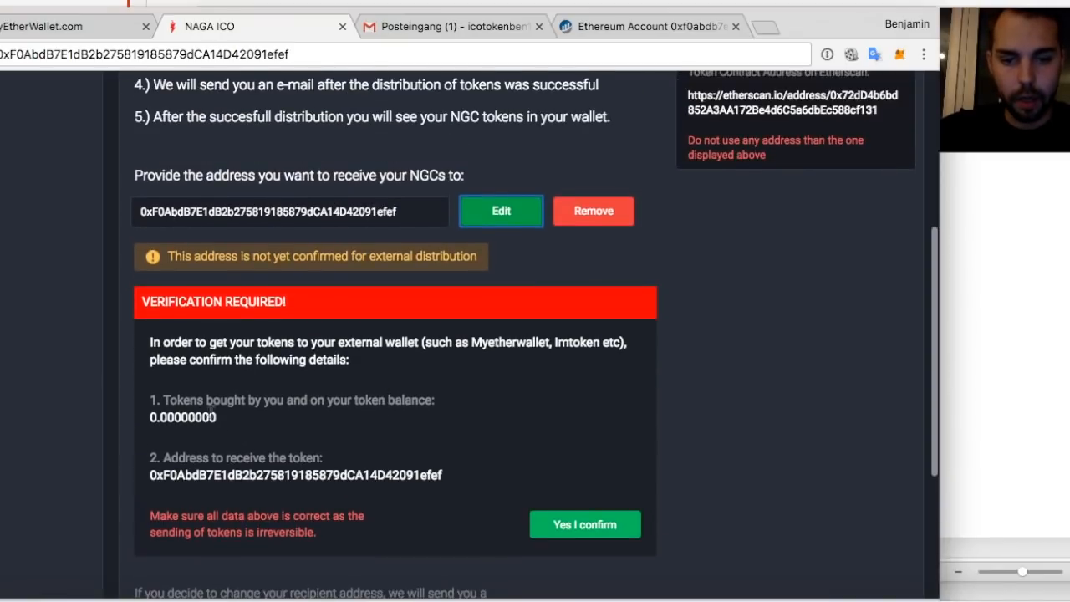
{"action": "scroll", "scroll_direction": "down", "scroll_amount": 3}
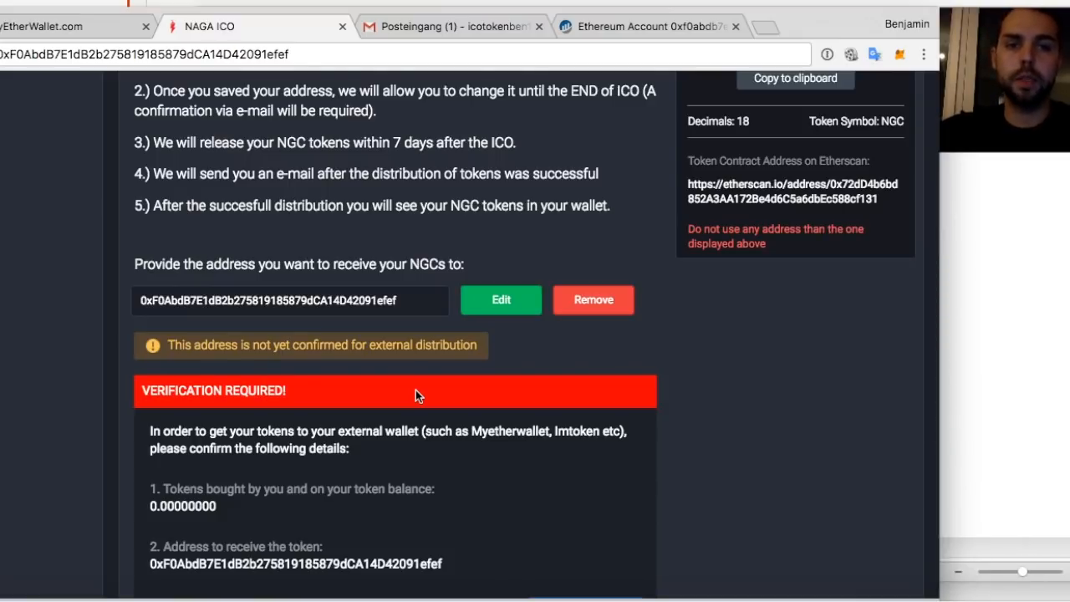
{"action": "scroll", "scroll_direction": "up", "scroll_amount": 3}
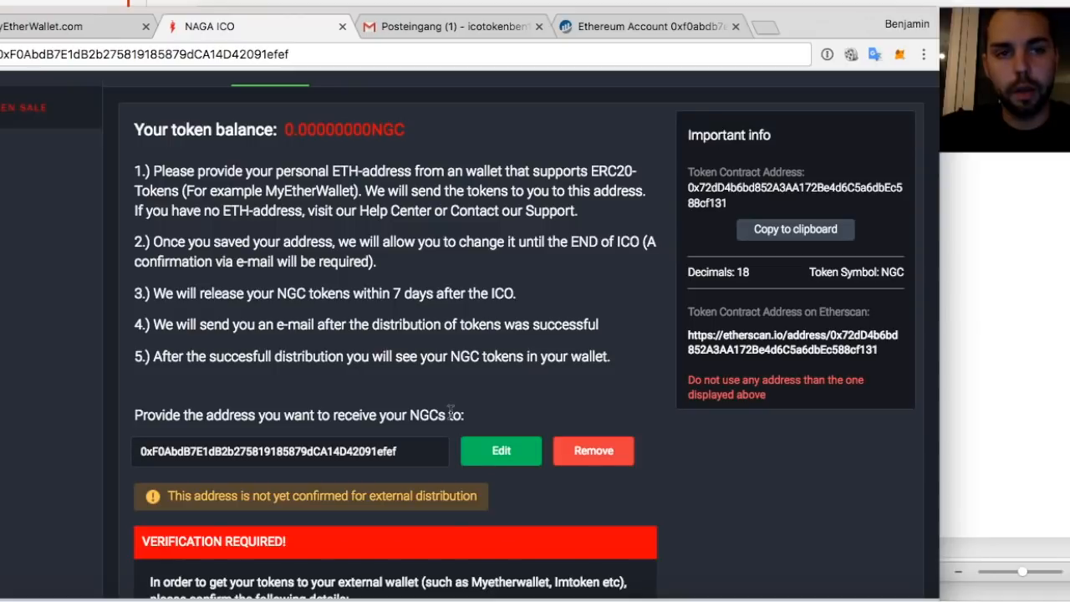
{"action": "scroll", "scroll_direction": "down", "scroll_amount": 3}
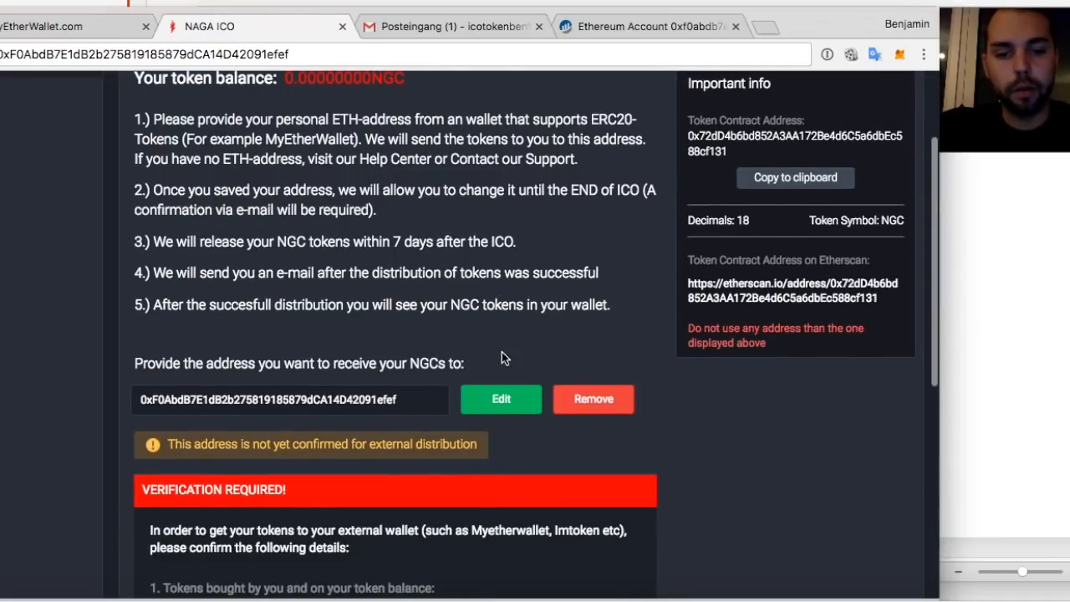
{"action": "scroll", "scroll_direction": "down", "scroll_amount": 3}
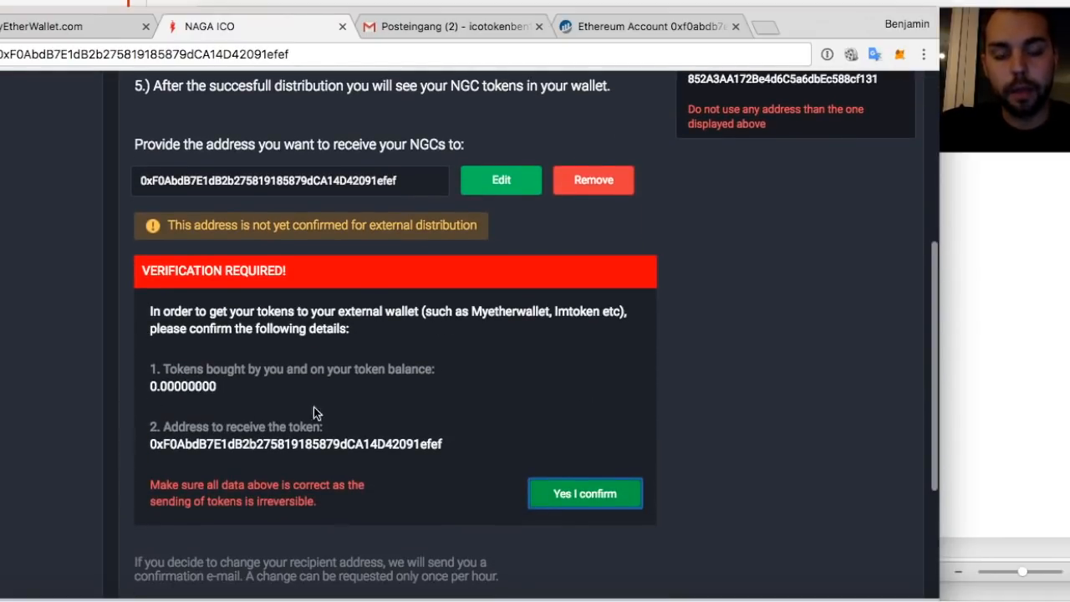
{"action": "mouse_move", "coordinate": [418, 395]}
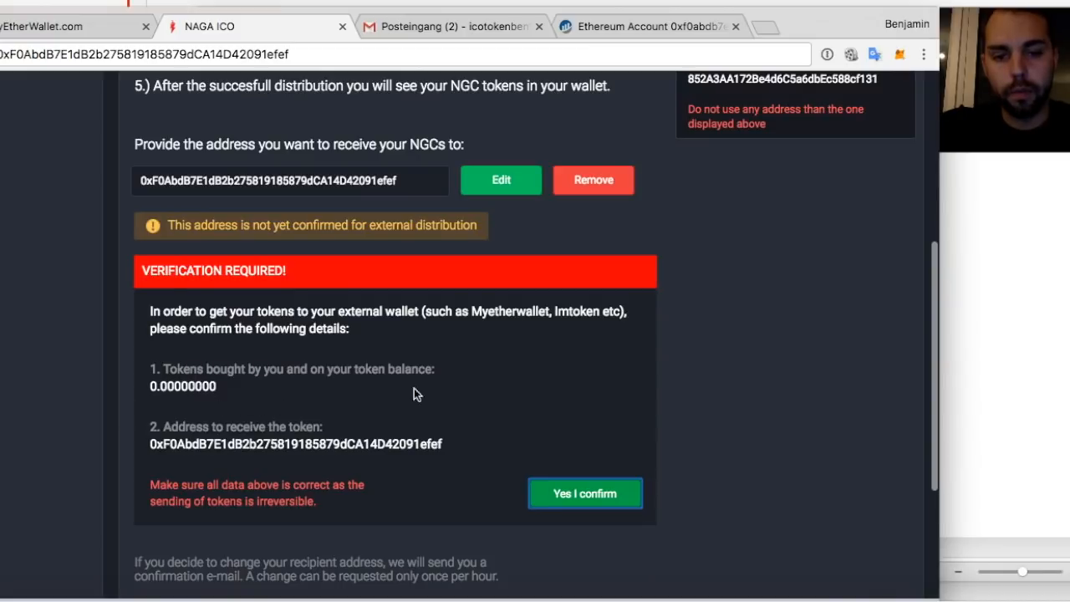
{"action": "mouse_move", "coordinate": [448, 205]}
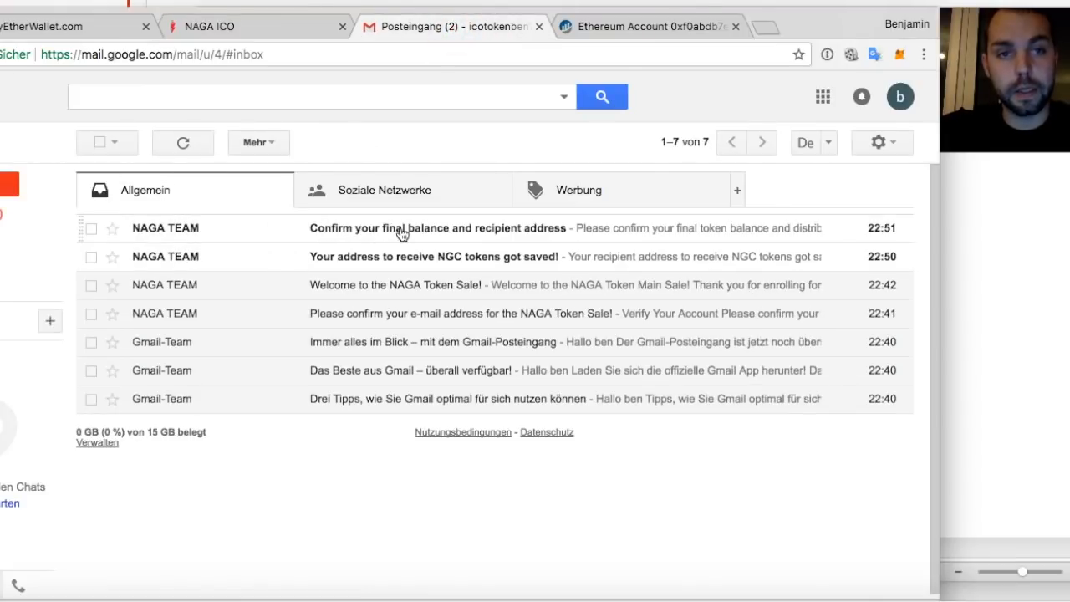
Read NAGA's 'Confirm your final balance and recipient address' email, checking it against the token balance page.
{"action": "left_click", "coordinate": [438, 227]}
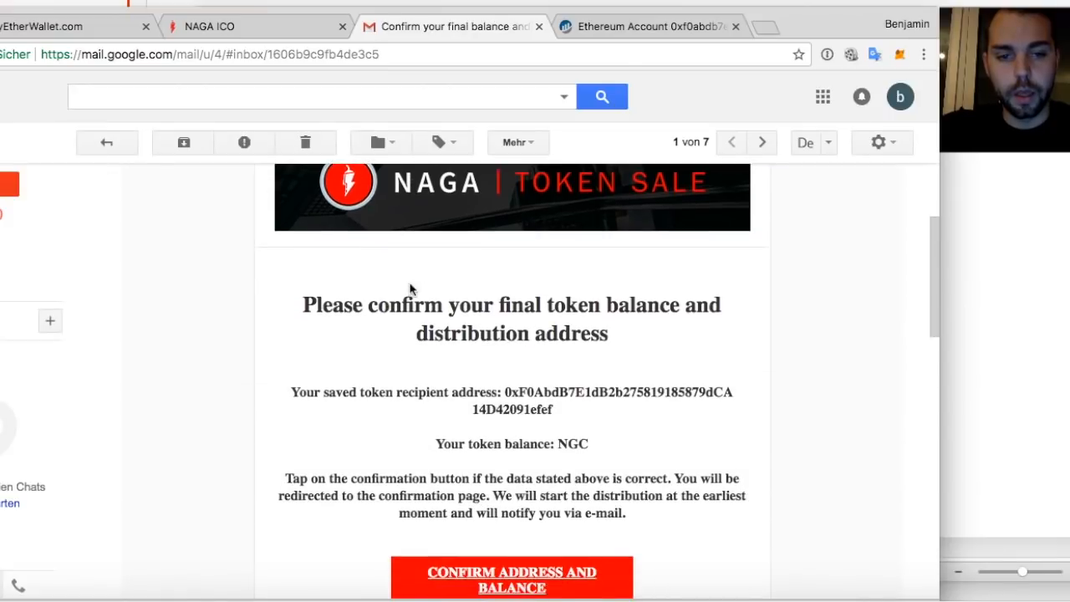
{"action": "scroll", "scroll_direction": "down", "scroll_amount": 3}
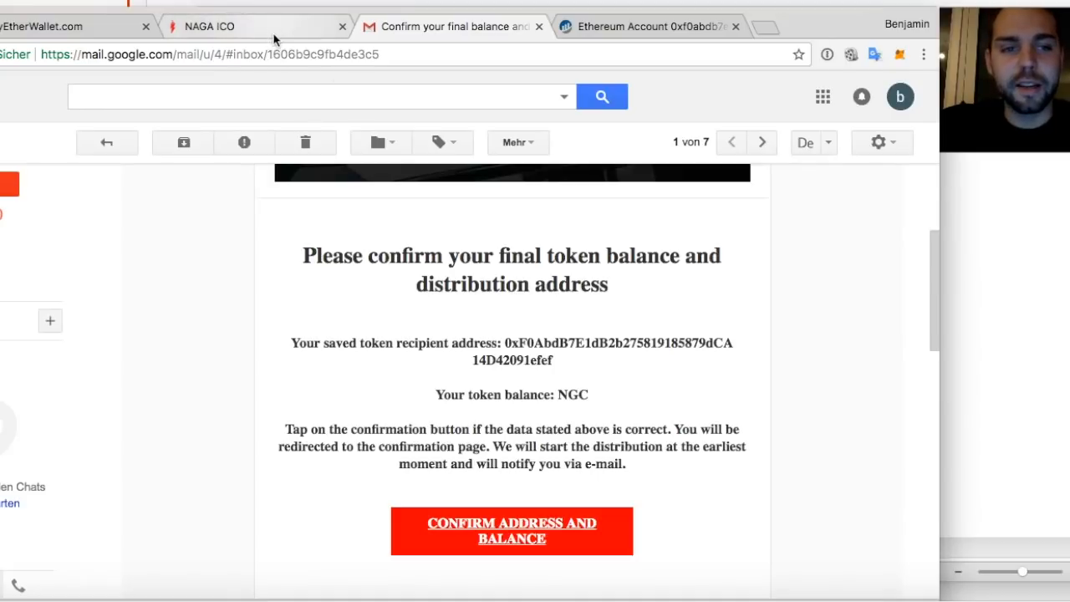
{"action": "left_click", "coordinate": [511, 532]}
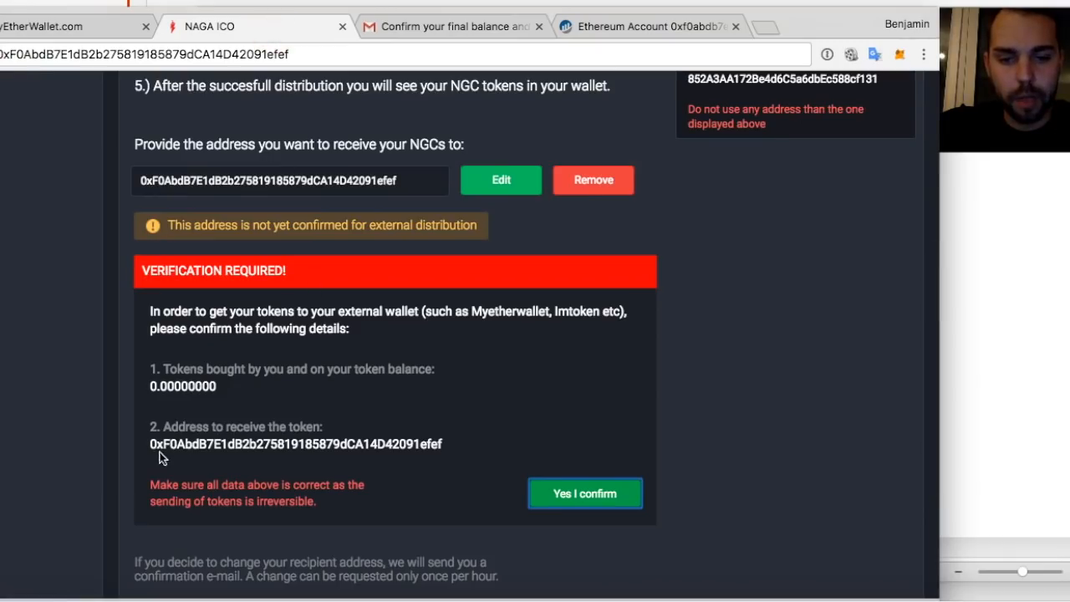
{"action": "mouse_move", "coordinate": [219, 463]}
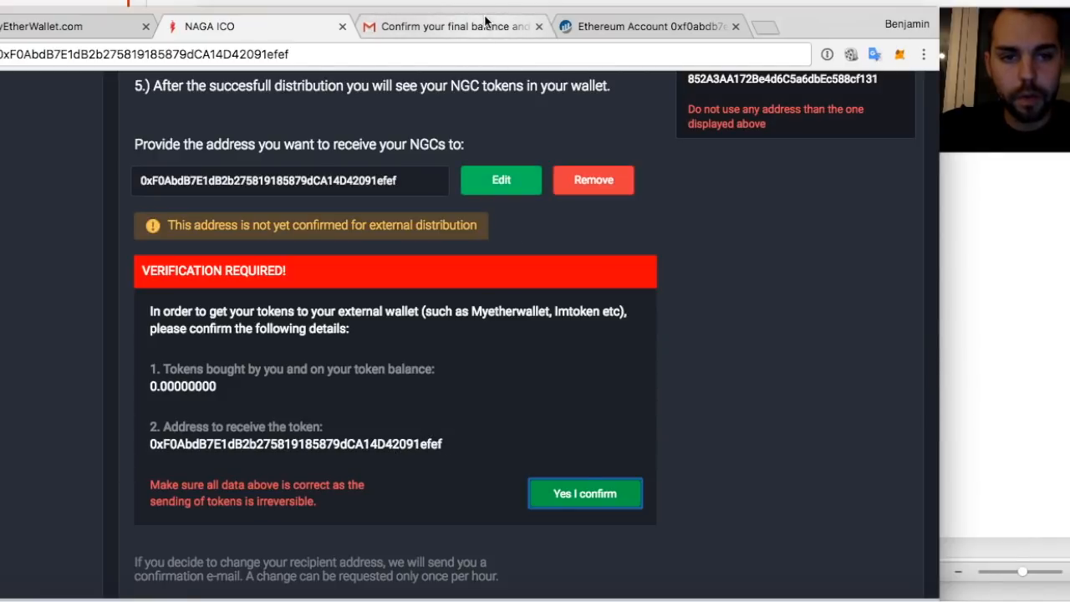
{"action": "left_click", "coordinate": [451, 26]}
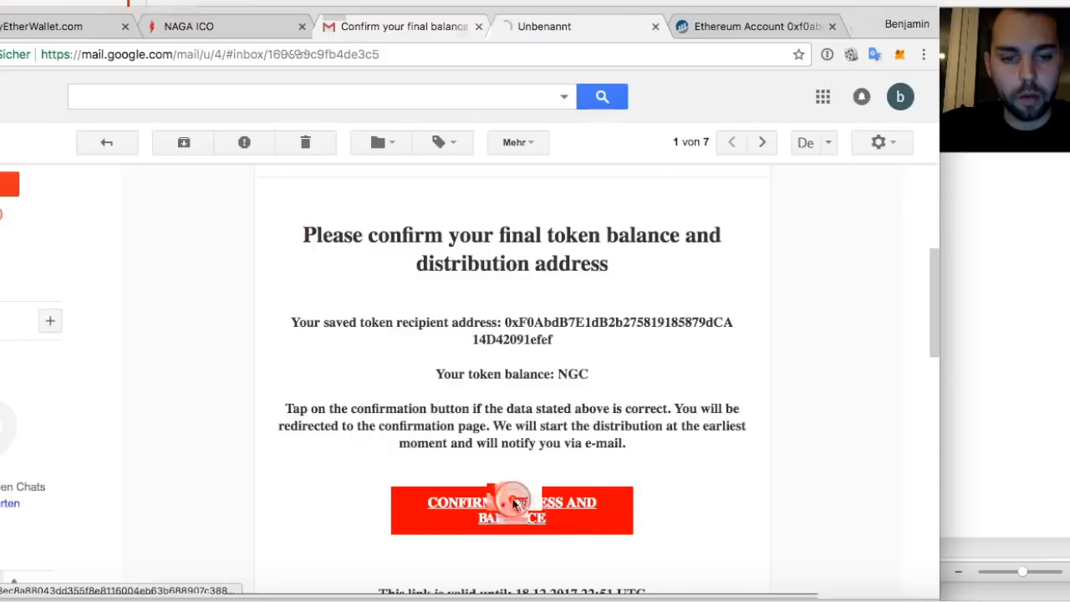
Confirm the address and balance so the receiving address shows confirmed, pending distribution.
{"action": "left_click", "coordinate": [511, 510]}
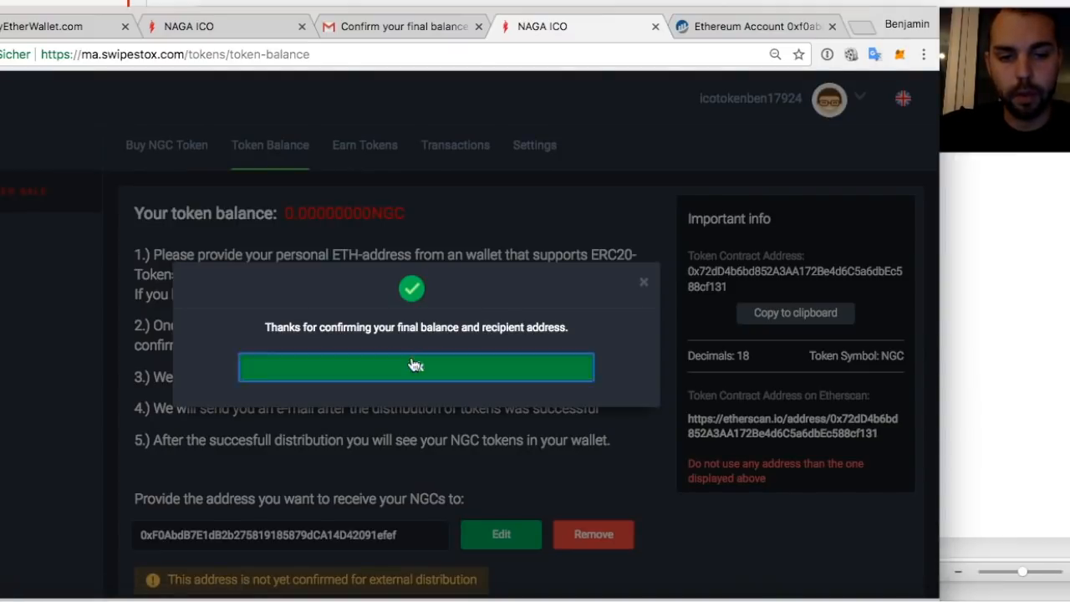
{"action": "left_click", "coordinate": [415, 368]}
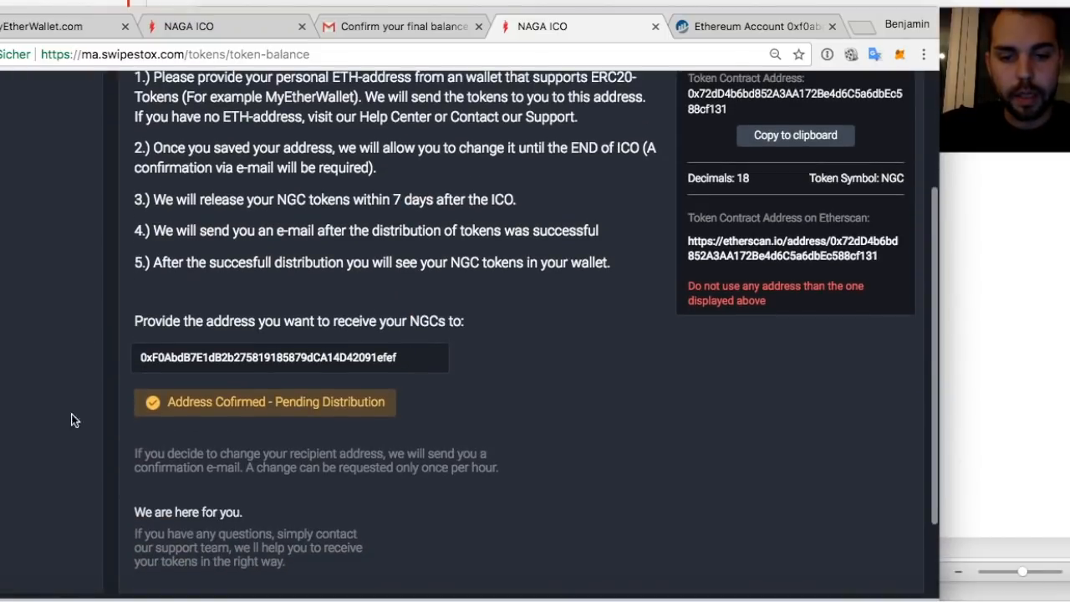
{"action": "scroll", "scroll_direction": "down", "scroll_amount": 3}
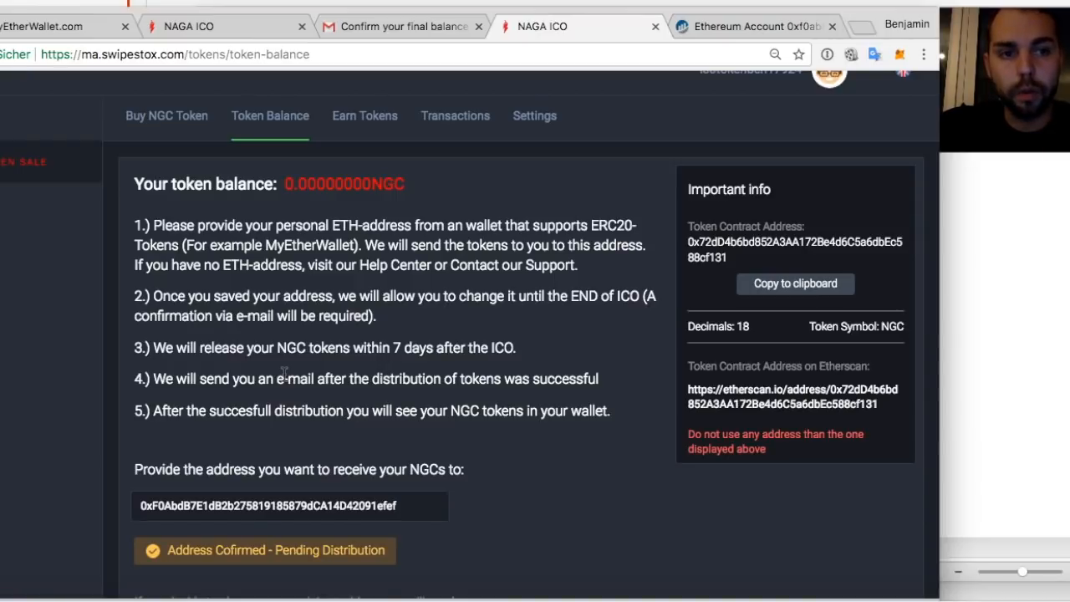
{"action": "mouse_move", "coordinate": [685, 160]}
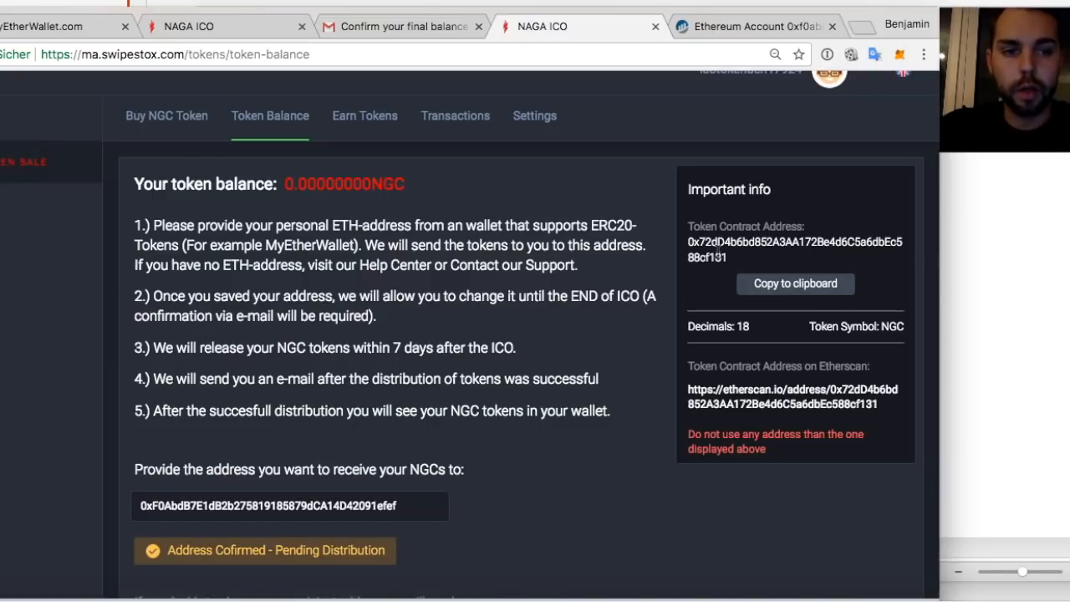
{"action": "mouse_move", "coordinate": [882, 208]}
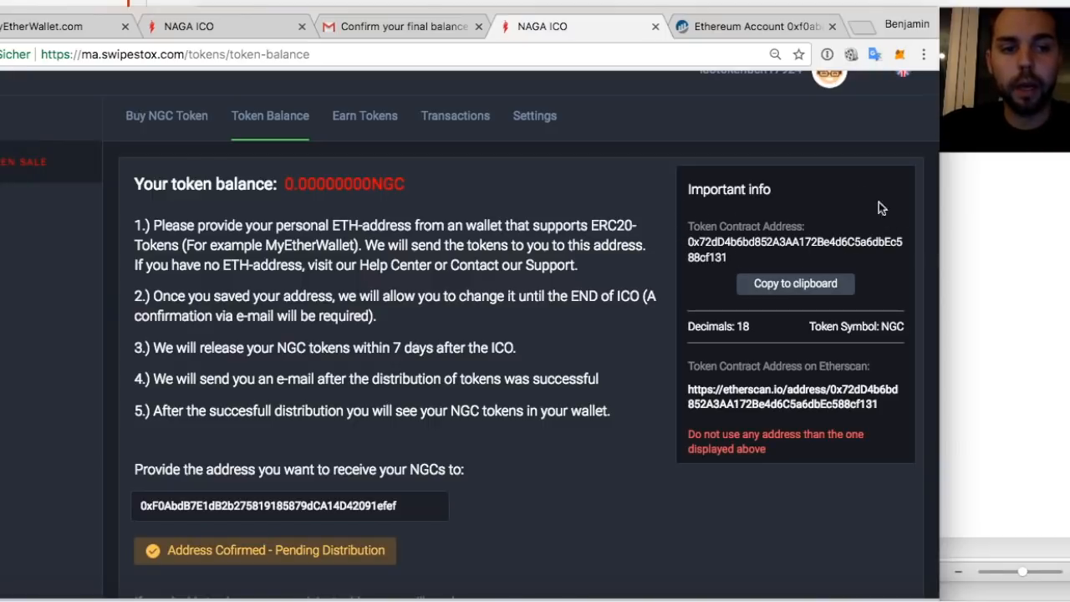
View the NGC contract address on Etherscan: 0 Ether and one contract-creation transaction.
{"action": "left_click", "coordinate": [792, 396]}
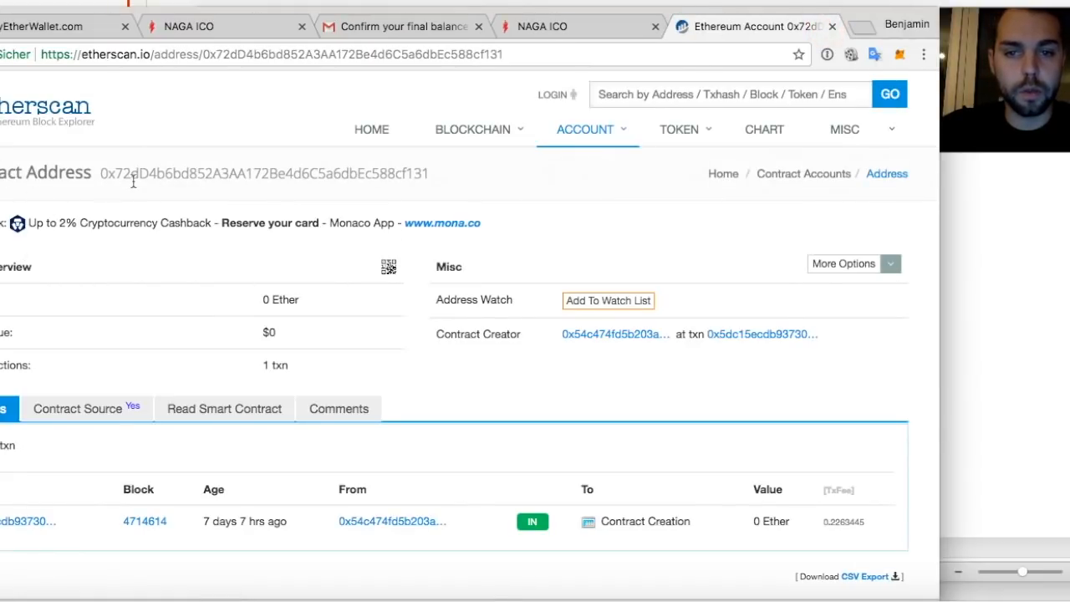
{"action": "mouse_move", "coordinate": [357, 361]}
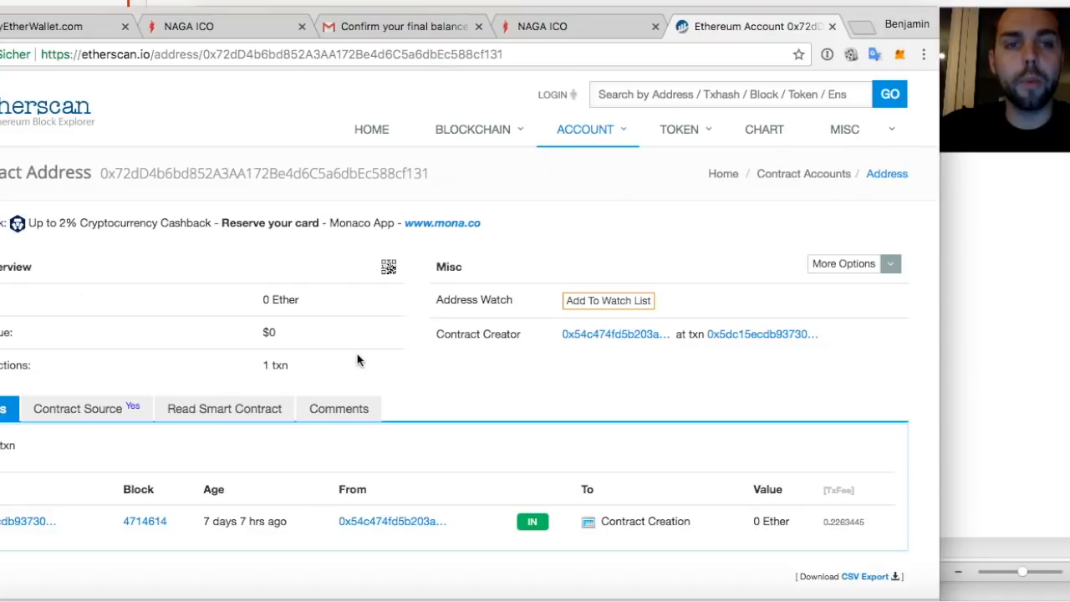
{"action": "mouse_move", "coordinate": [271, 346]}
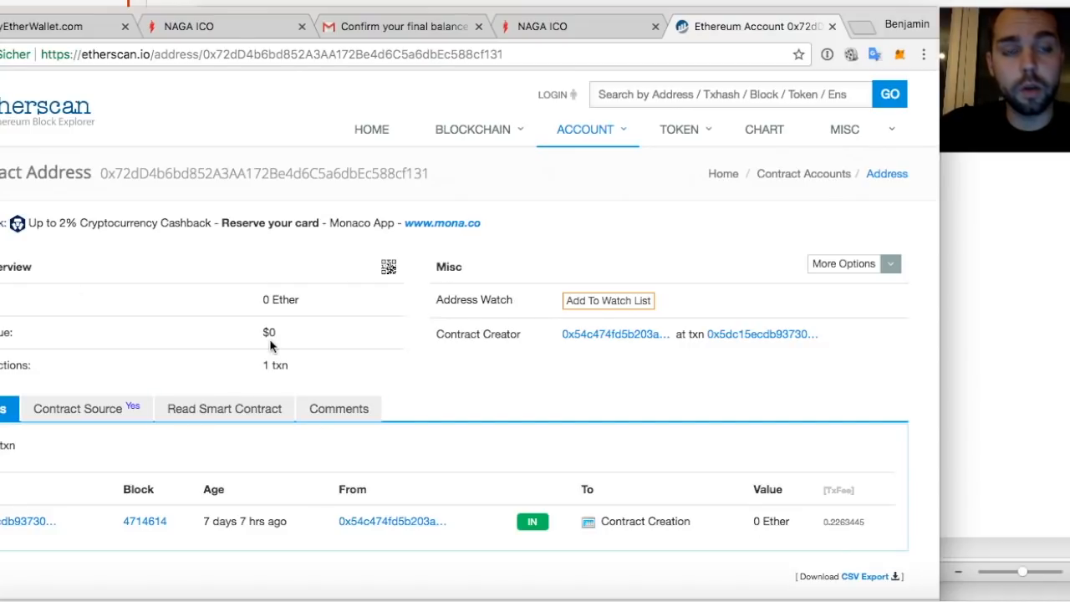
{"action": "mouse_move", "coordinate": [251, 350]}
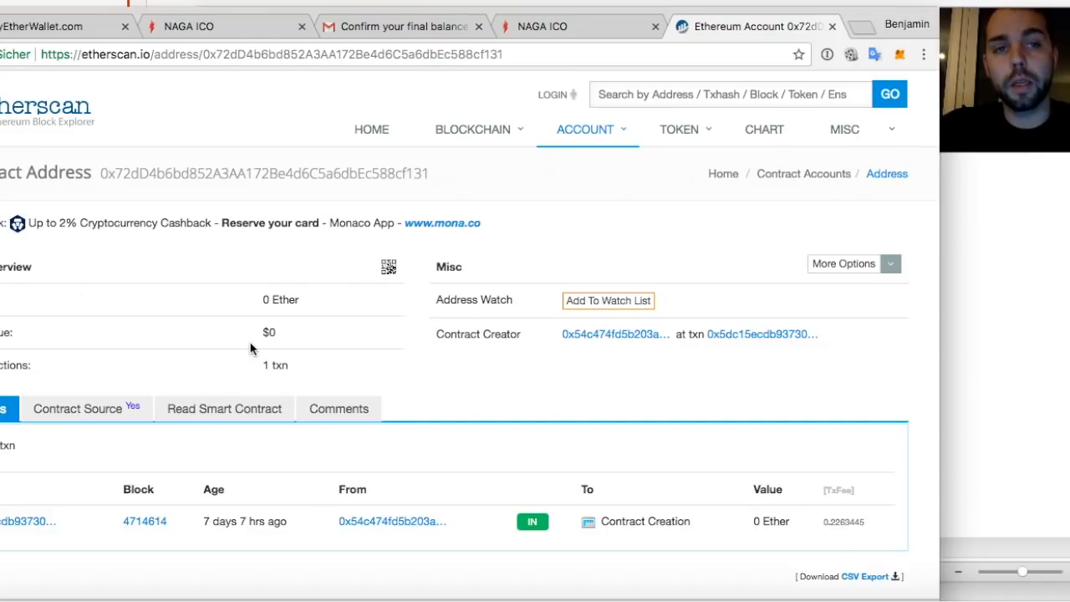
{"action": "scroll", "scroll_direction": "down", "scroll_amount": 3}
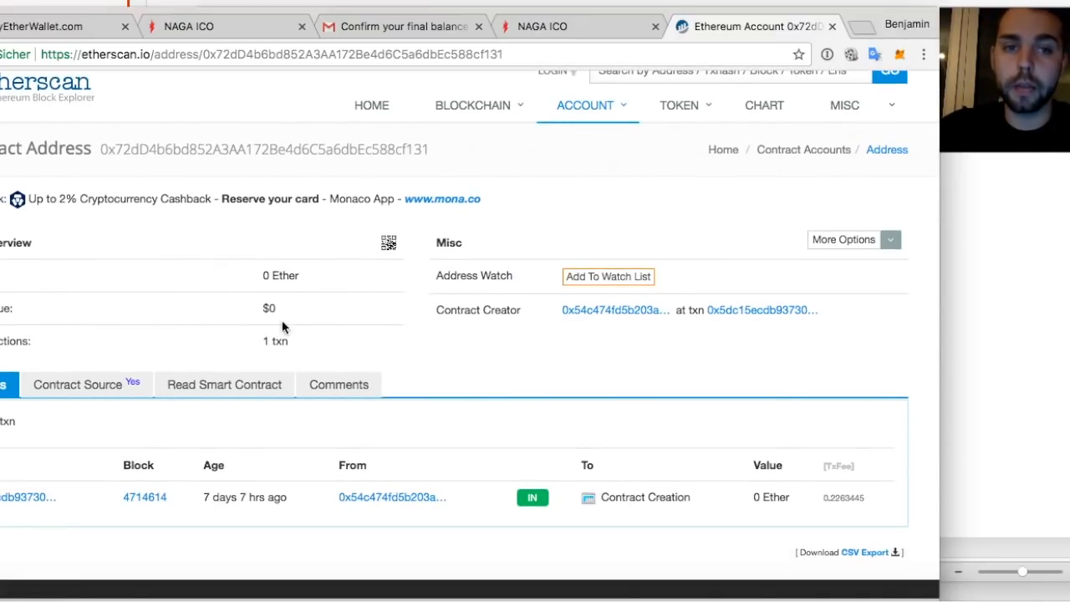
{"action": "mouse_move", "coordinate": [482, 274]}
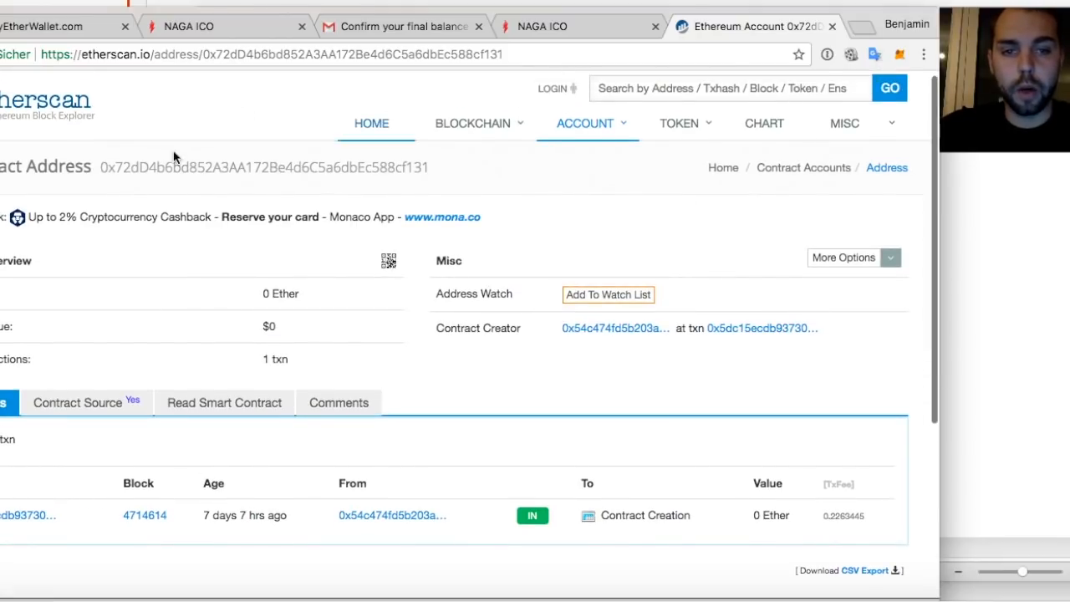
{"action": "mouse_move", "coordinate": [334, 374]}
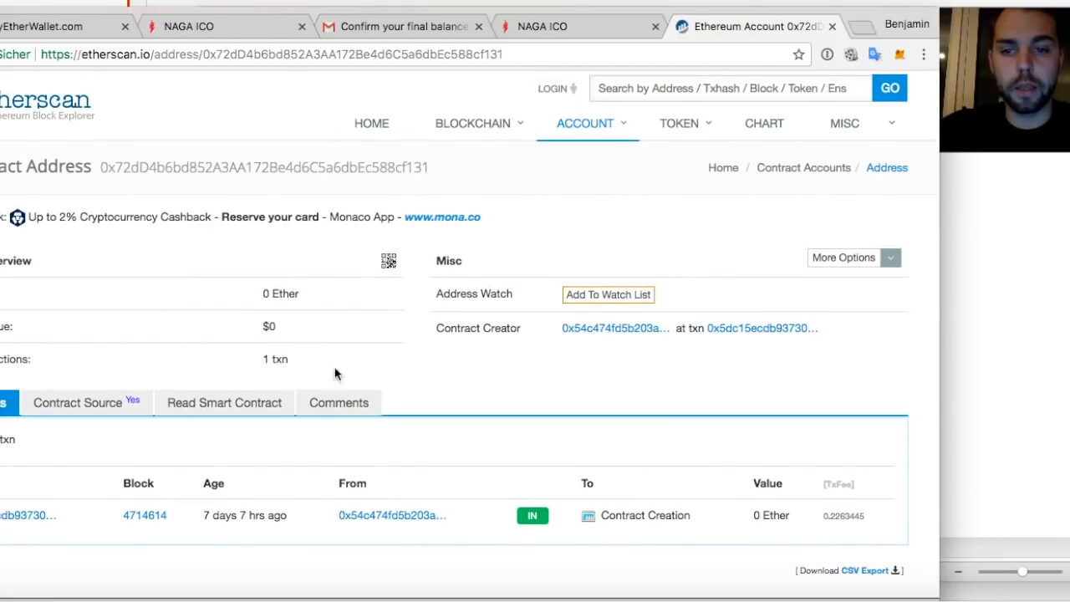
{"action": "scroll", "scroll_direction": "down", "scroll_amount": 3}
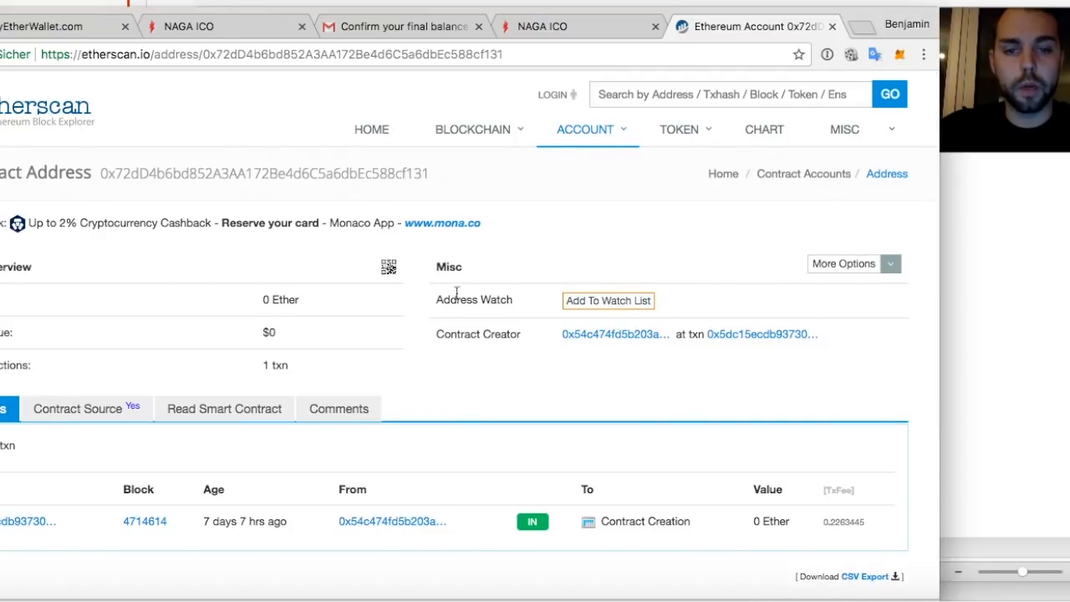
{"action": "mouse_move", "coordinate": [542, 277]}
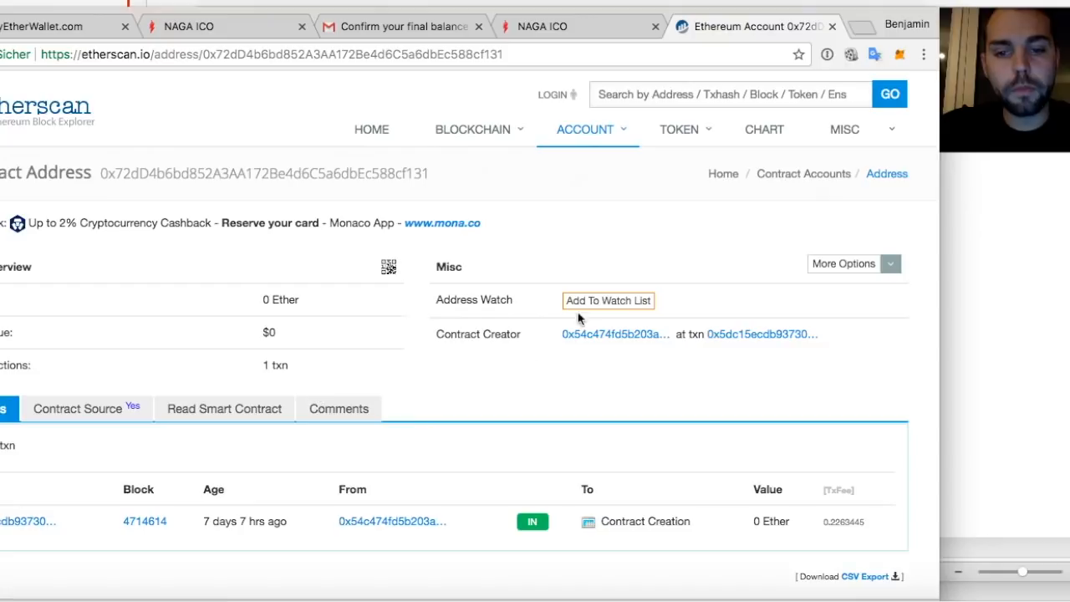
{"action": "mouse_move", "coordinate": [513, 47]}
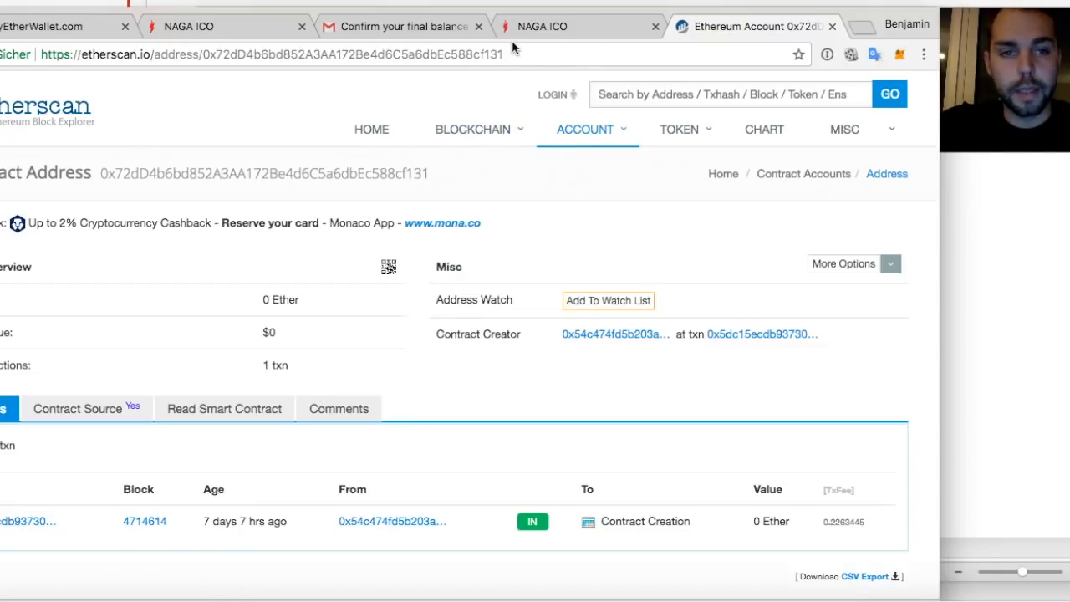
Copy the NGC token contract address from the NAGA Token Balance page and dismiss the Ok prompt.
{"action": "left_click", "coordinate": [541, 26]}
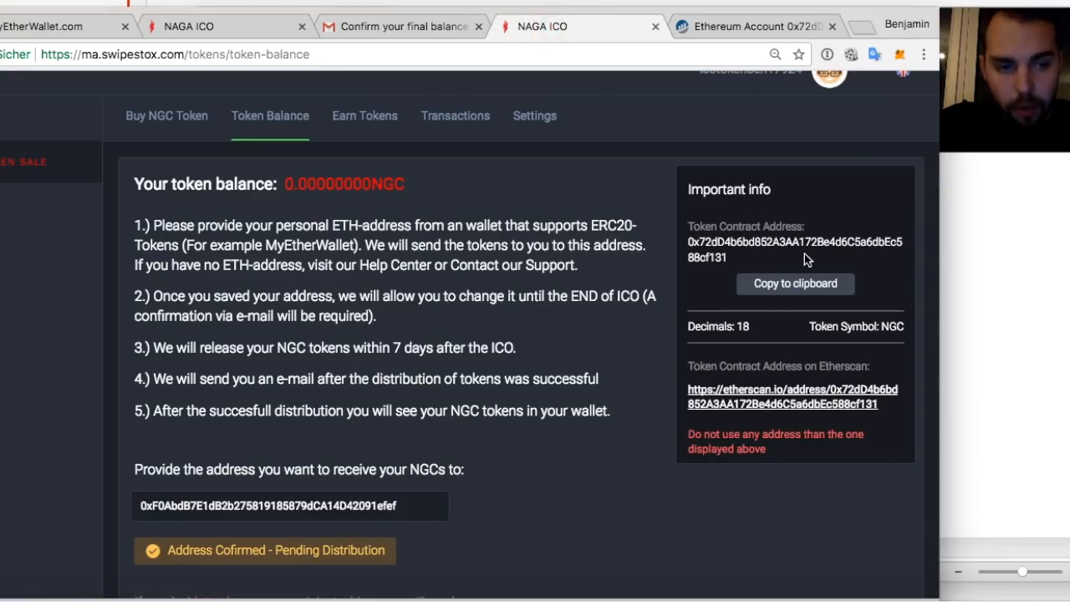
{"action": "mouse_move", "coordinate": [735, 261]}
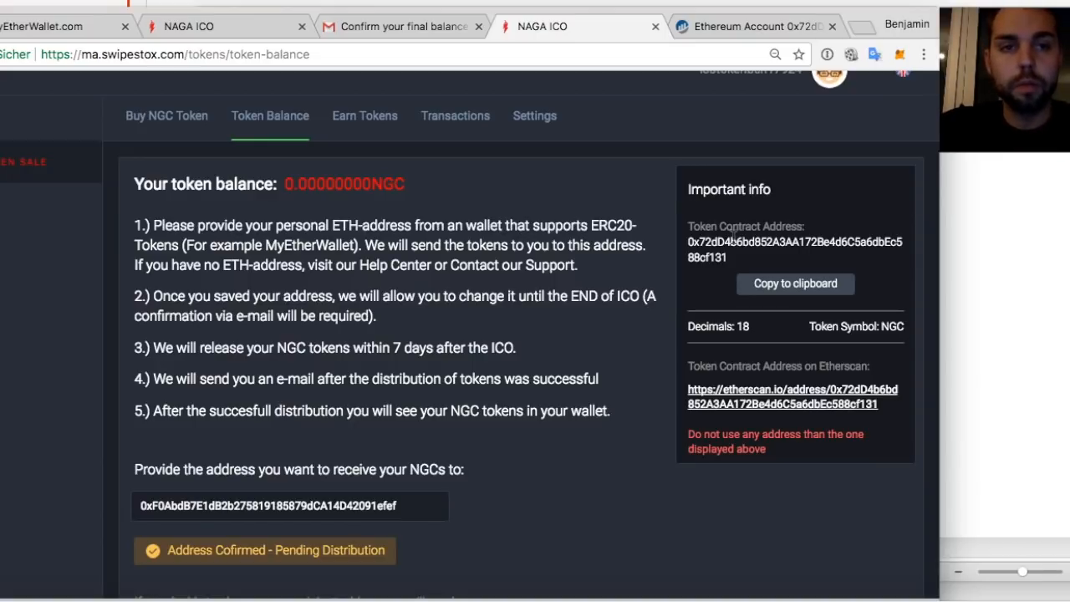
{"action": "mouse_move", "coordinate": [677, 391]}
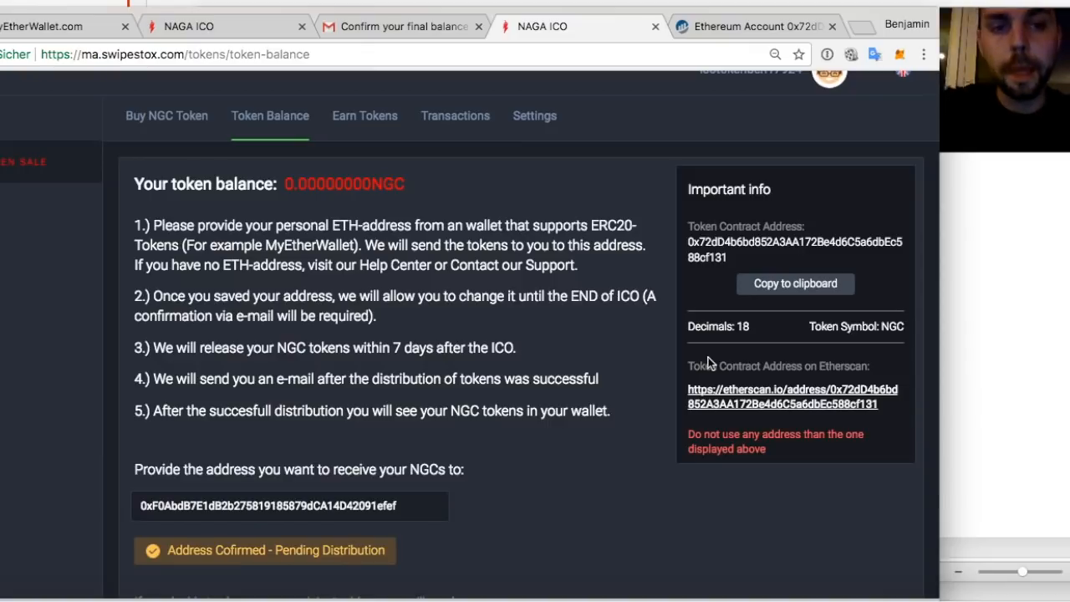
{"action": "mouse_move", "coordinate": [722, 421]}
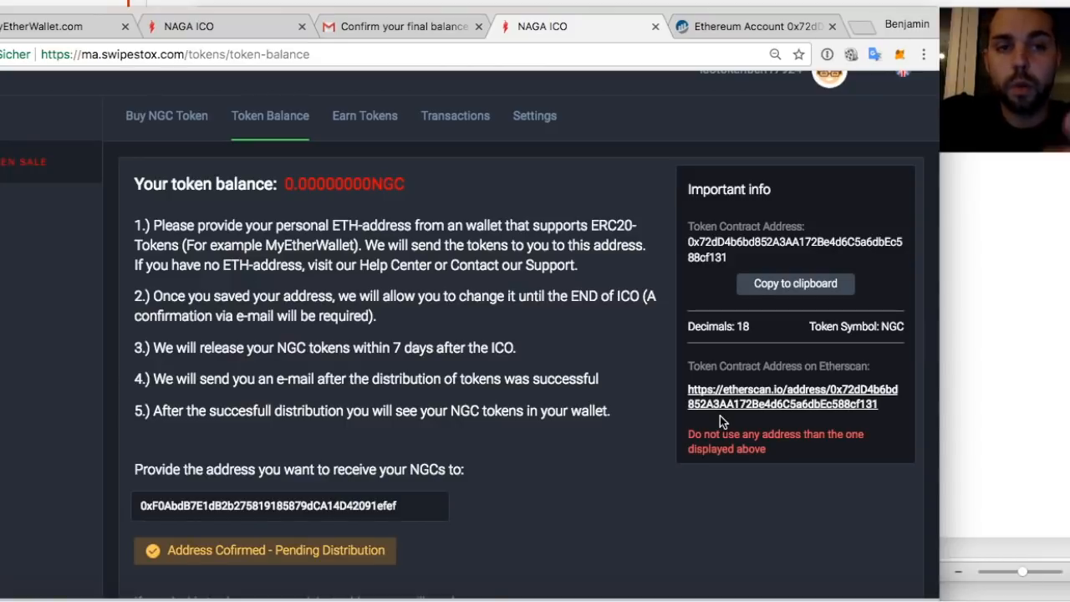
{"action": "mouse_move", "coordinate": [678, 417]}
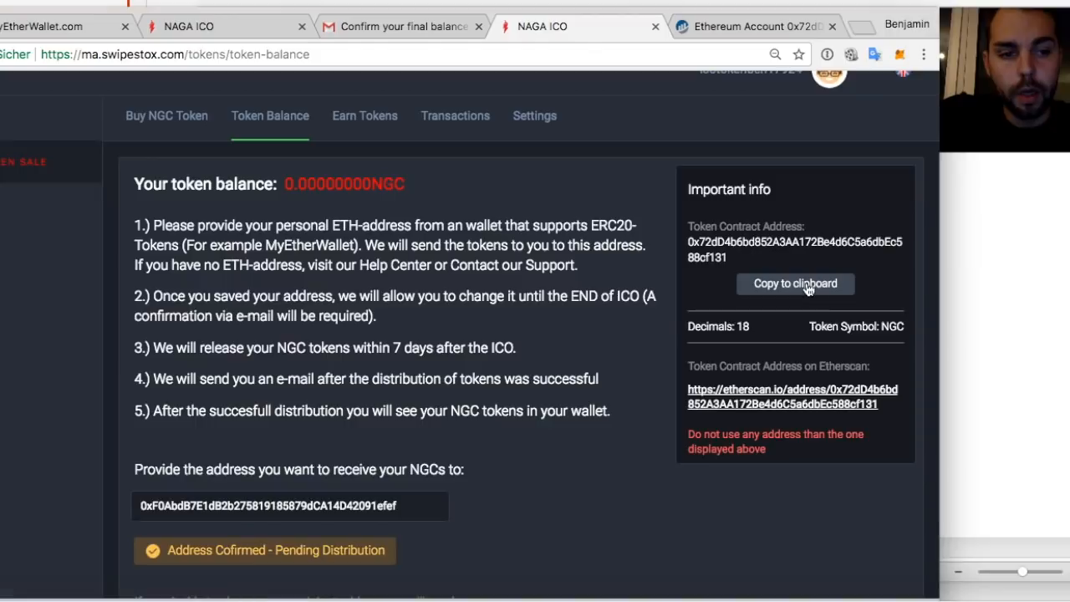
{"action": "left_click", "coordinate": [795, 284]}
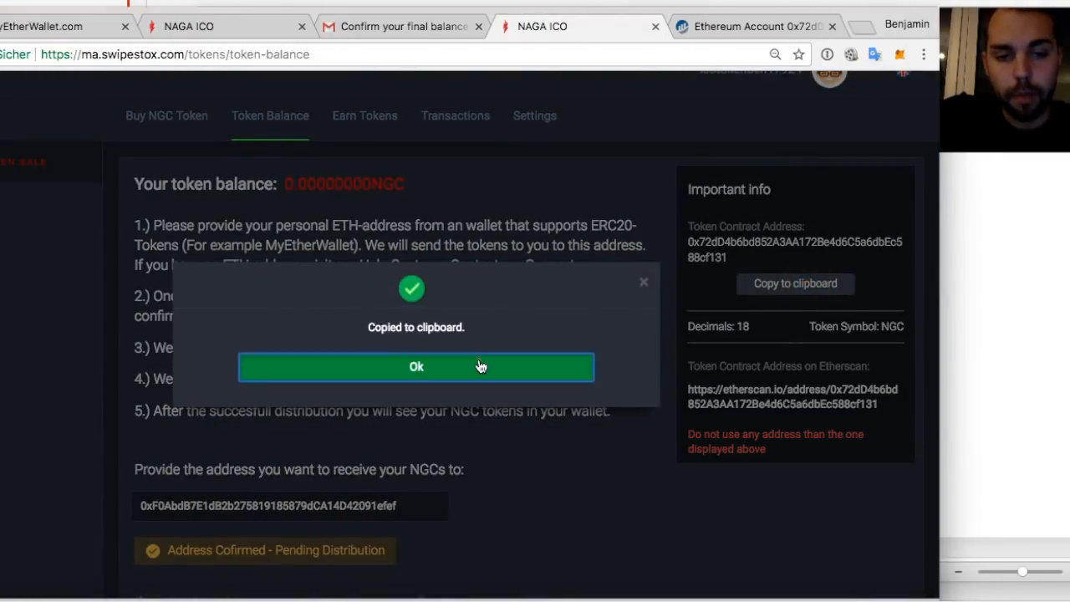
{"action": "left_click", "coordinate": [416, 366]}
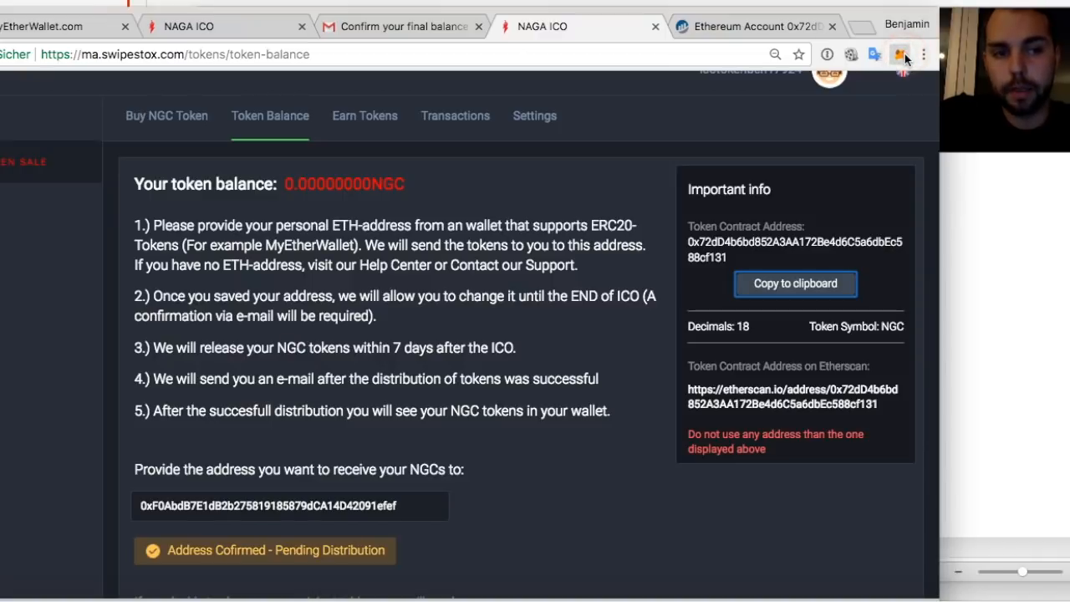
Fill MetaMask's Add Token form with contract 0x724D4b6bd852A3AA172Be4d6C5a6dbEc588cf131, symbol NGC, 18 decimals.
{"action": "left_click", "coordinate": [899, 53]}
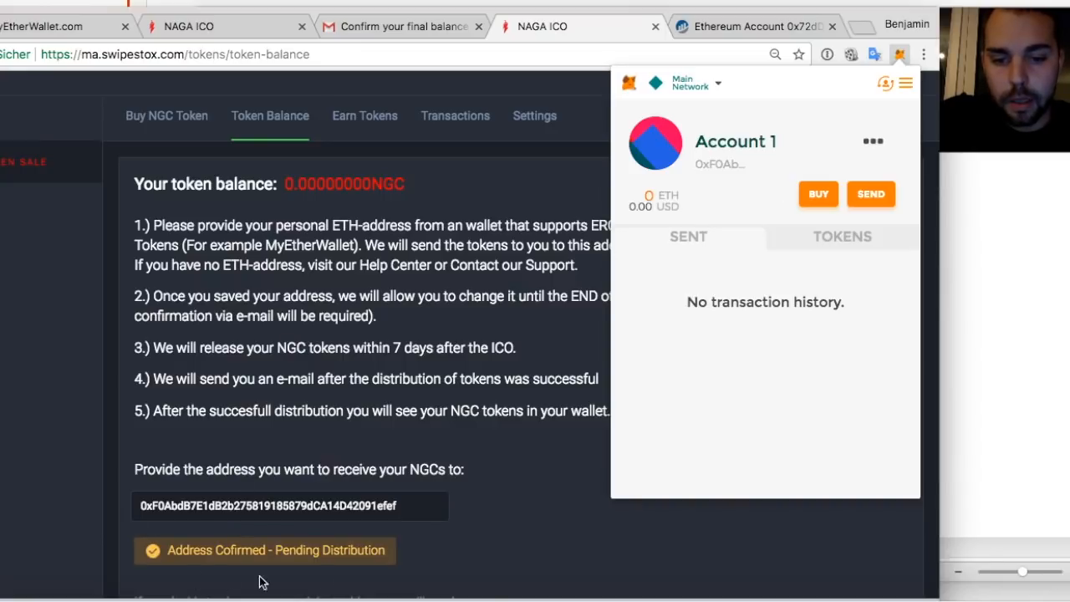
{"action": "mouse_move", "coordinate": [158, 541]}
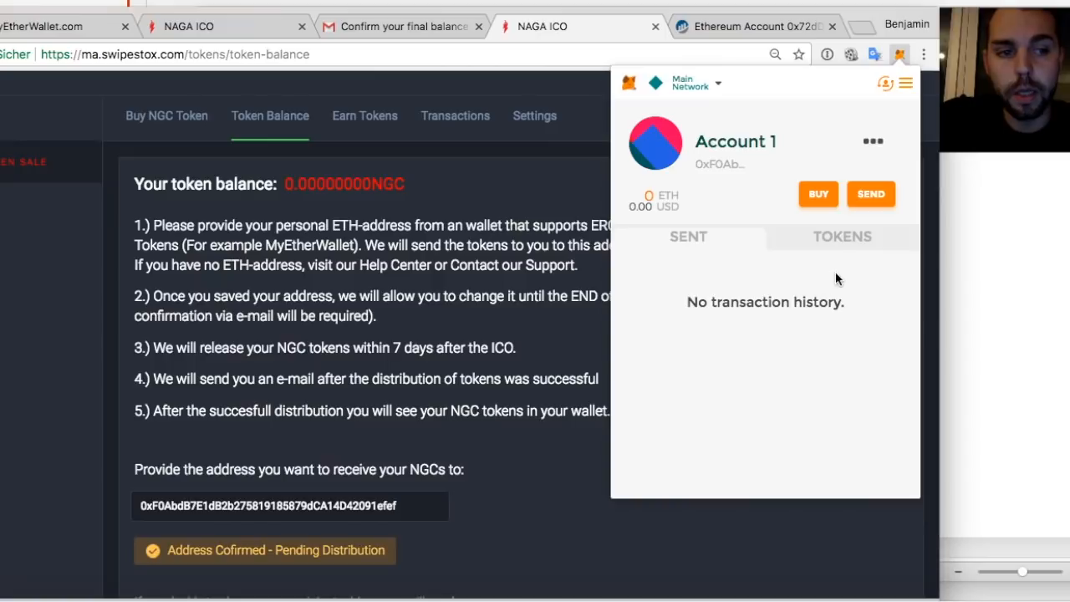
{"action": "left_click", "coordinate": [842, 237]}
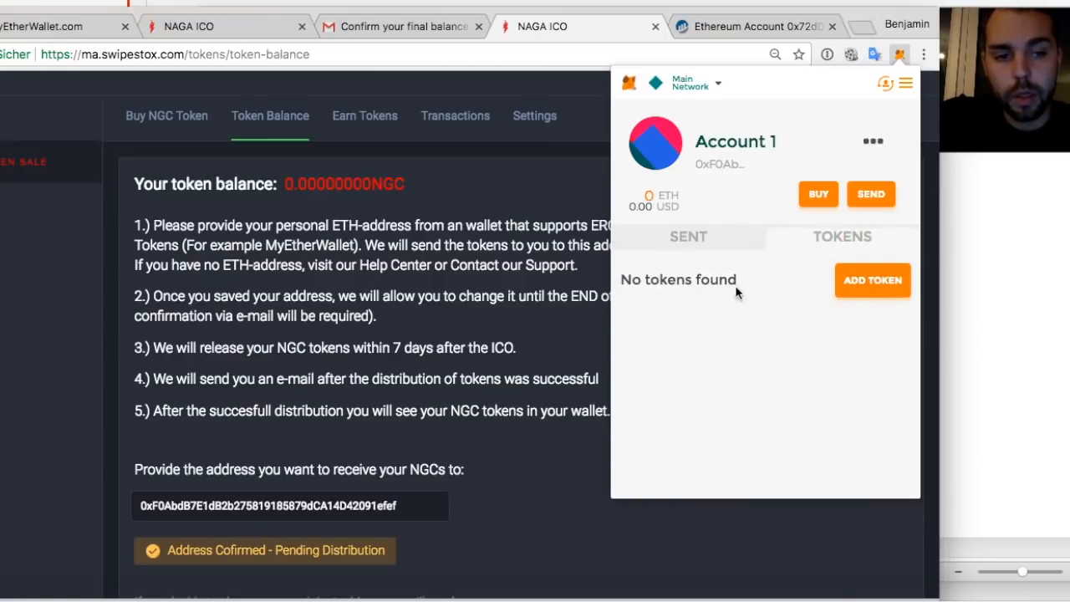
{"action": "left_click", "coordinate": [872, 281]}
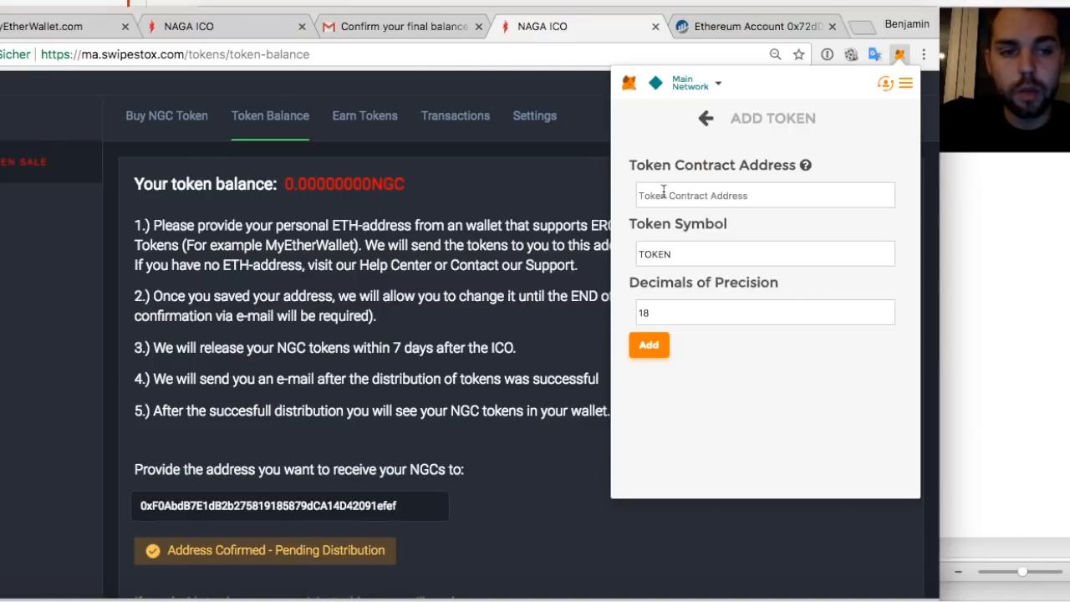
{"action": "type", "text": "0x724D4b6bd852A3AA172Be4d6C5a6dbEc588cf131"}
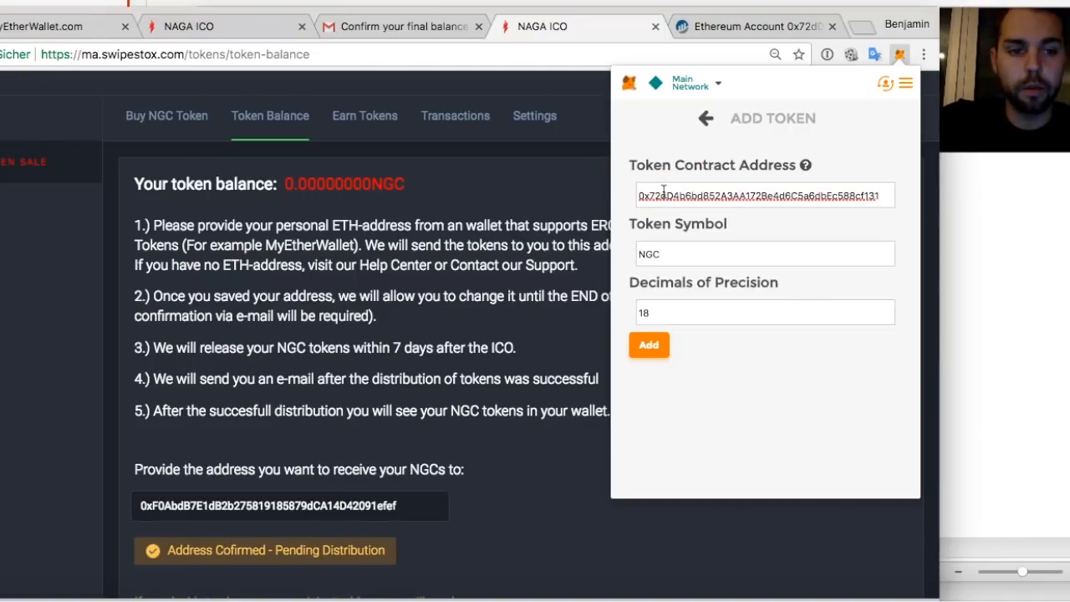
{"action": "mouse_move", "coordinate": [618, 324]}
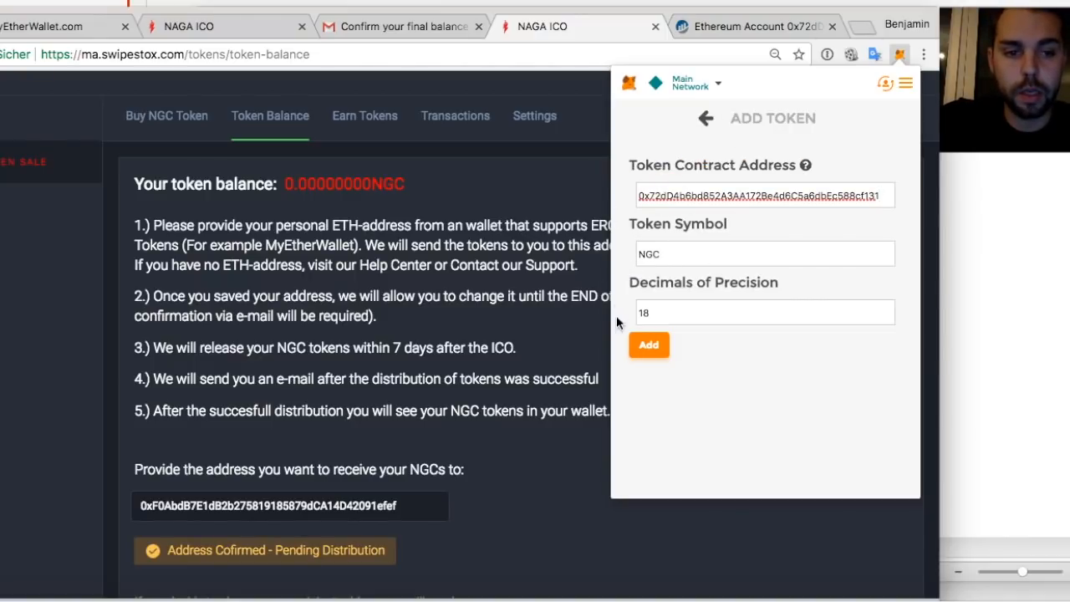
{"action": "mouse_move", "coordinate": [669, 341]}
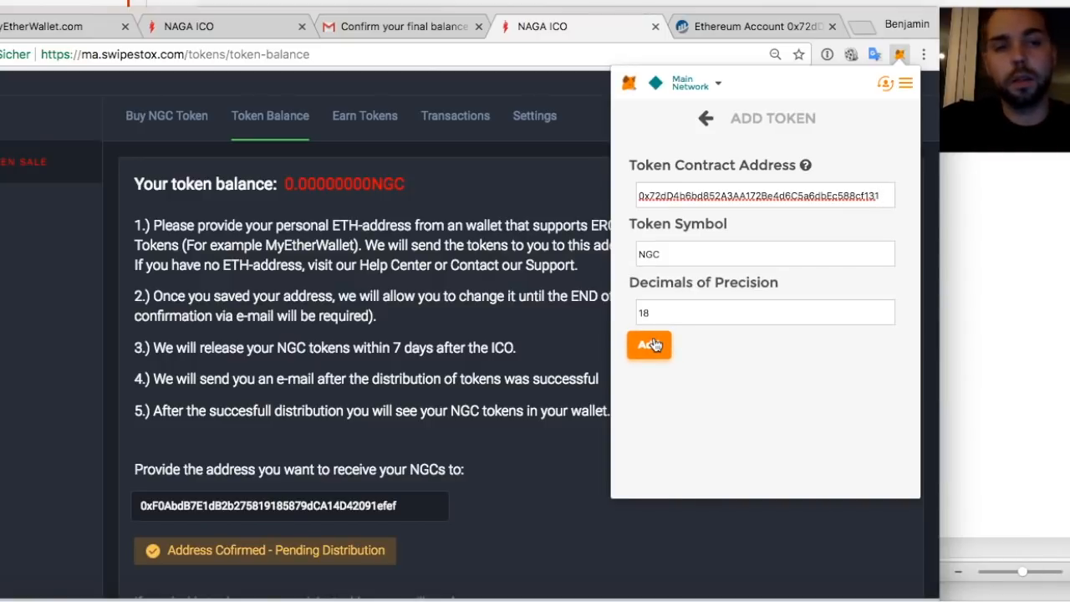
{"action": "mouse_move", "coordinate": [609, 304]}
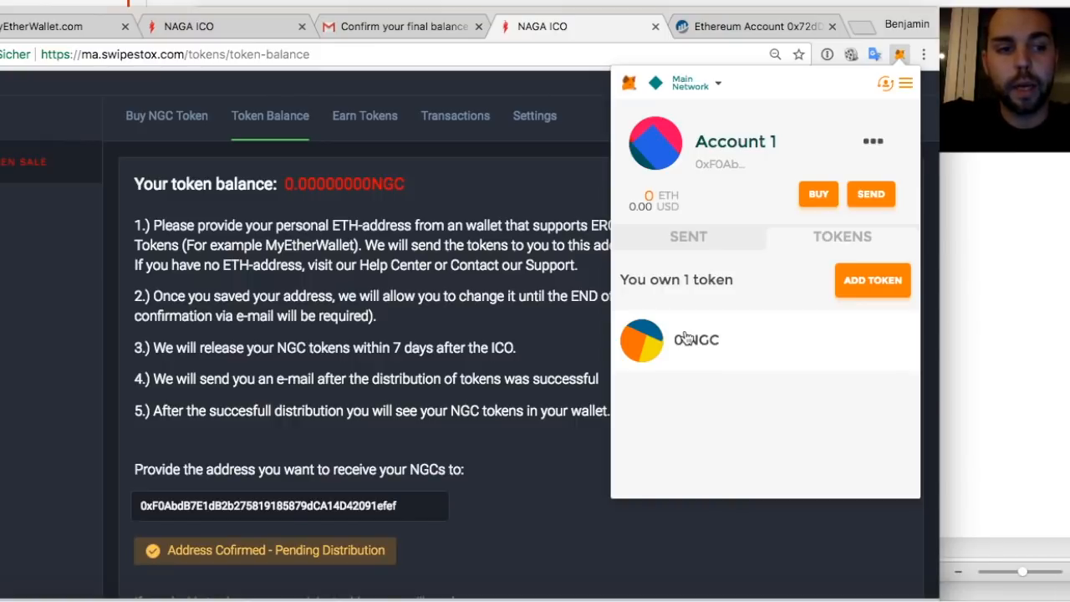
{"action": "mouse_move", "coordinate": [872, 326]}
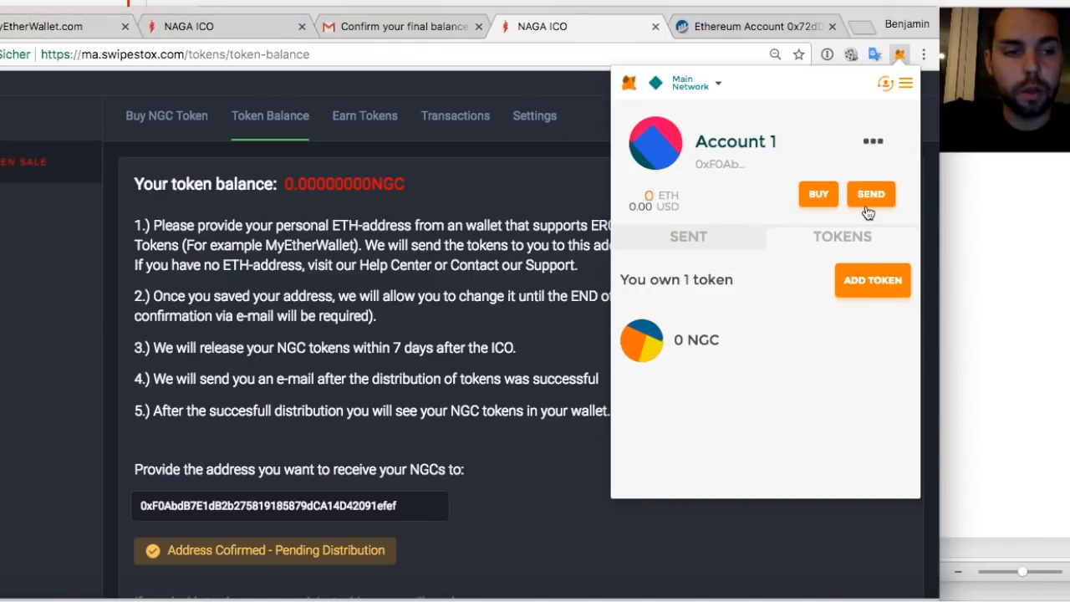
{"action": "mouse_move", "coordinate": [809, 222]}
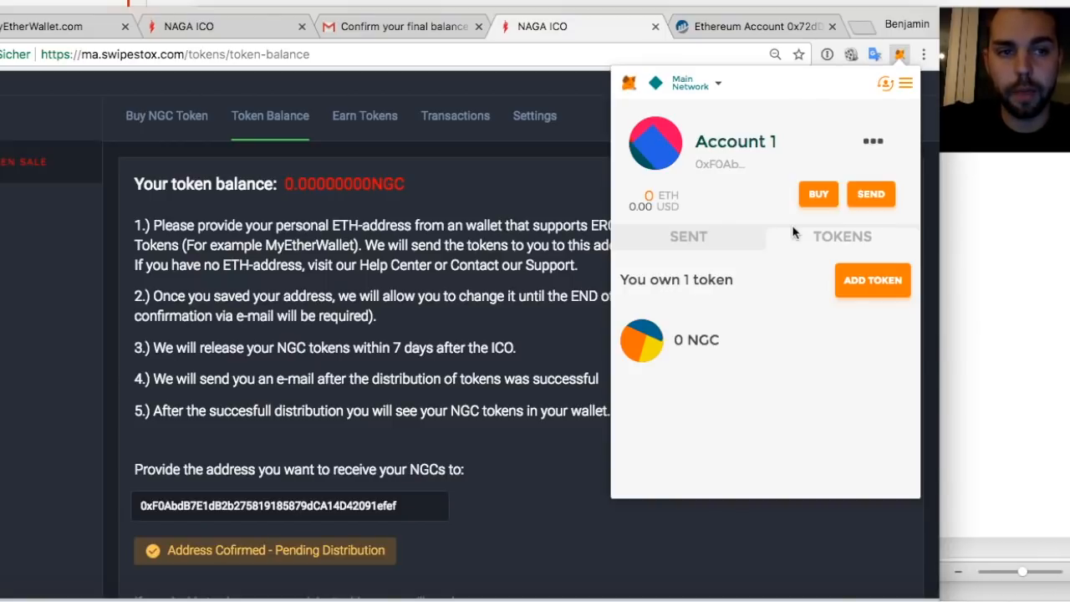
Bring up MetaMask's Send Transaction form for Account 1, now holding 0 NGC.
{"action": "left_click", "coordinate": [869, 193]}
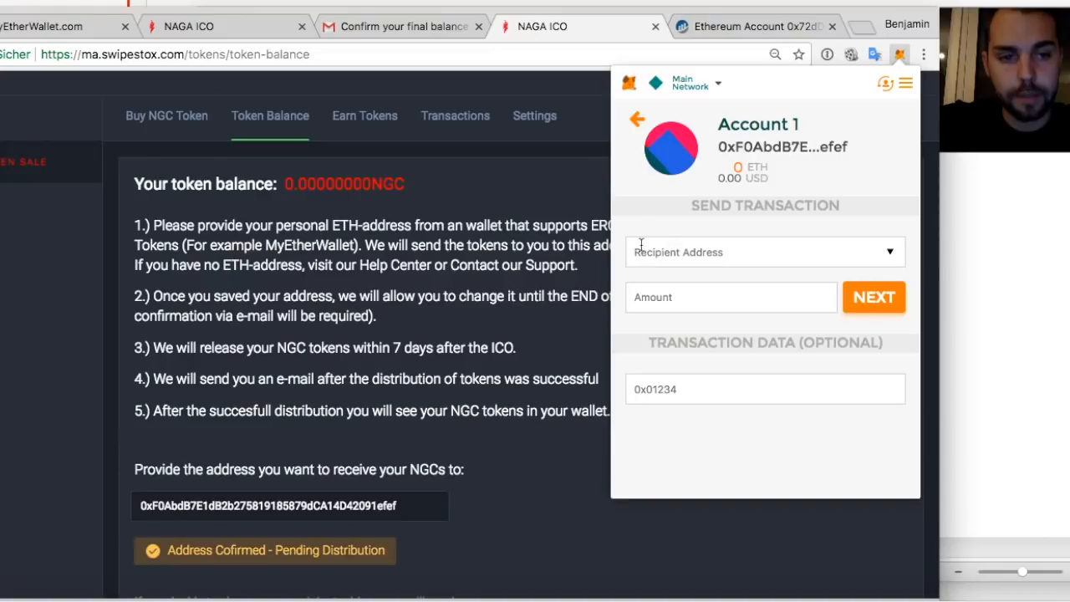
{"action": "mouse_move", "coordinate": [738, 256]}
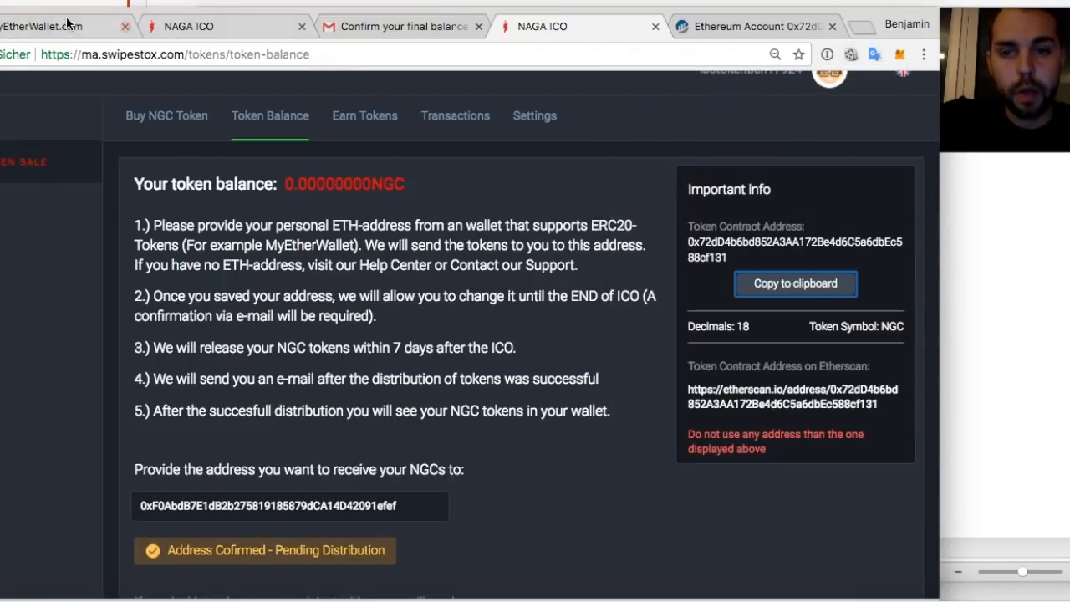
Copy Account 1's address via MetaMask's account menu, then return to the NAGA token balance page.
{"action": "left_click", "coordinate": [50, 26]}
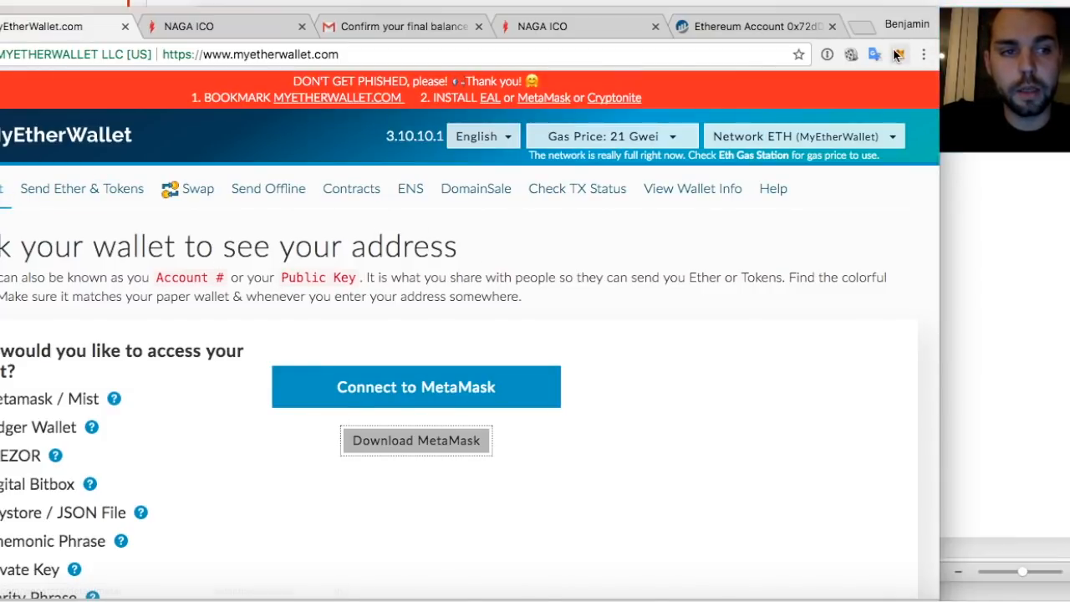
{"action": "left_click", "coordinate": [899, 54]}
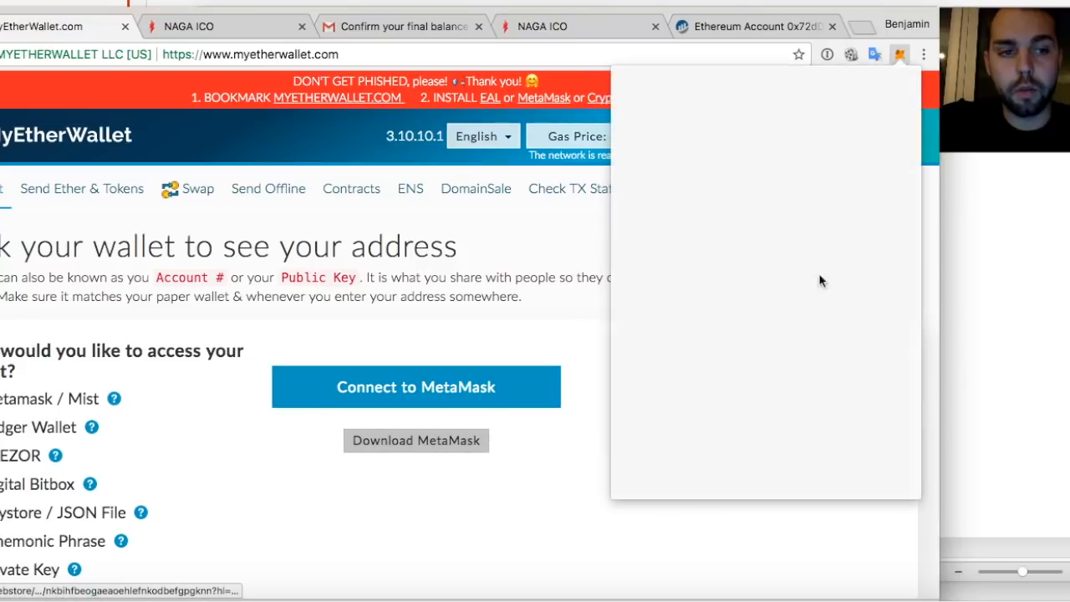
{"action": "left_click", "coordinate": [872, 141]}
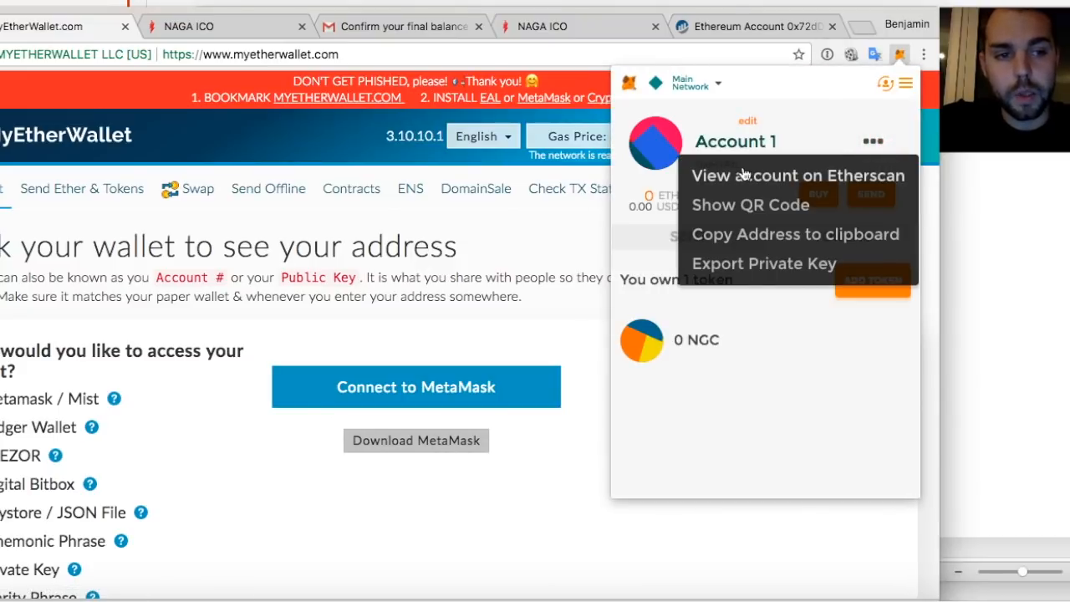
{"action": "mouse_move", "coordinate": [809, 176]}
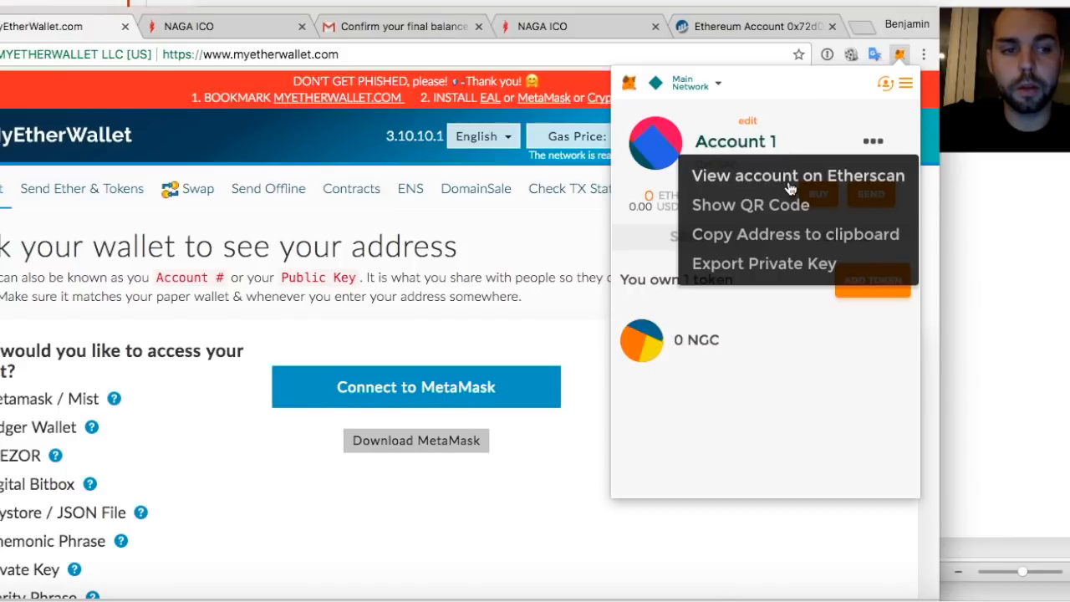
{"action": "mouse_move", "coordinate": [796, 250]}
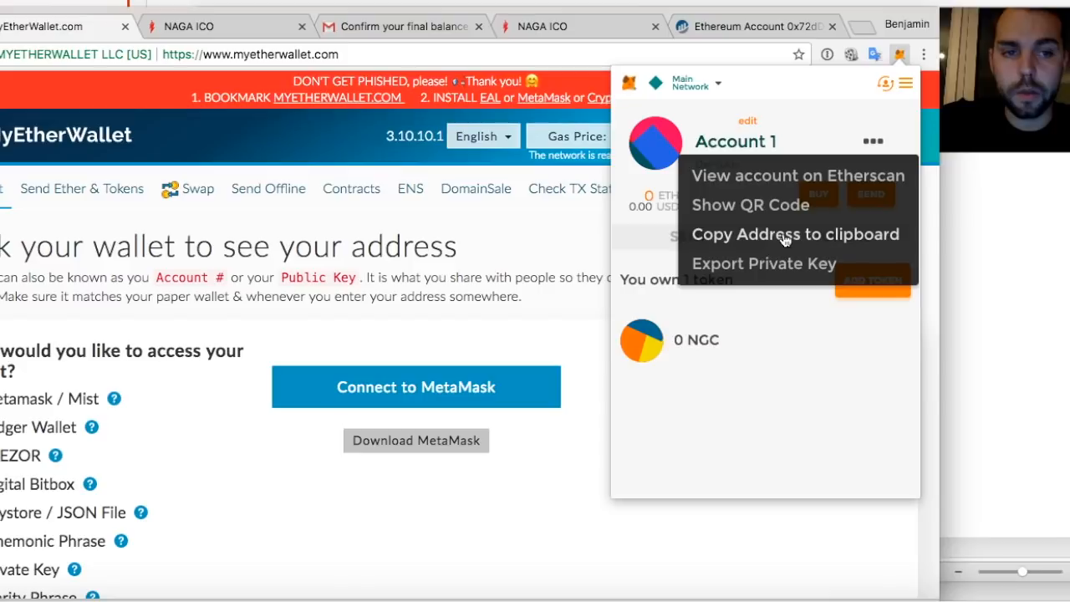
{"action": "left_click", "coordinate": [794, 234]}
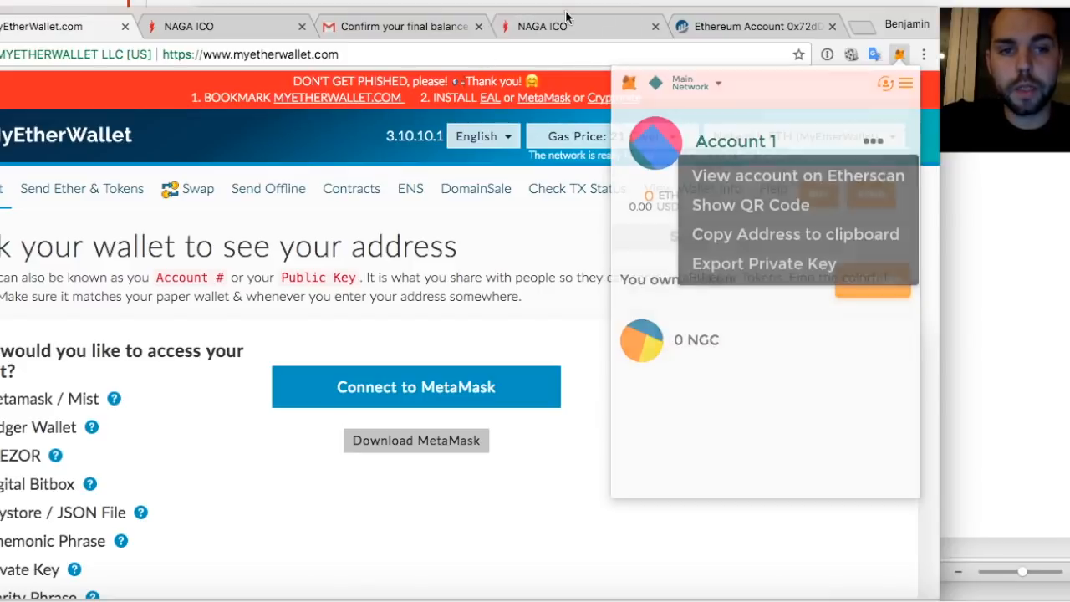
{"action": "left_click", "coordinate": [542, 27]}
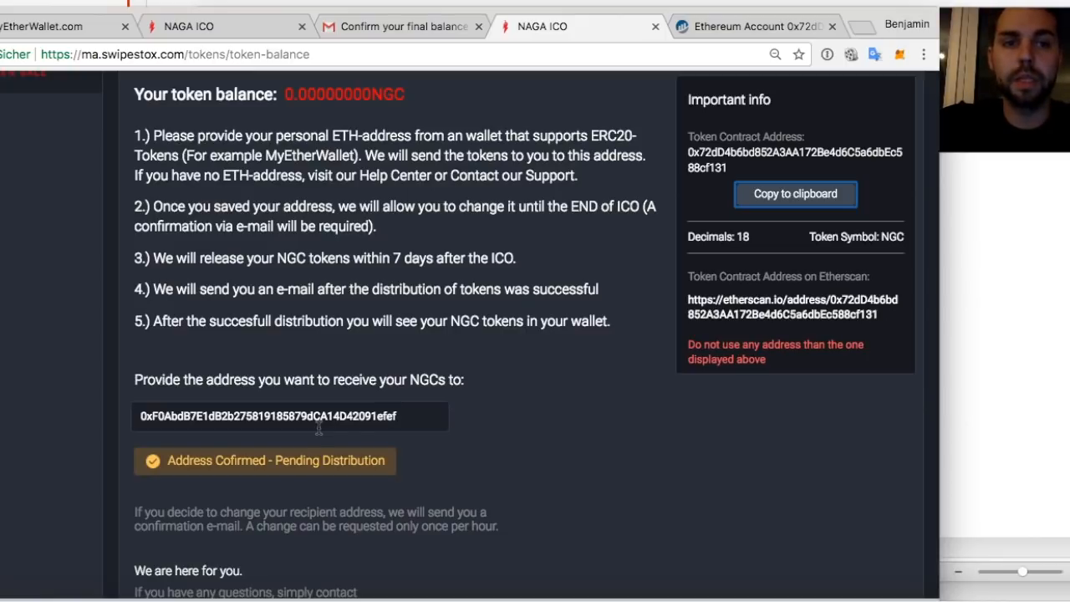
{"action": "mouse_move", "coordinate": [384, 402]}
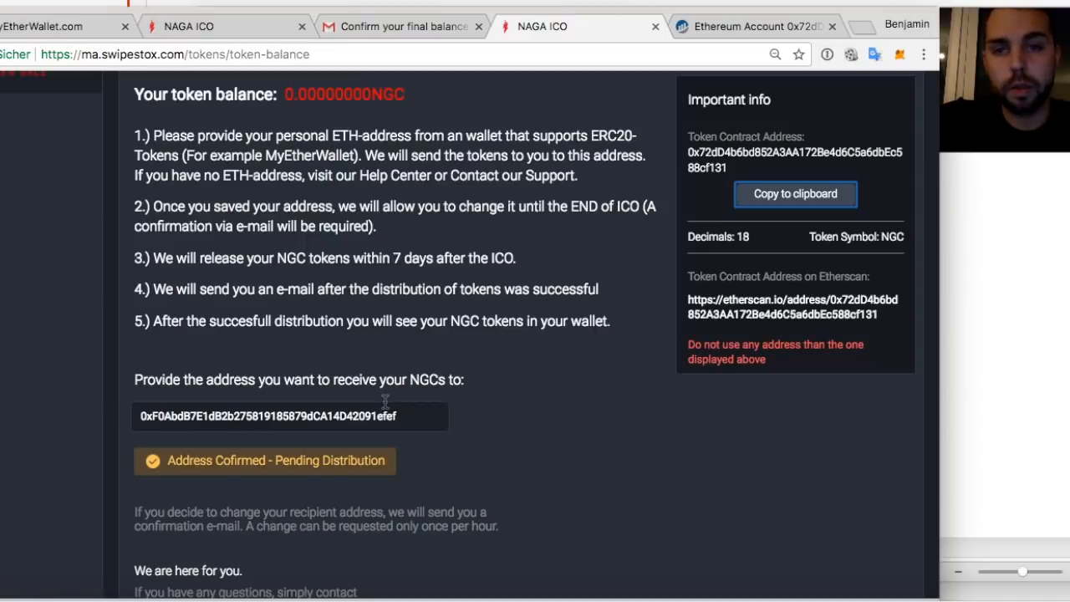
{"action": "mouse_move", "coordinate": [374, 357]}
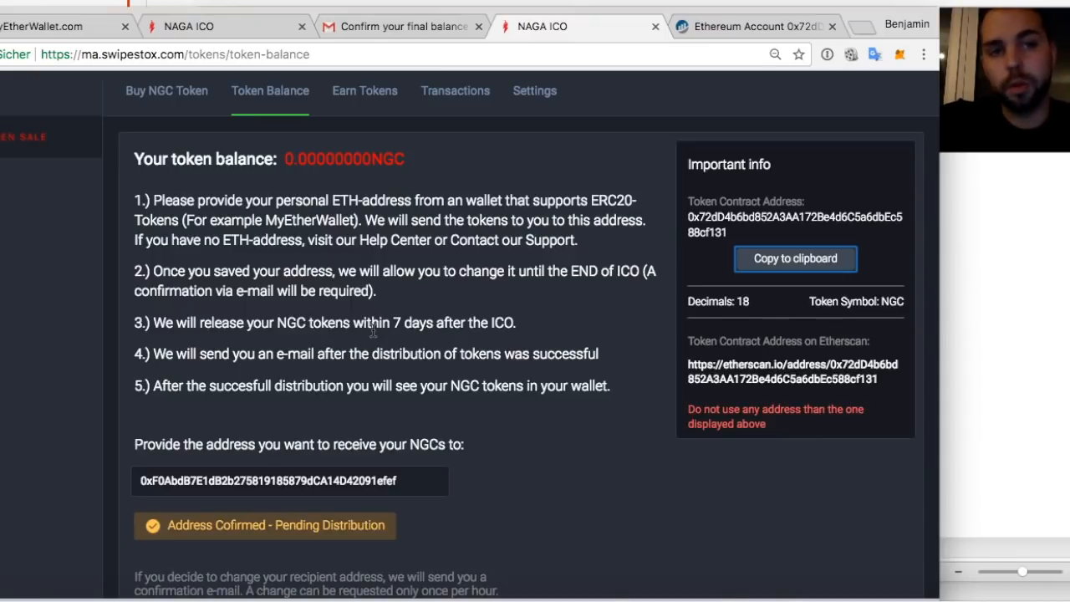
{"action": "scroll", "scroll_direction": "down", "scroll_amount": 3}
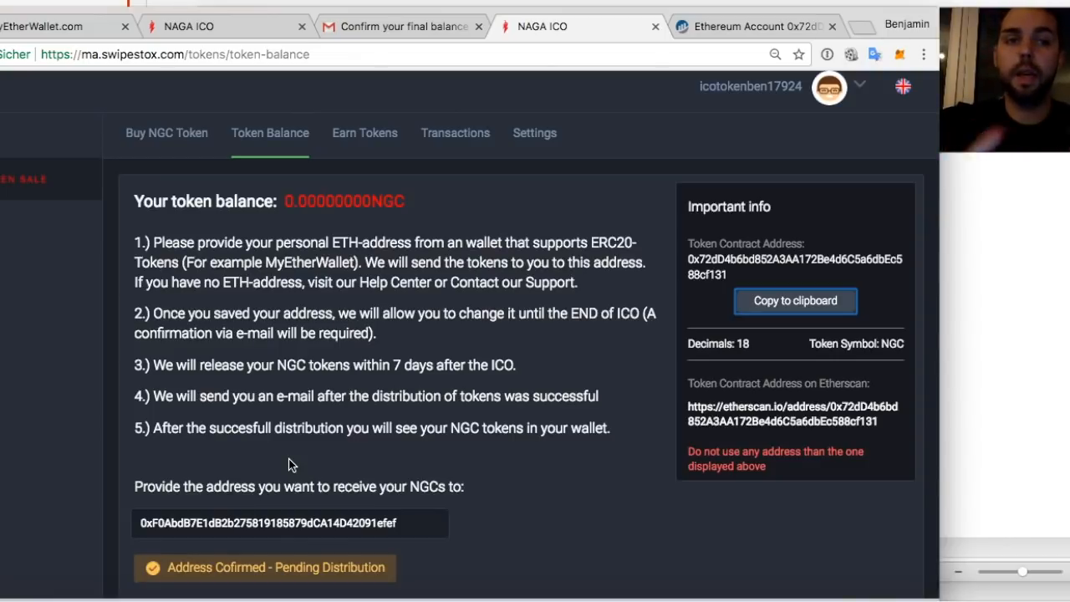
{"action": "mouse_move", "coordinate": [655, 261]}
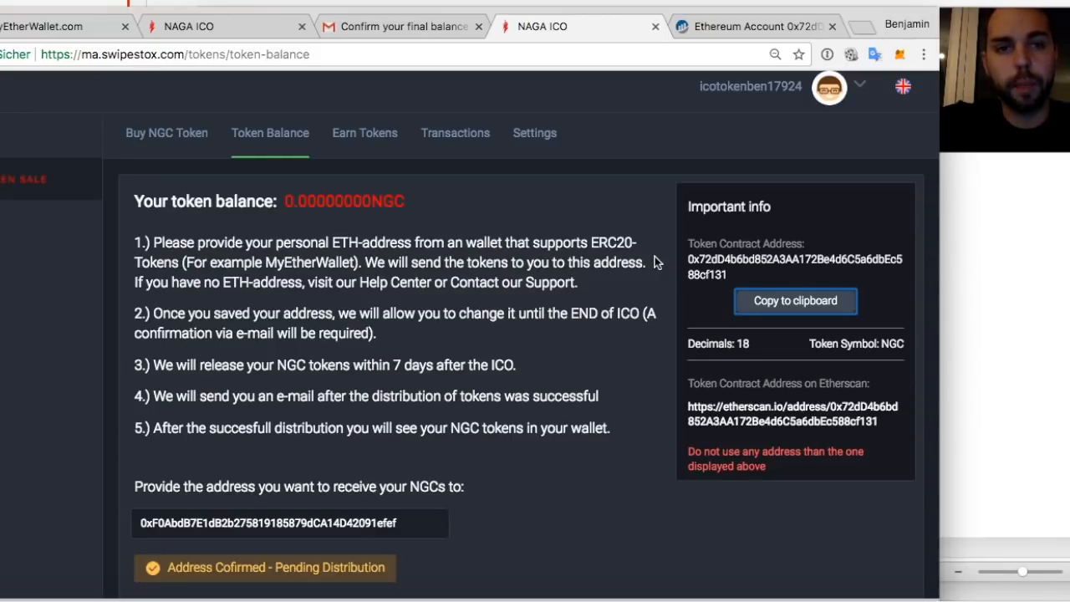
{"action": "mouse_move", "coordinate": [933, 170]}
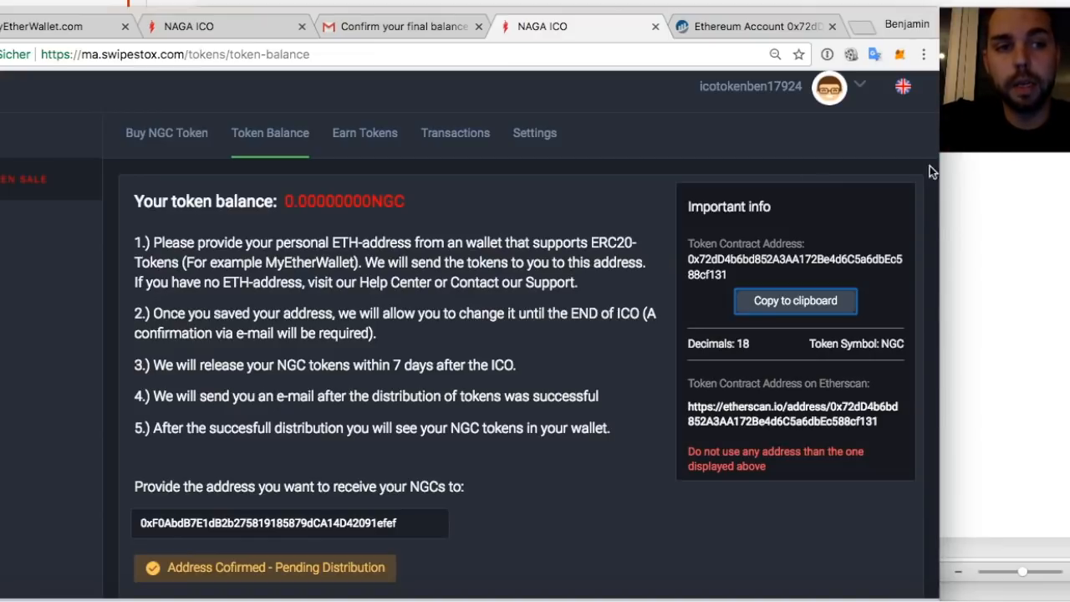